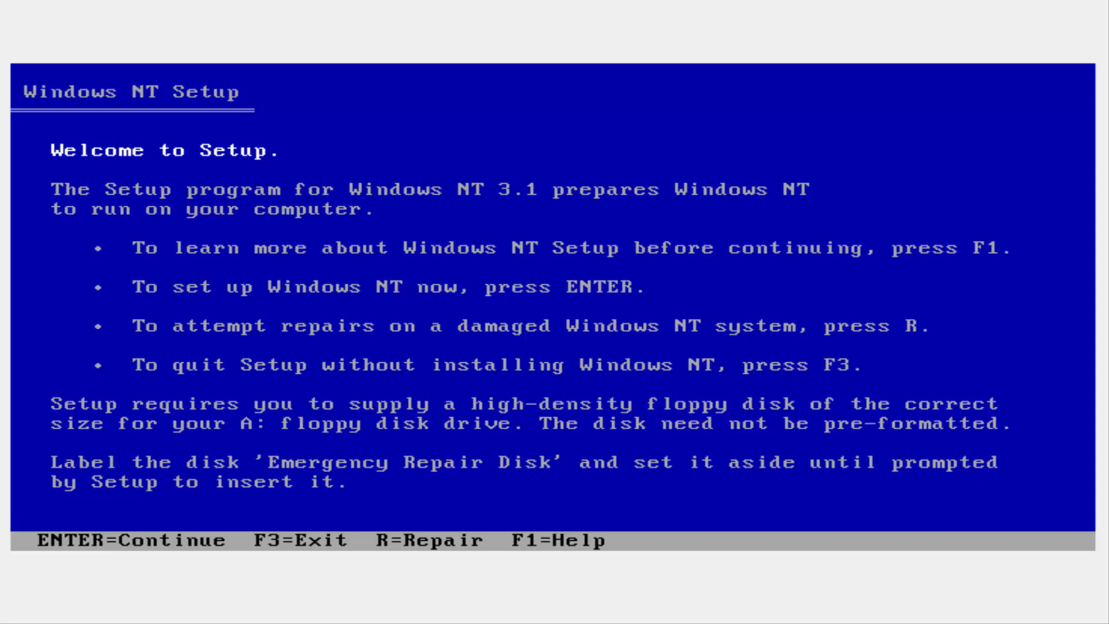
# Begin Windows NT setup, keep the existing FAT file system, and install into \winnt.
pyautogui.press('Return')
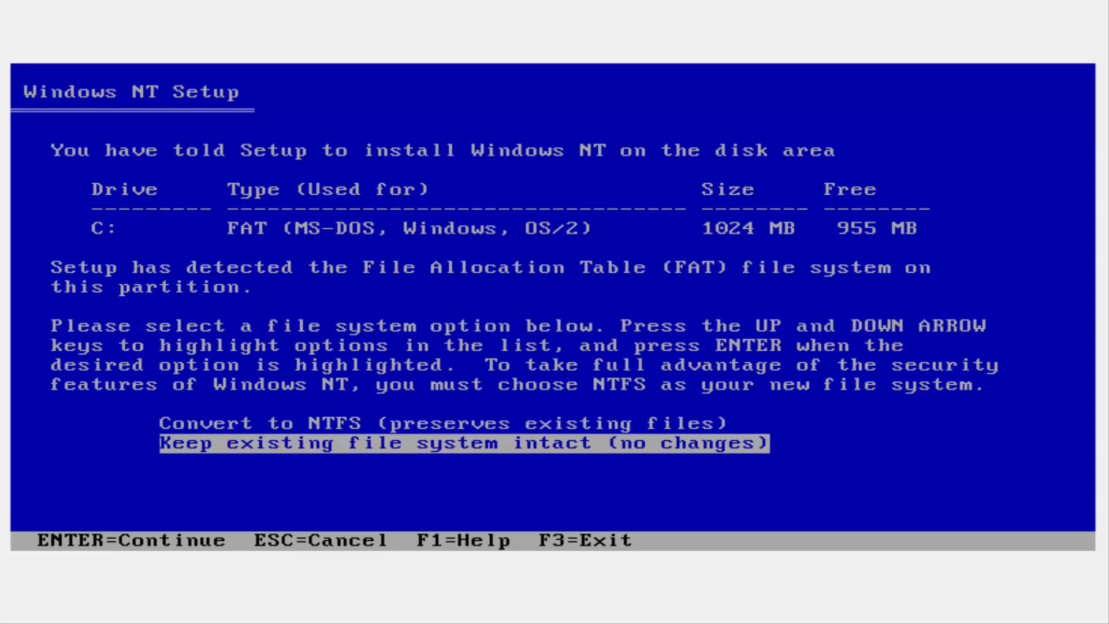
pyautogui.press('up')
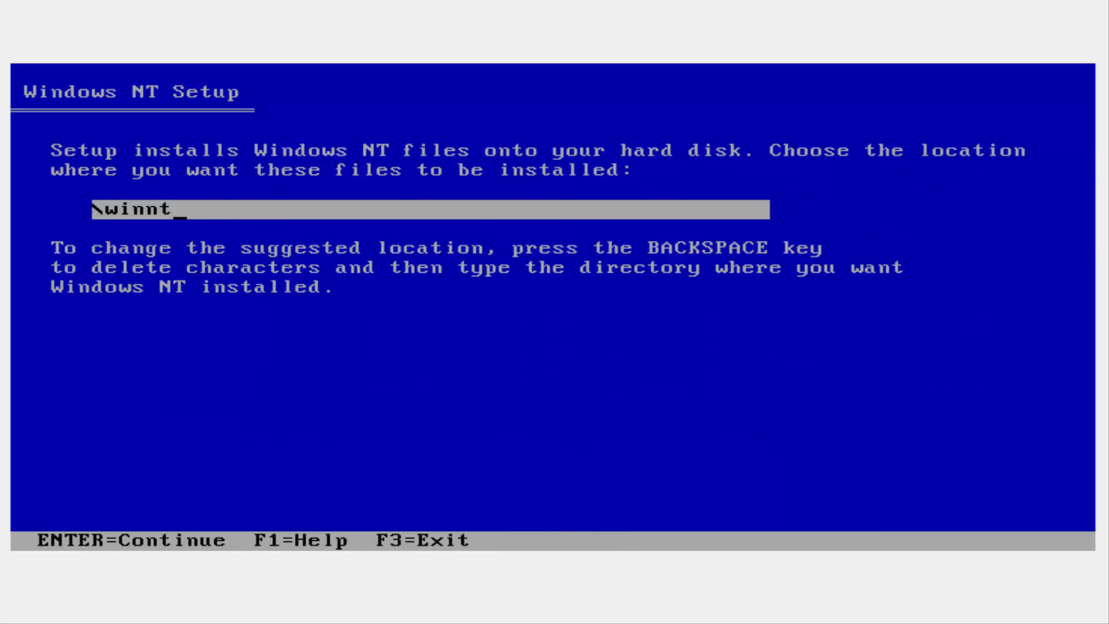
pyautogui.press('Return')
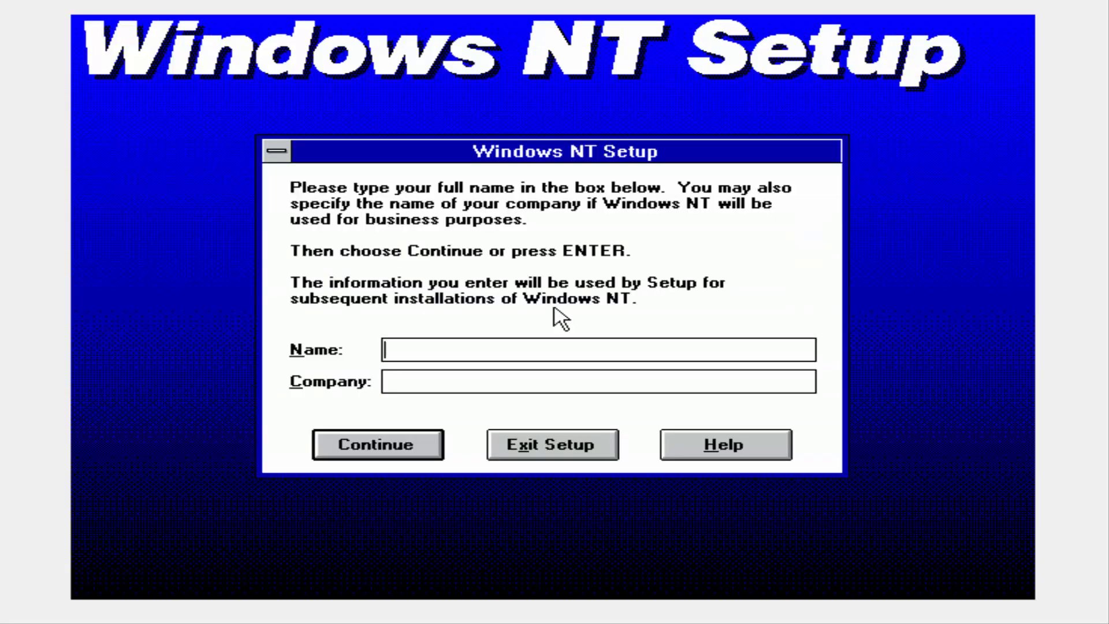
pyautogui.moveTo(523, 349)
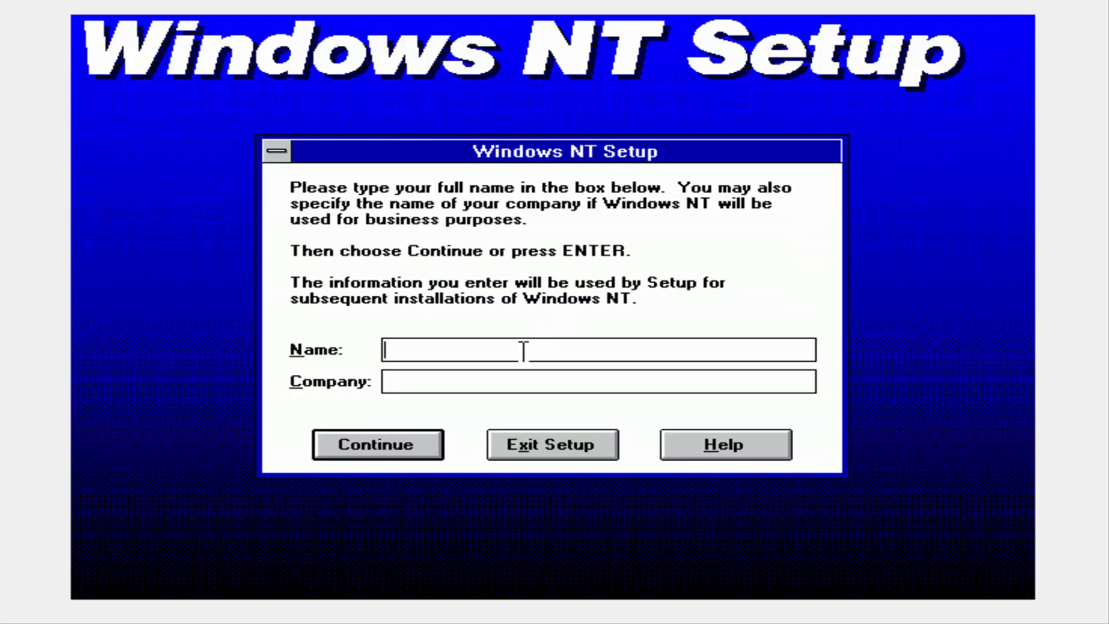
# Register the user name 'VirusAlert' and company, and confirm them.
pyautogui.write('VirusAle')
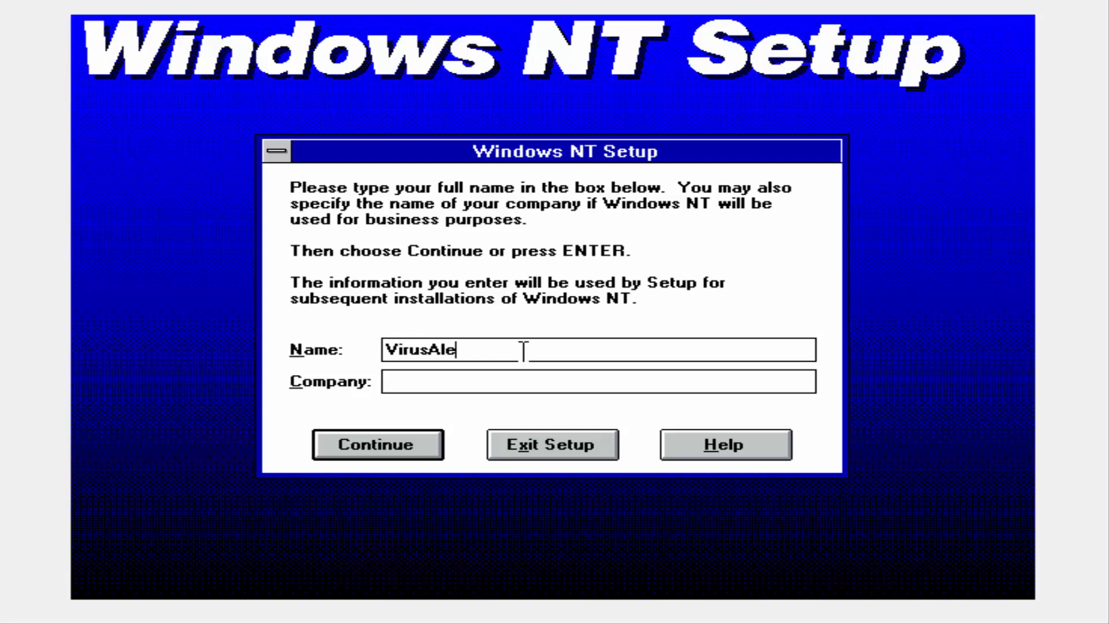
pyautogui.write('rtAble')
pyautogui.click(597, 381)
pyautogui.write('Y')
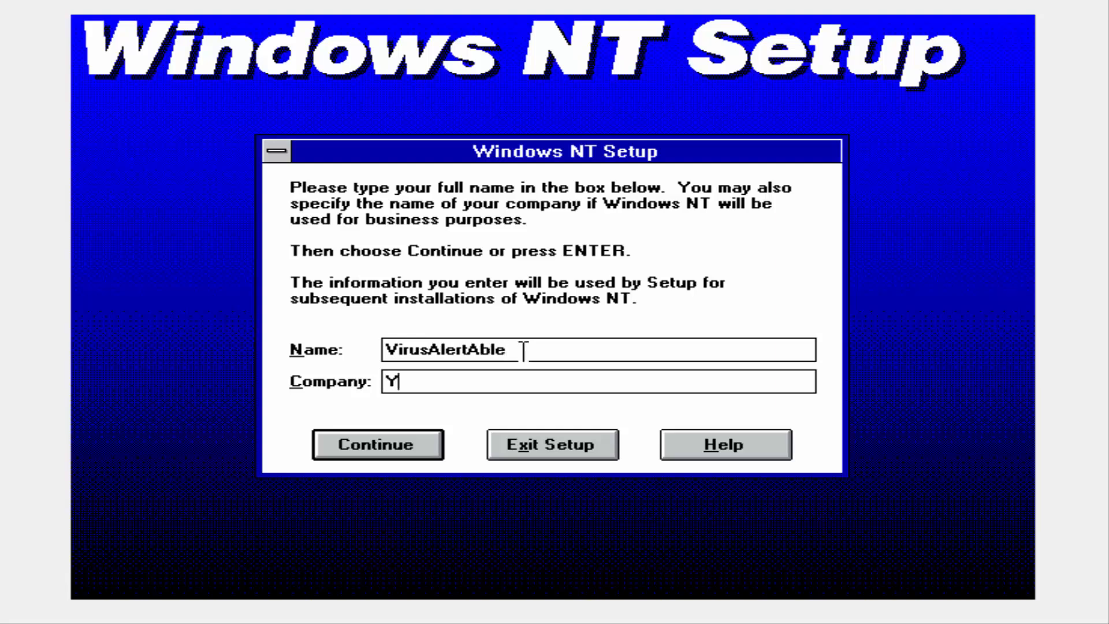
pyautogui.write('ot')
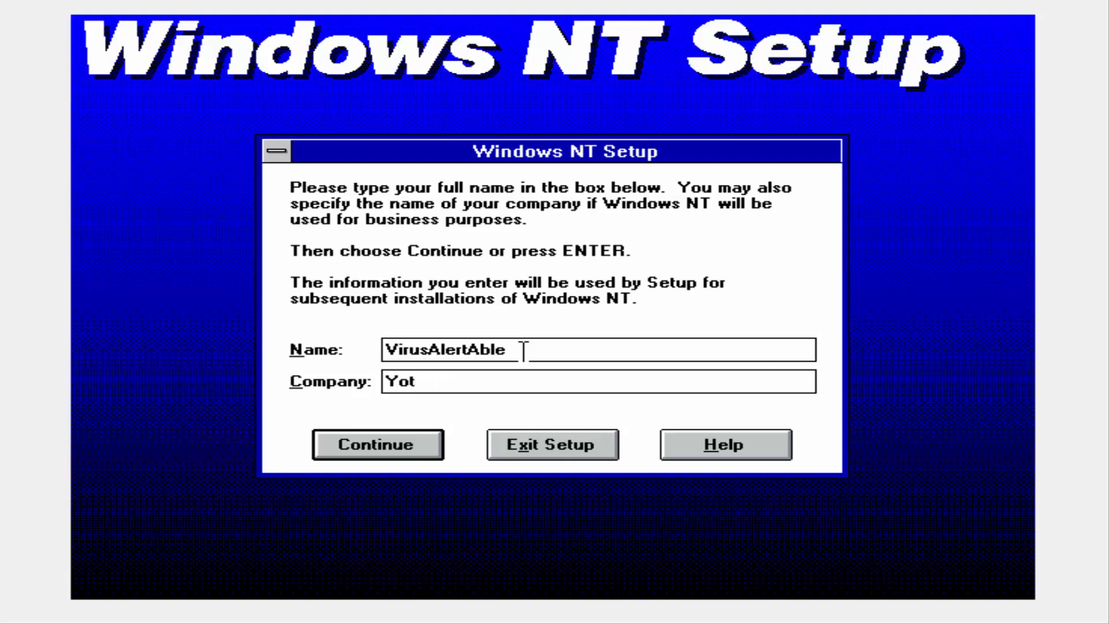
pyautogui.write('ube')
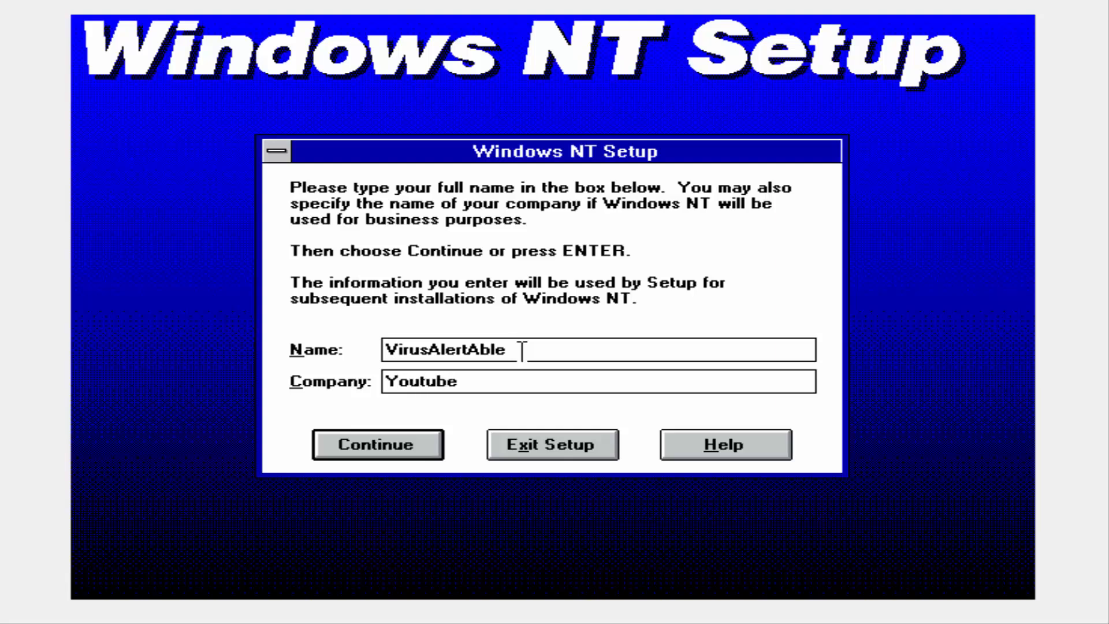
pyautogui.click(377, 444)
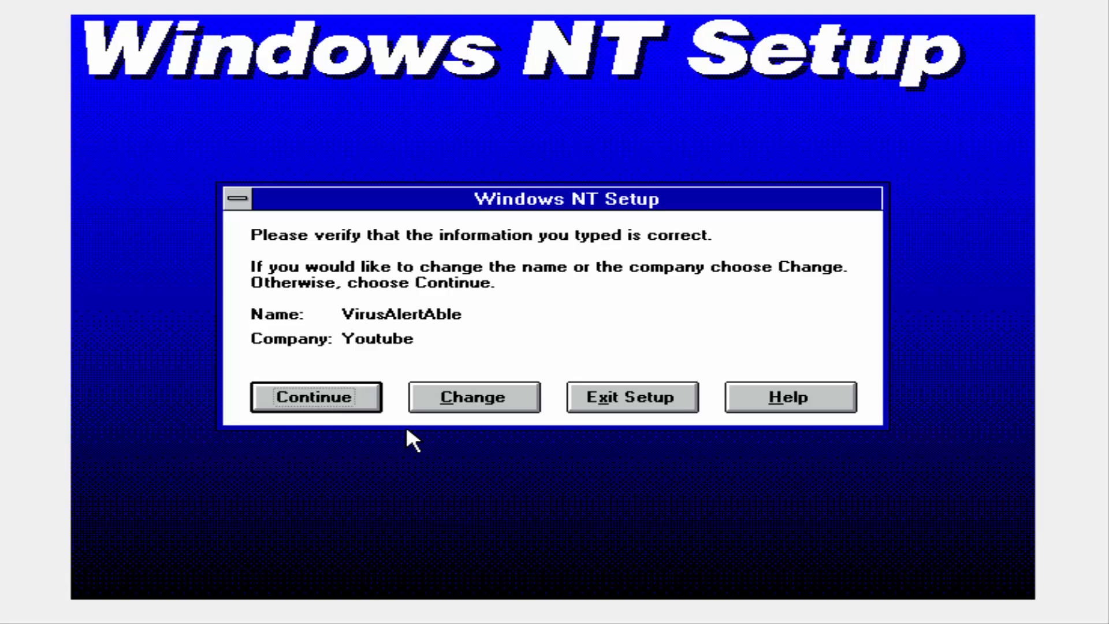
pyautogui.click(315, 396)
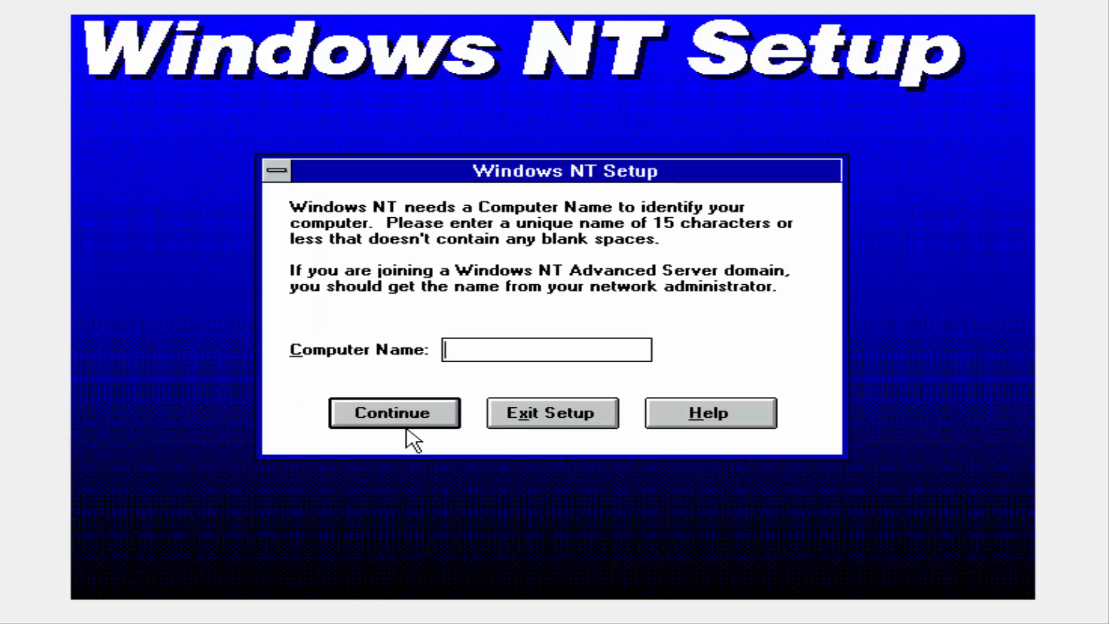
# Set the computer name to COMP and keep the English (American) locale.
pyautogui.write('C')
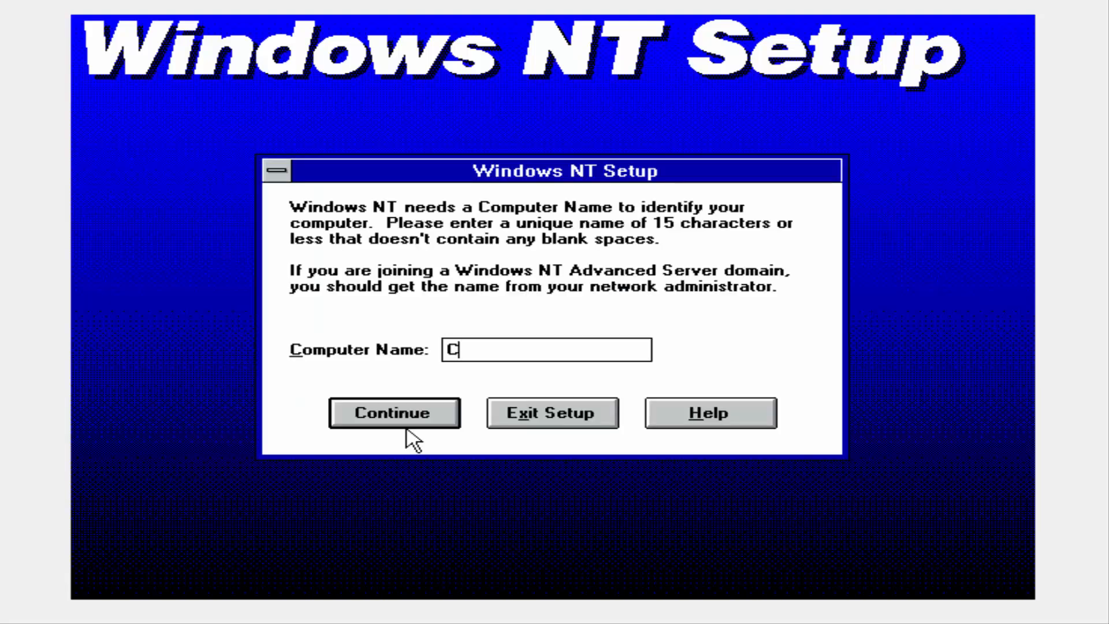
pyautogui.click(394, 412)
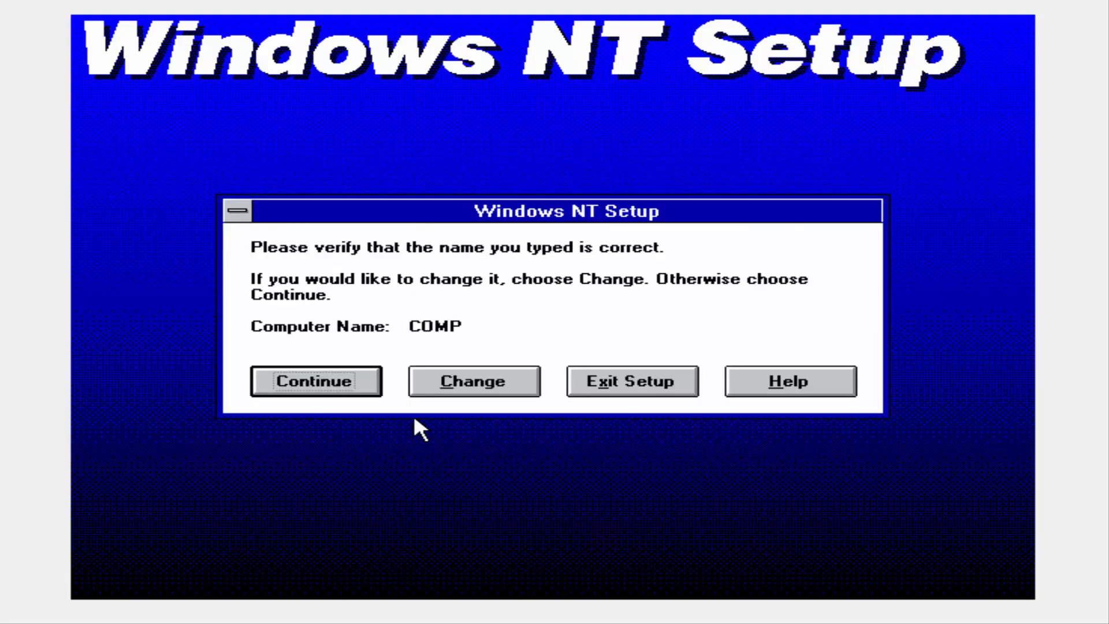
pyautogui.click(316, 380)
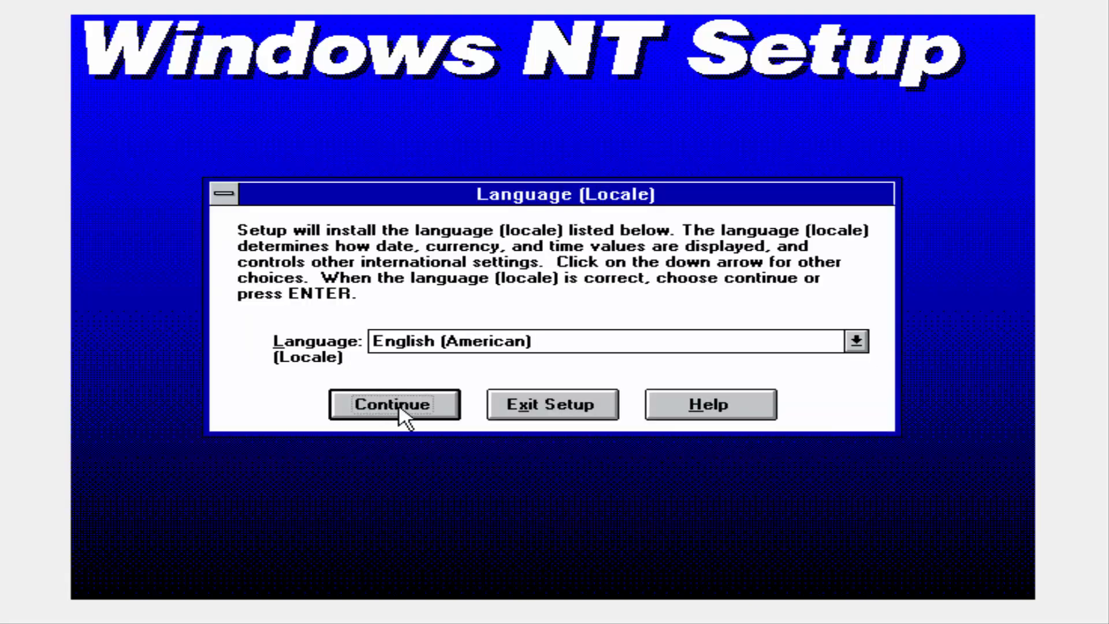
pyautogui.click(392, 404)
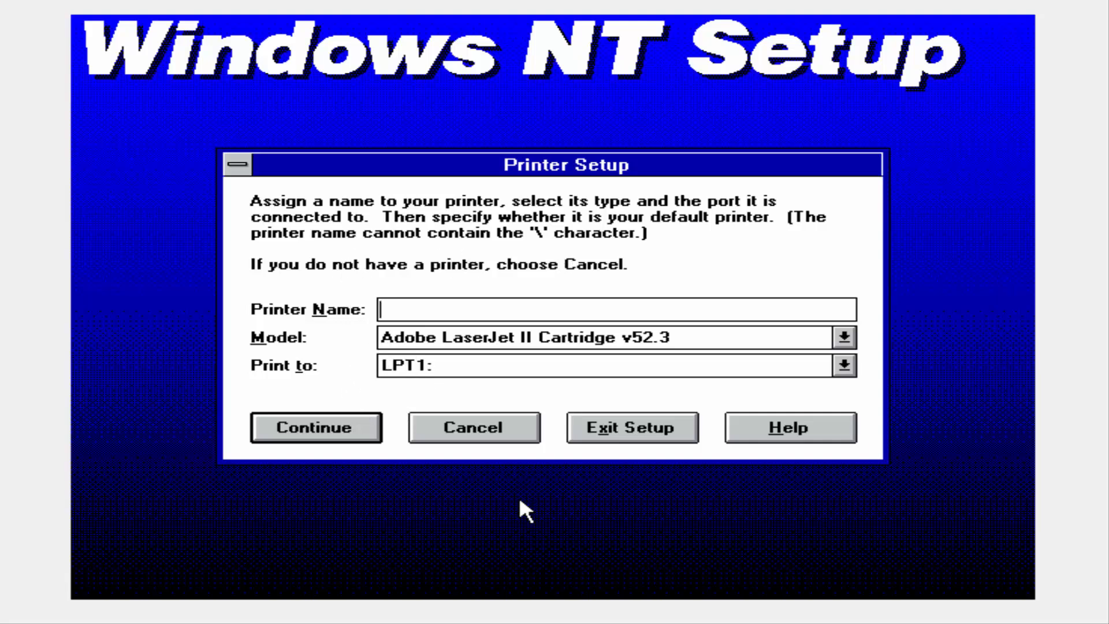
# Skip printer setup and cancel the network adapter, discontinuing network installation.
pyautogui.click(314, 427)
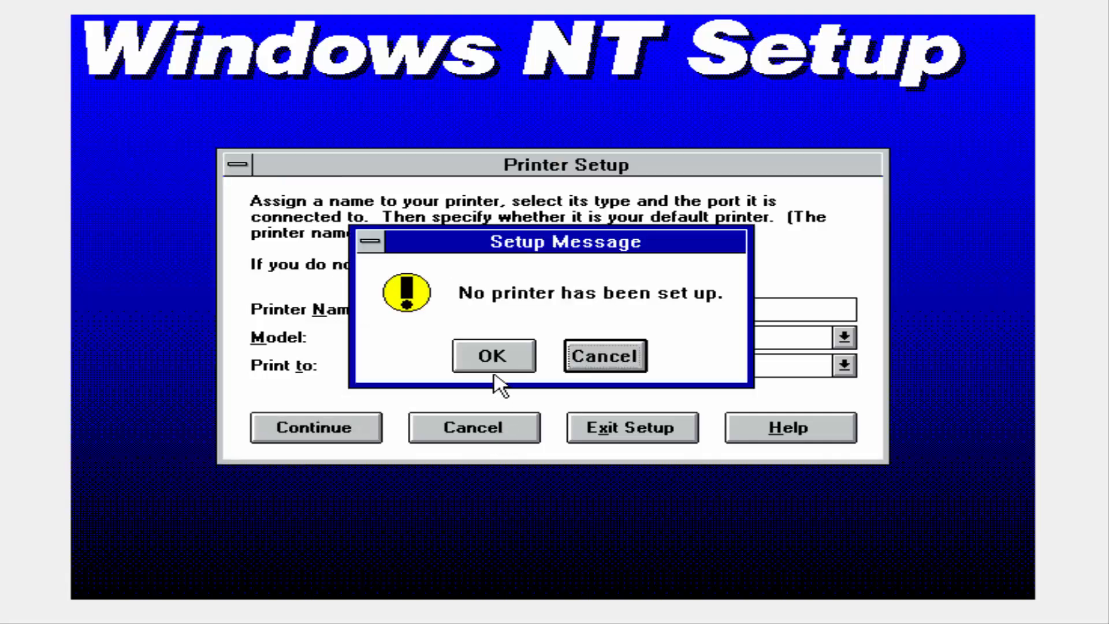
pyautogui.click(493, 355)
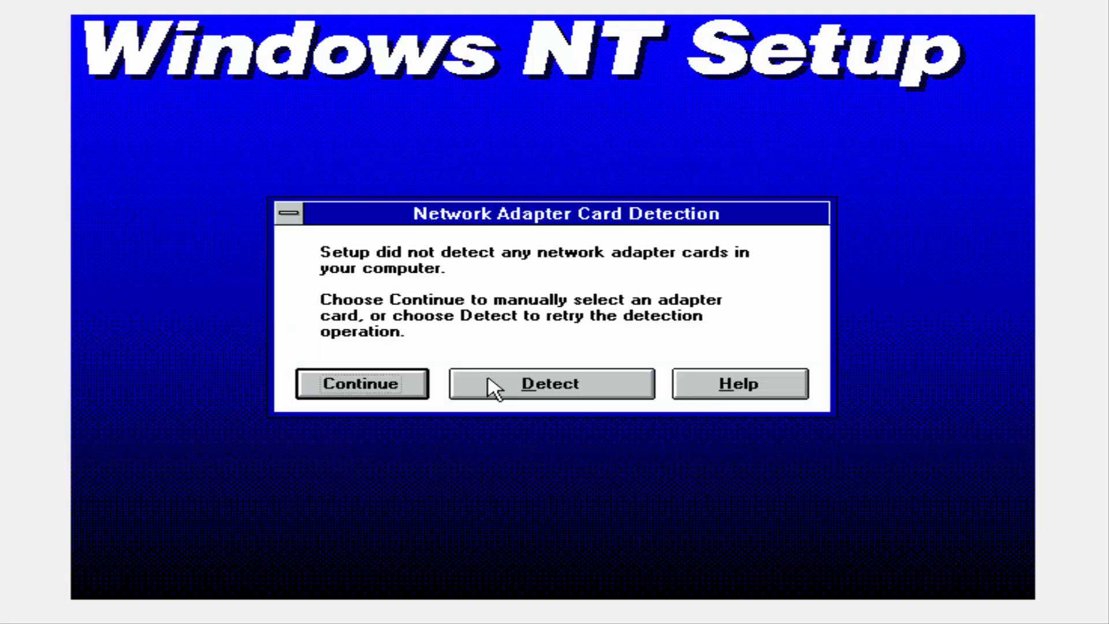
pyautogui.moveTo(440, 339)
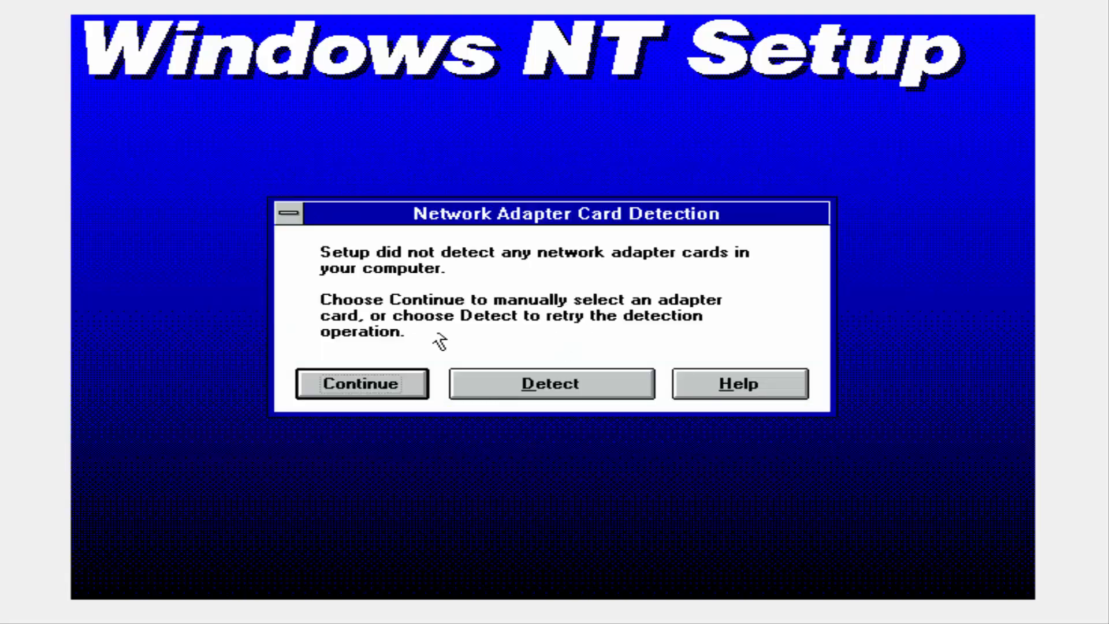
pyautogui.click(360, 383)
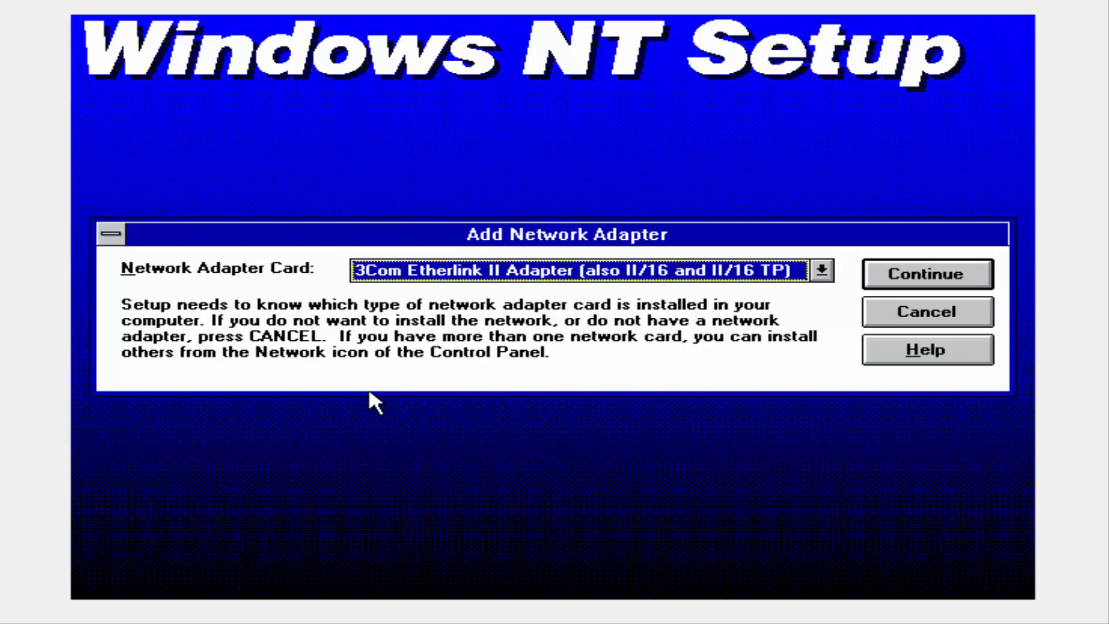
pyautogui.click(927, 311)
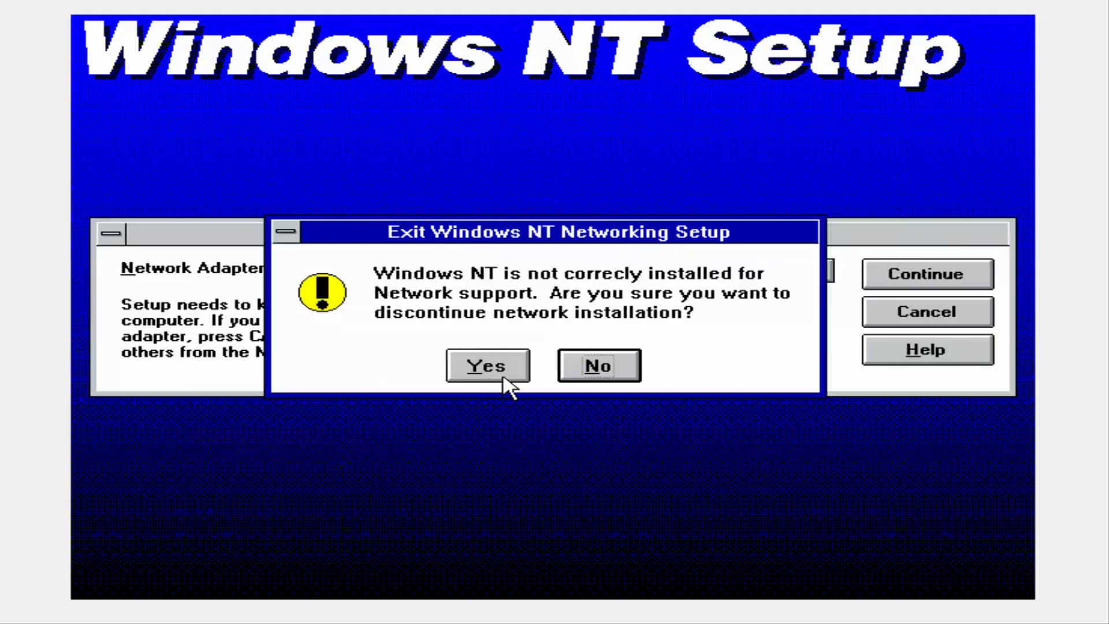
pyautogui.click(487, 366)
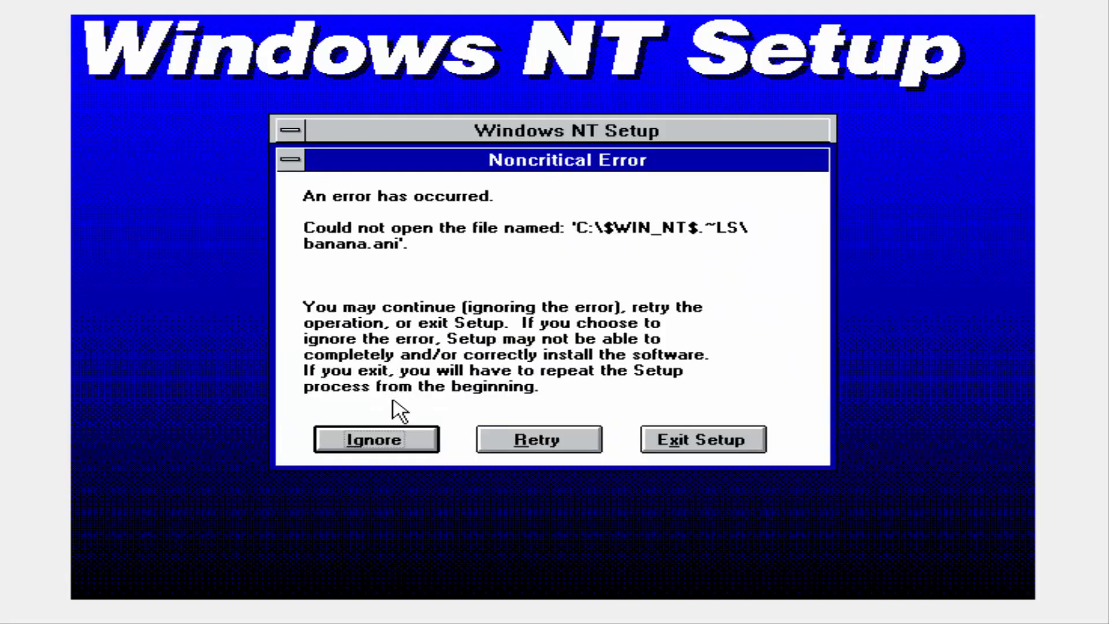
# Ignore the noncritical error about the missing banana.ani file.
pyautogui.click(375, 439)
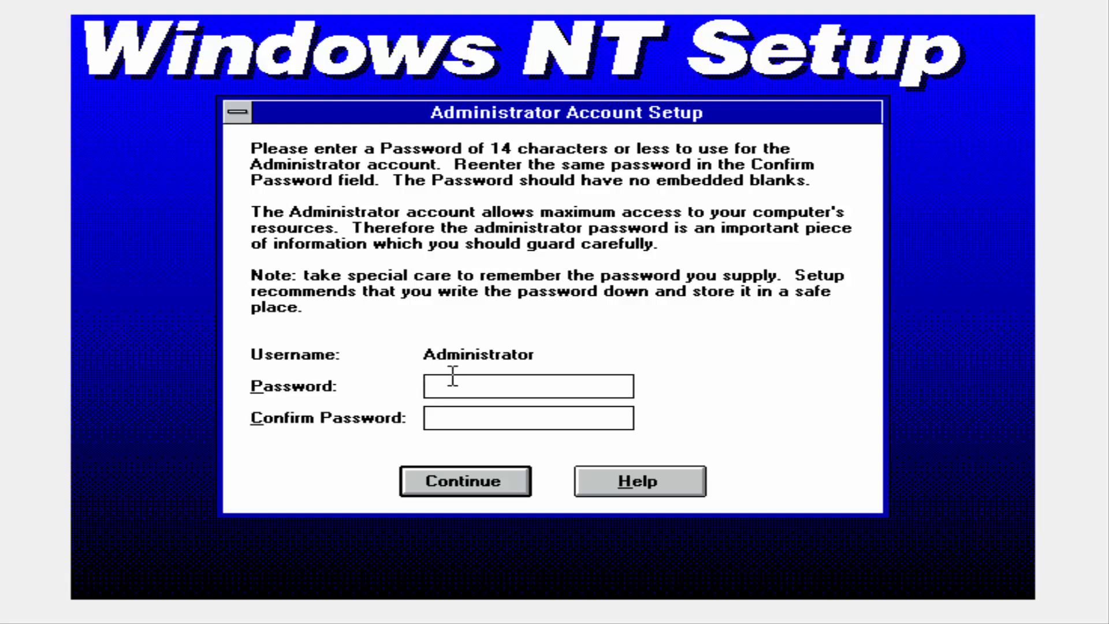
# Set the administrator password and create the local user account 'Virusalert'.
pyautogui.click(464, 480)
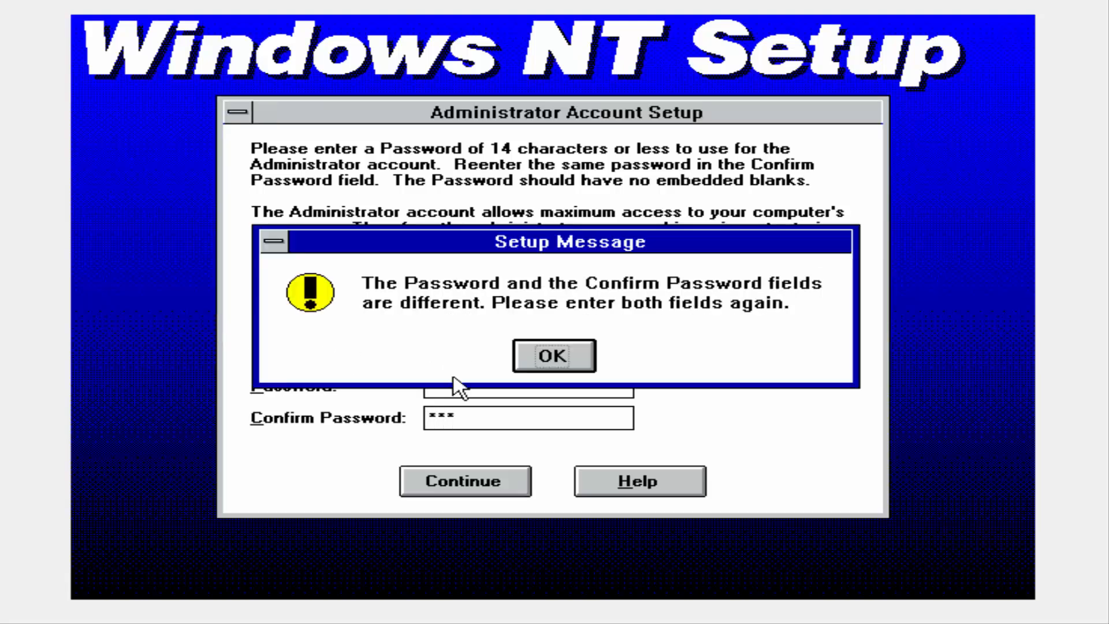
pyautogui.click(552, 356)
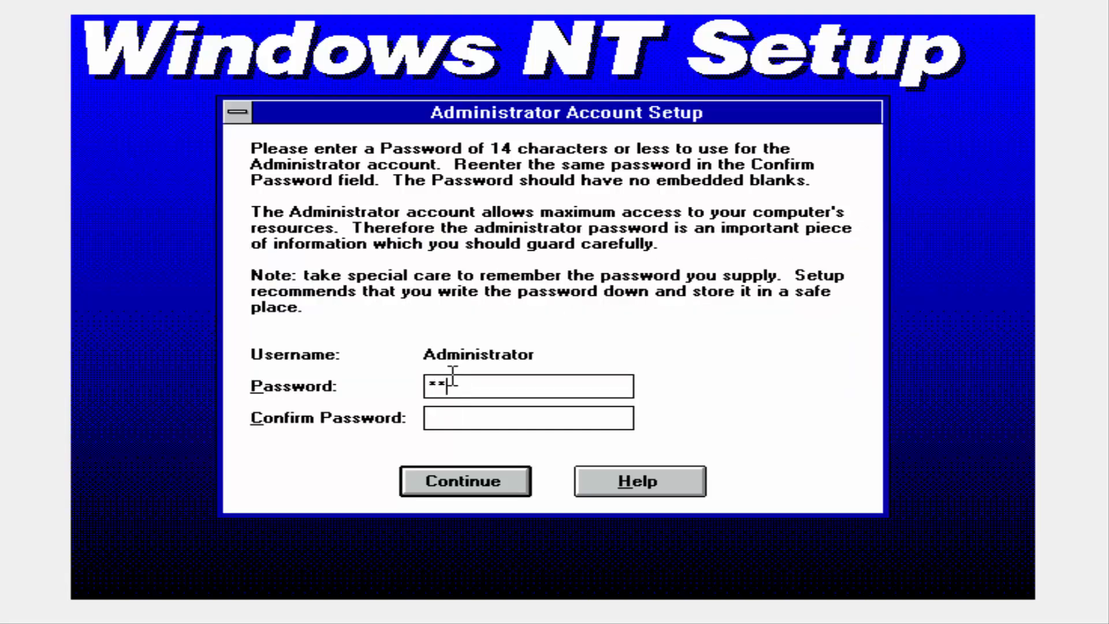
pyautogui.click(464, 480)
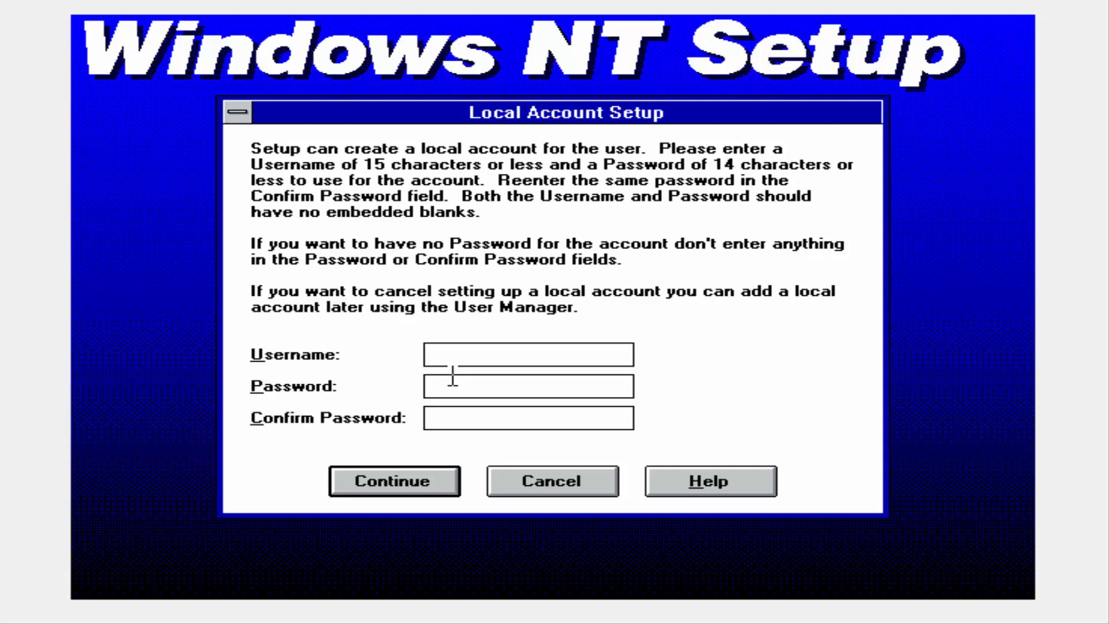
pyautogui.write('Viru')
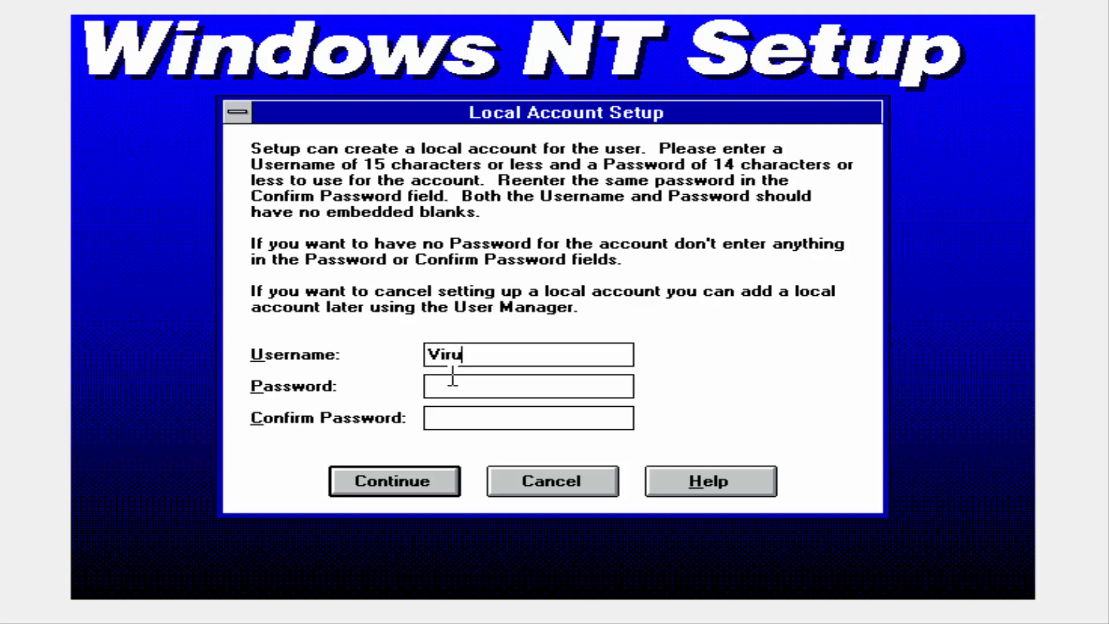
pyautogui.write('salert')
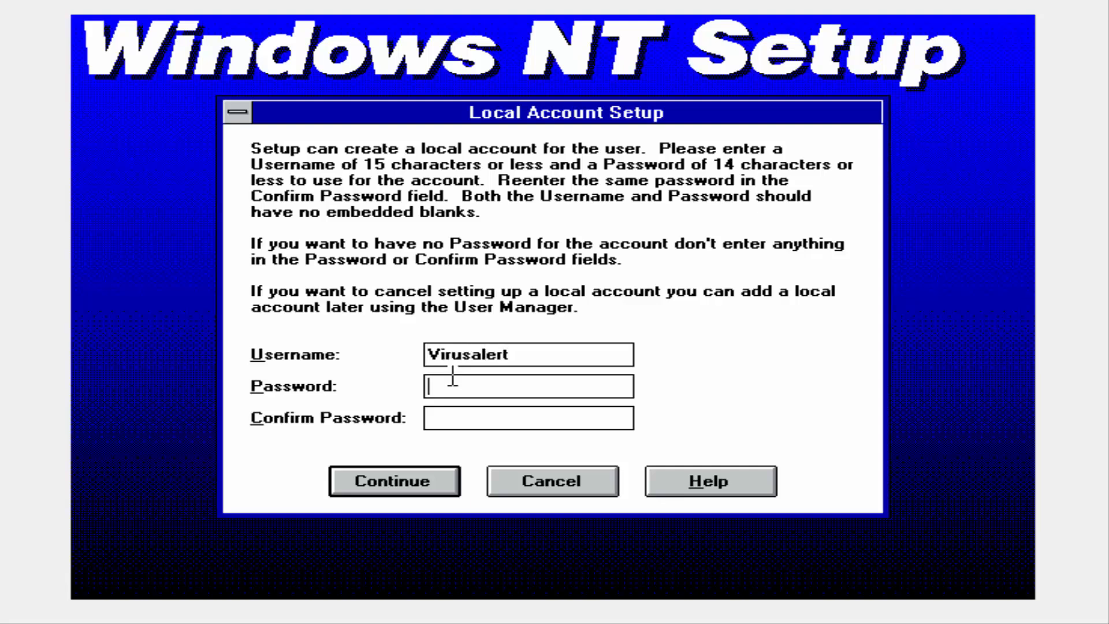
pyautogui.click(394, 480)
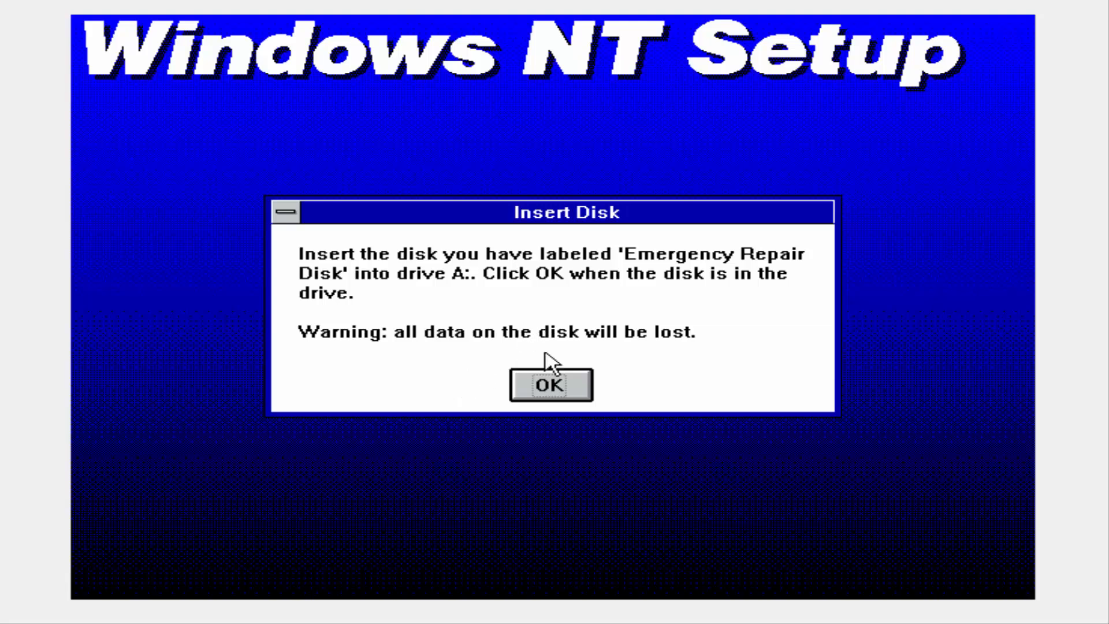
# Attempt the Emergency Repair Disk, then give up after the format error.
pyautogui.click(551, 386)
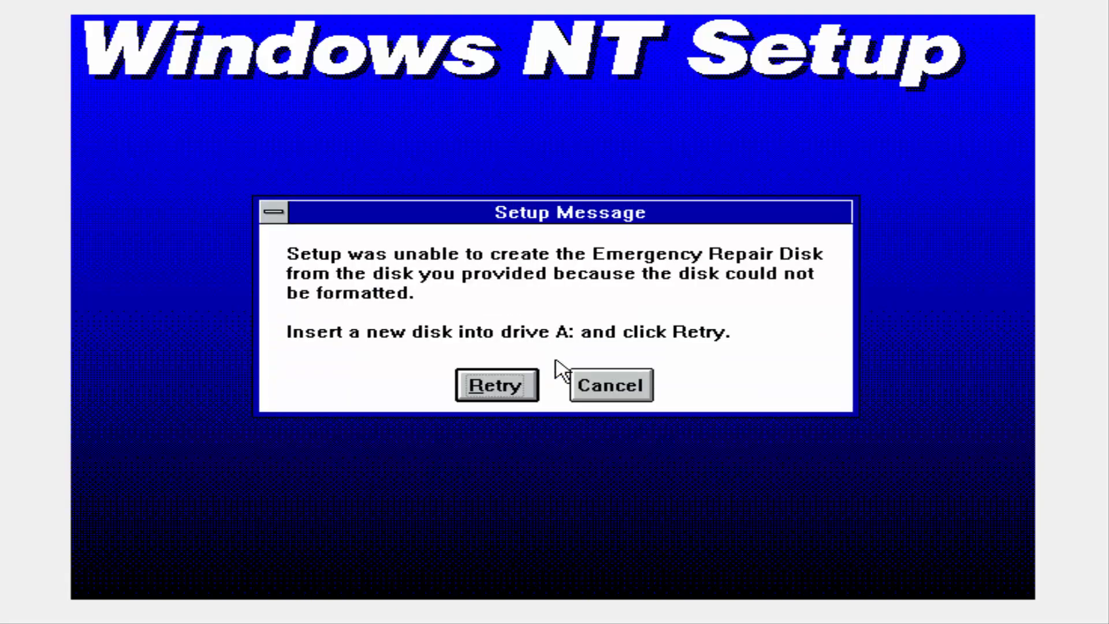
pyautogui.click(609, 385)
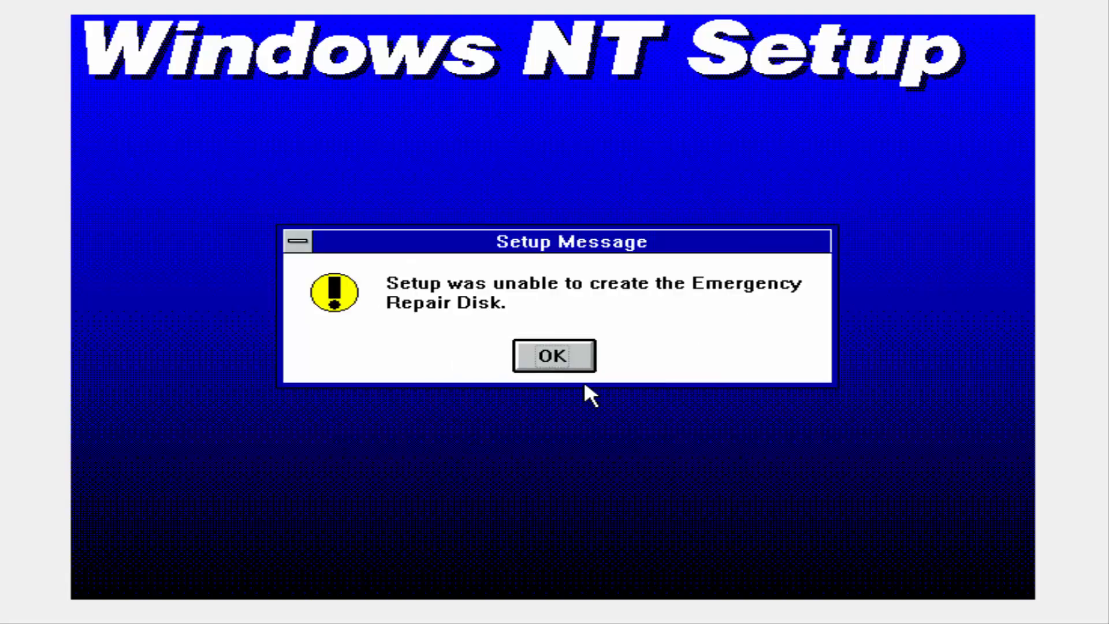
pyautogui.click(553, 354)
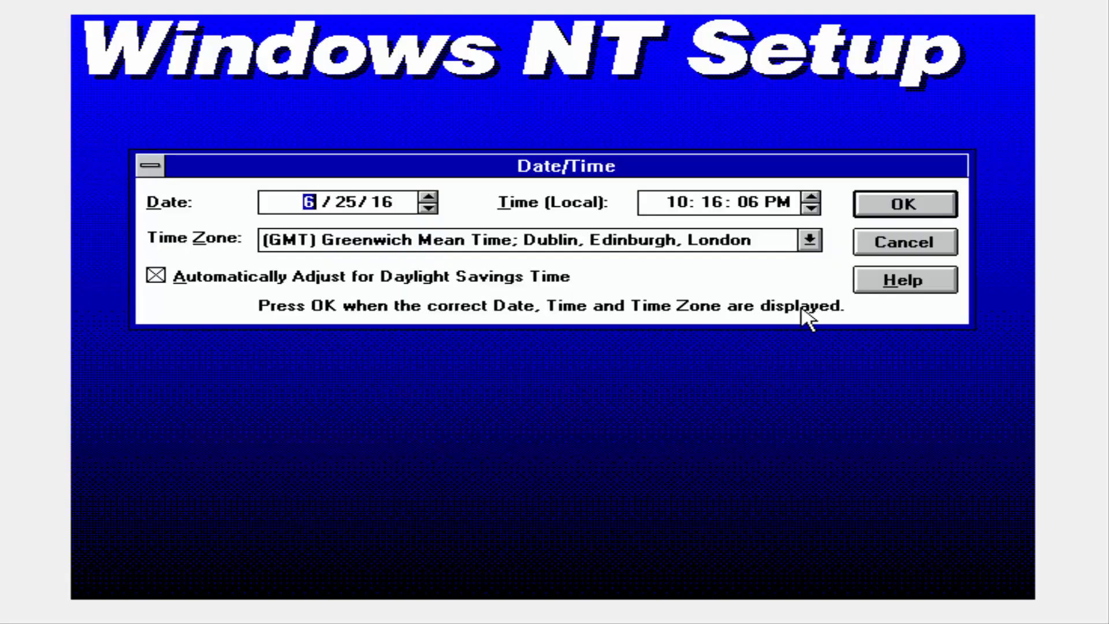
# Accept the date, time and time zone and reboot into the newly installed system.
pyautogui.click(903, 203)
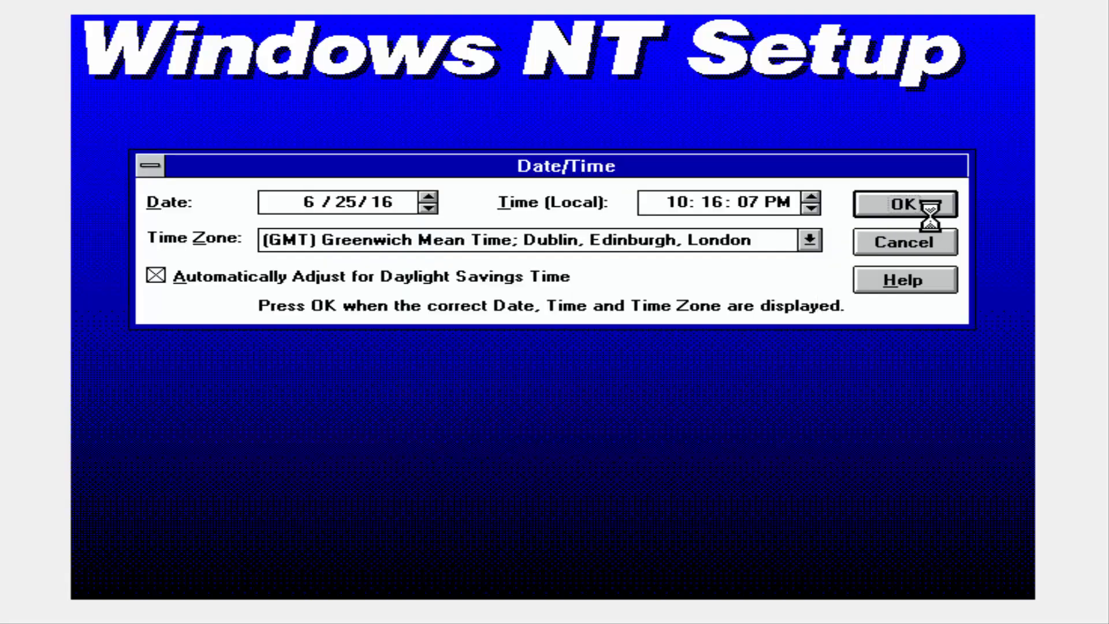
pyautogui.click(903, 204)
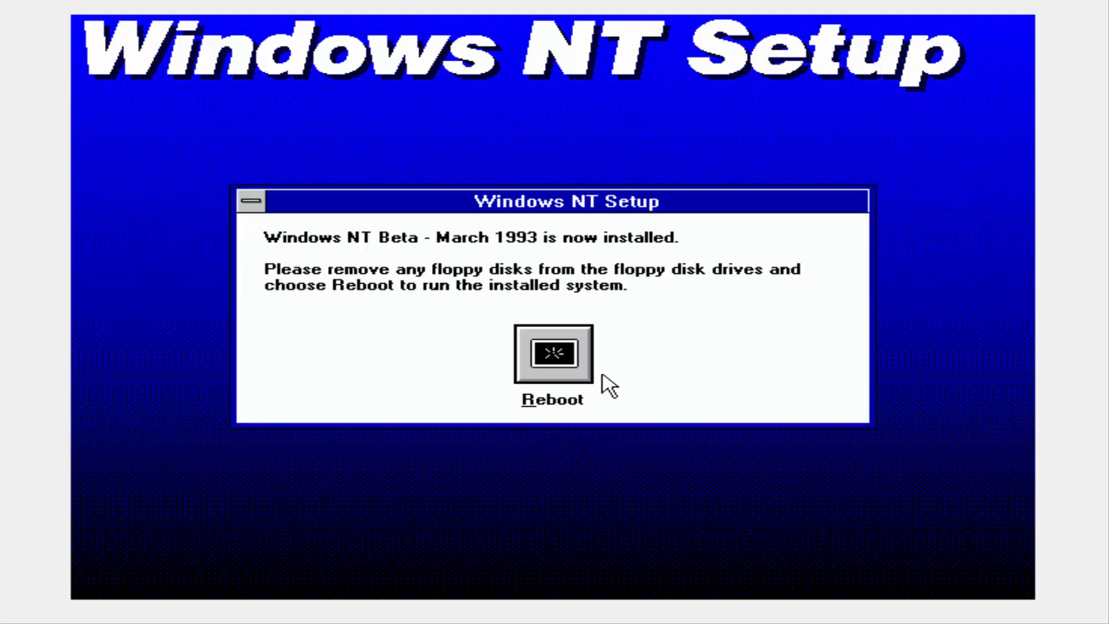
pyautogui.moveTo(431, 395)
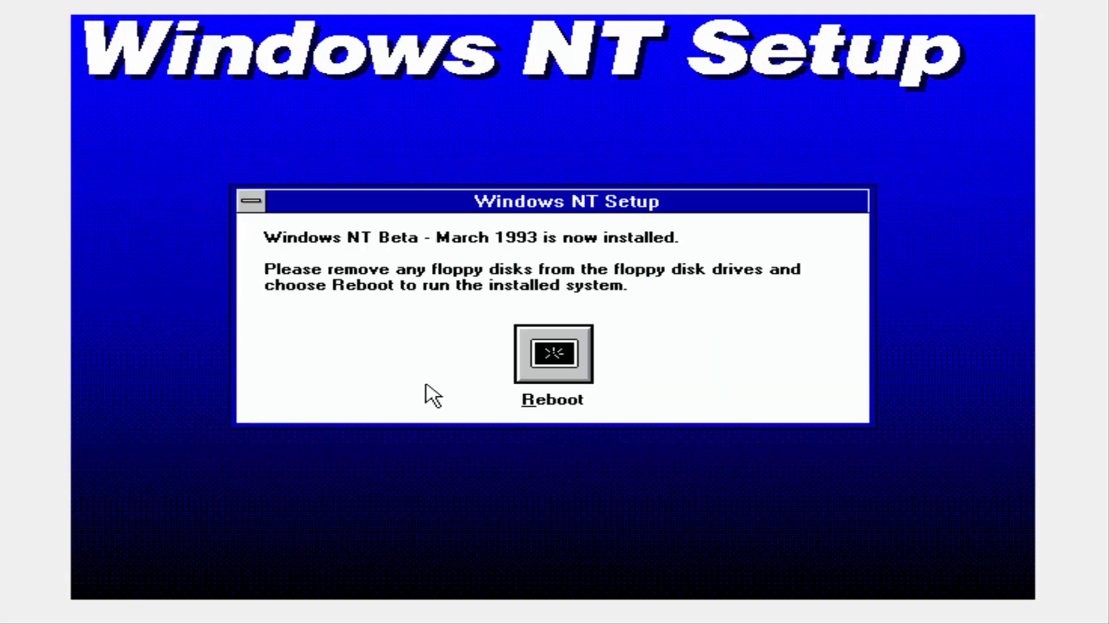
pyautogui.moveTo(564, 366)
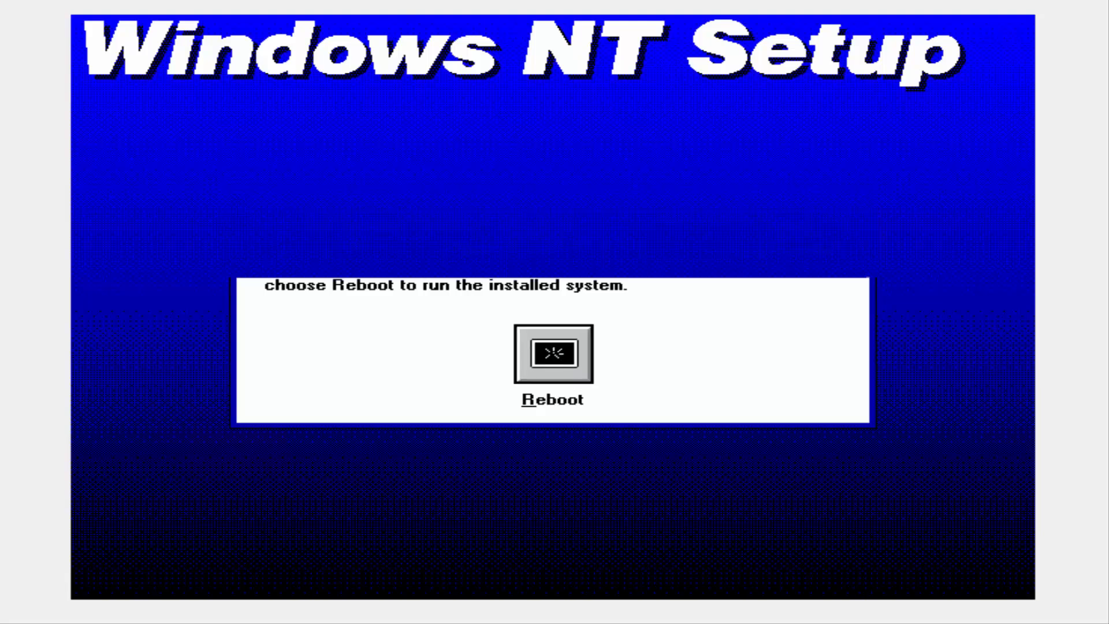
pyautogui.click(553, 355)
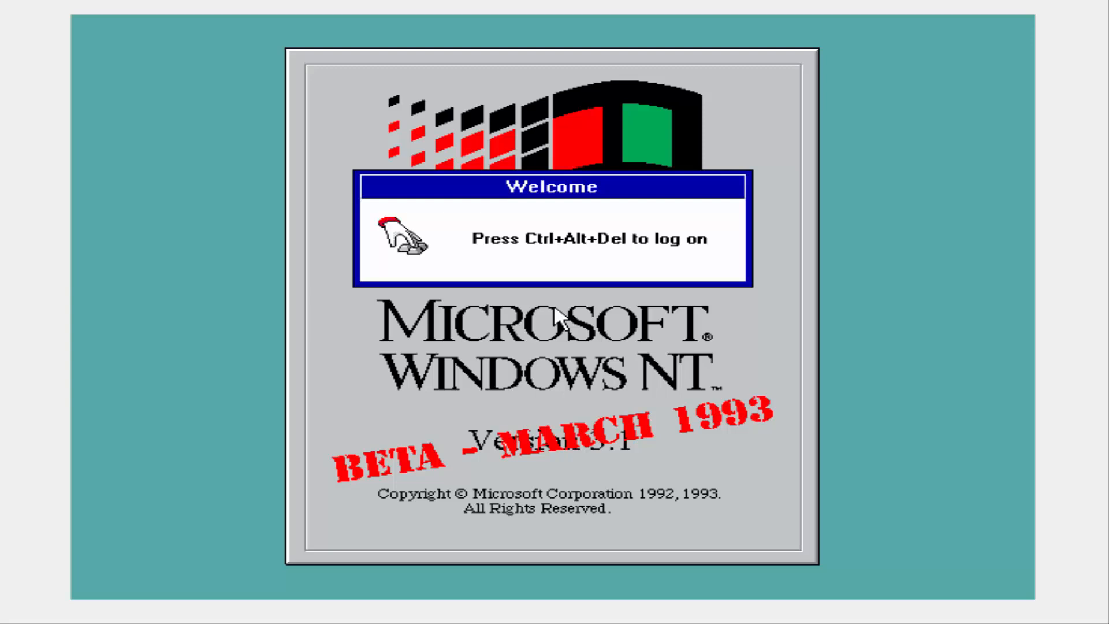
pyautogui.press('ctrl+alt+delete')
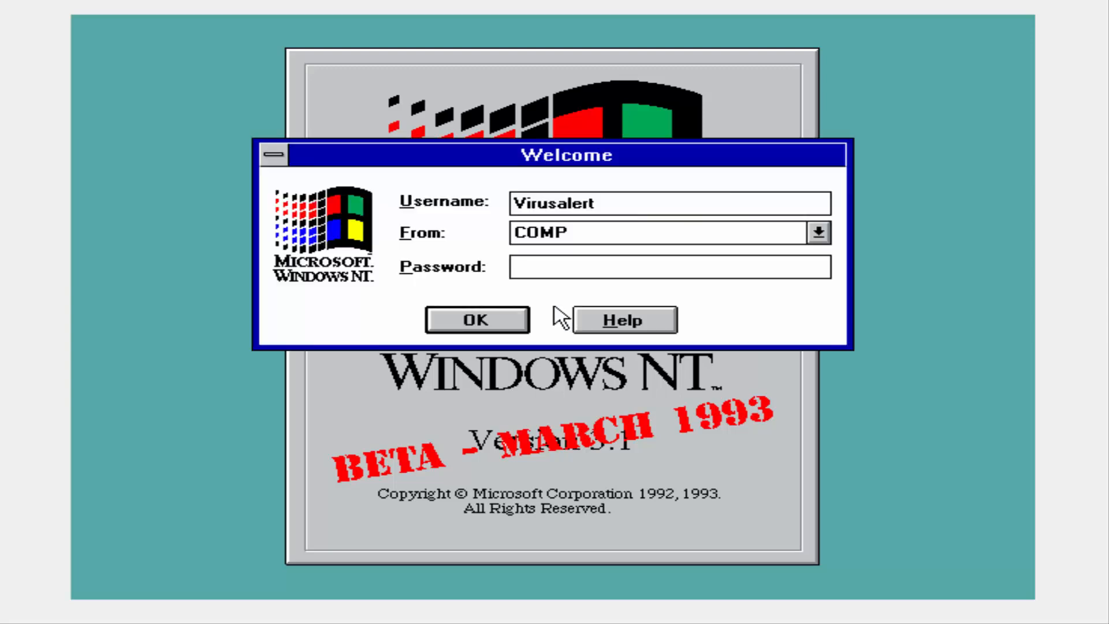
pyautogui.write('***')
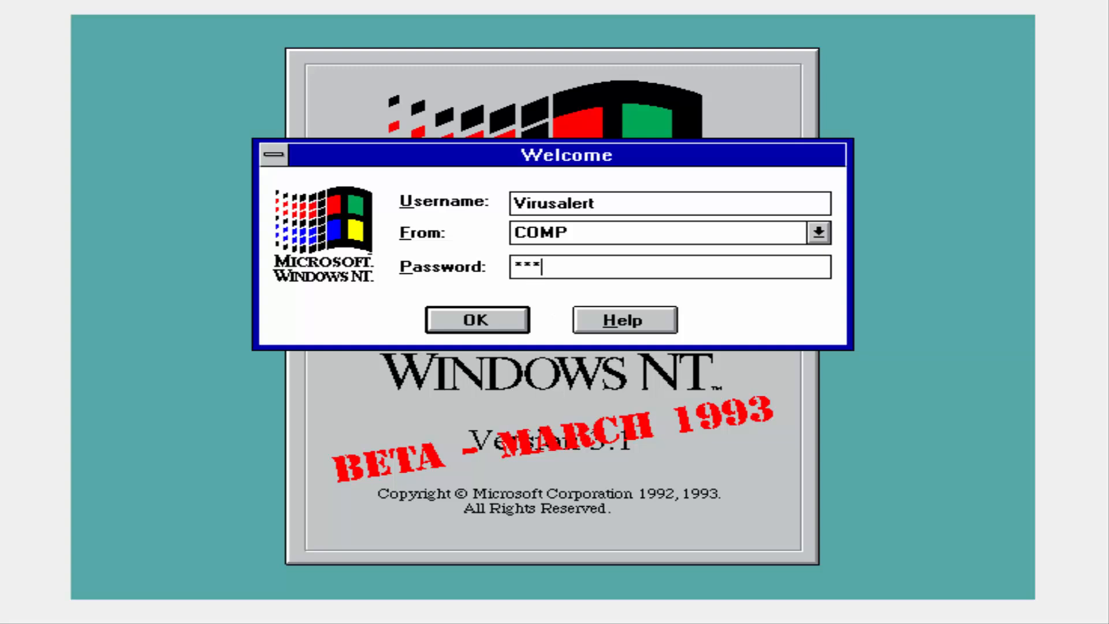
pyautogui.click(477, 320)
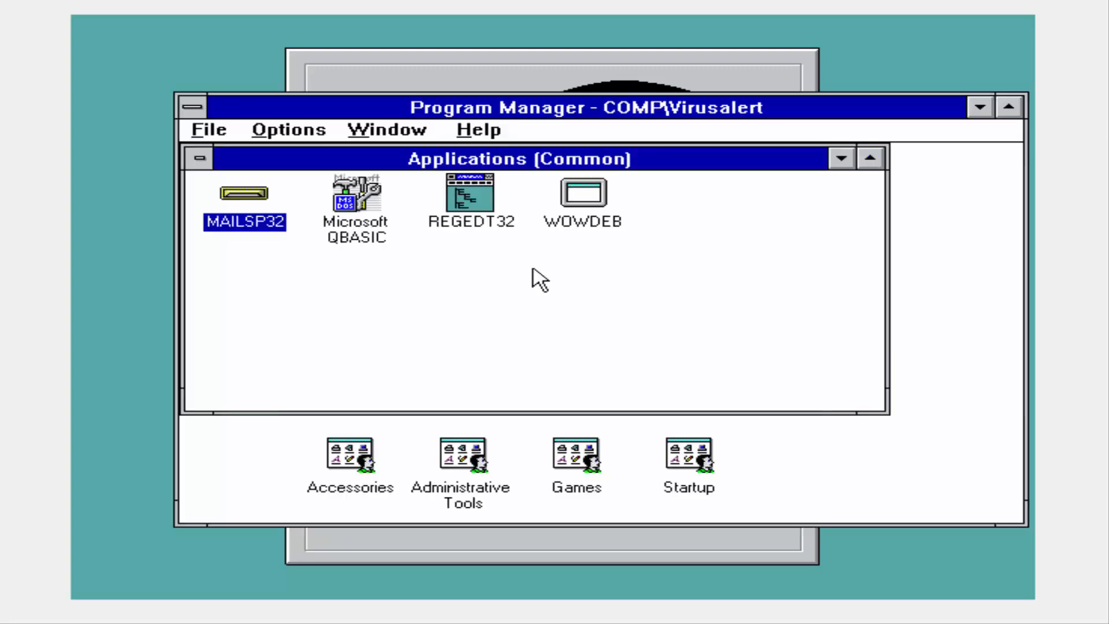
pyautogui.moveTo(420, 119)
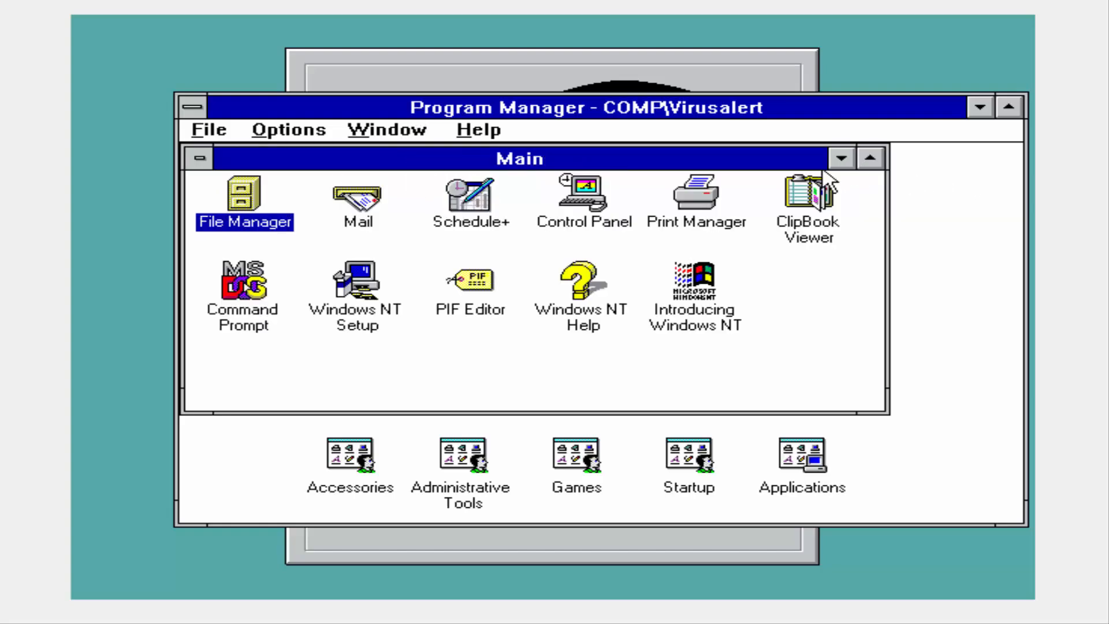
pyautogui.moveTo(81, 244)
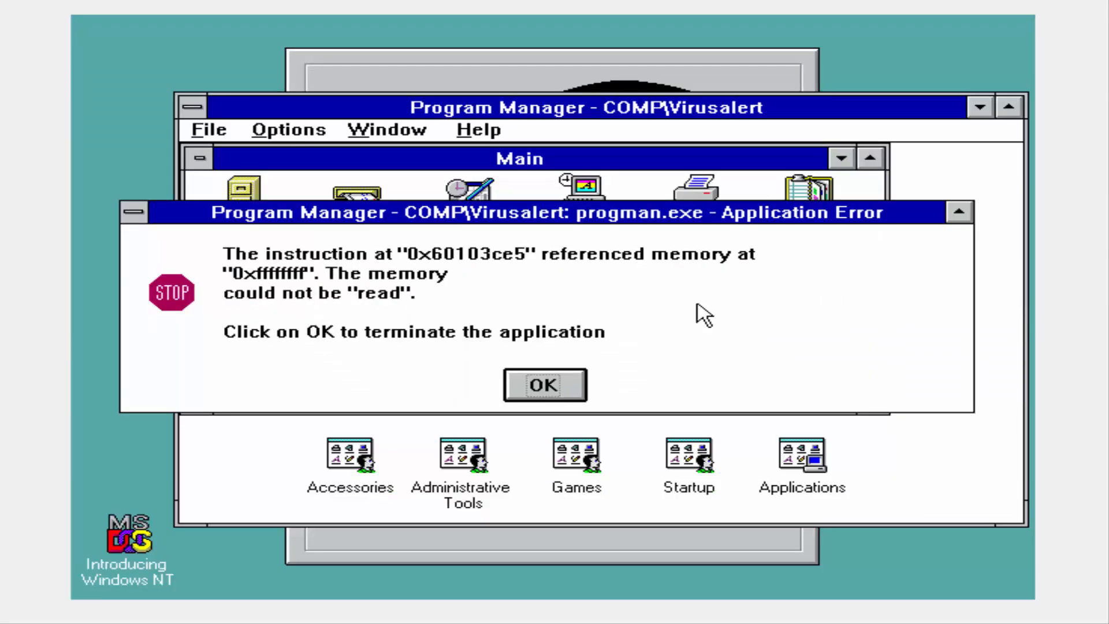
pyautogui.click(544, 386)
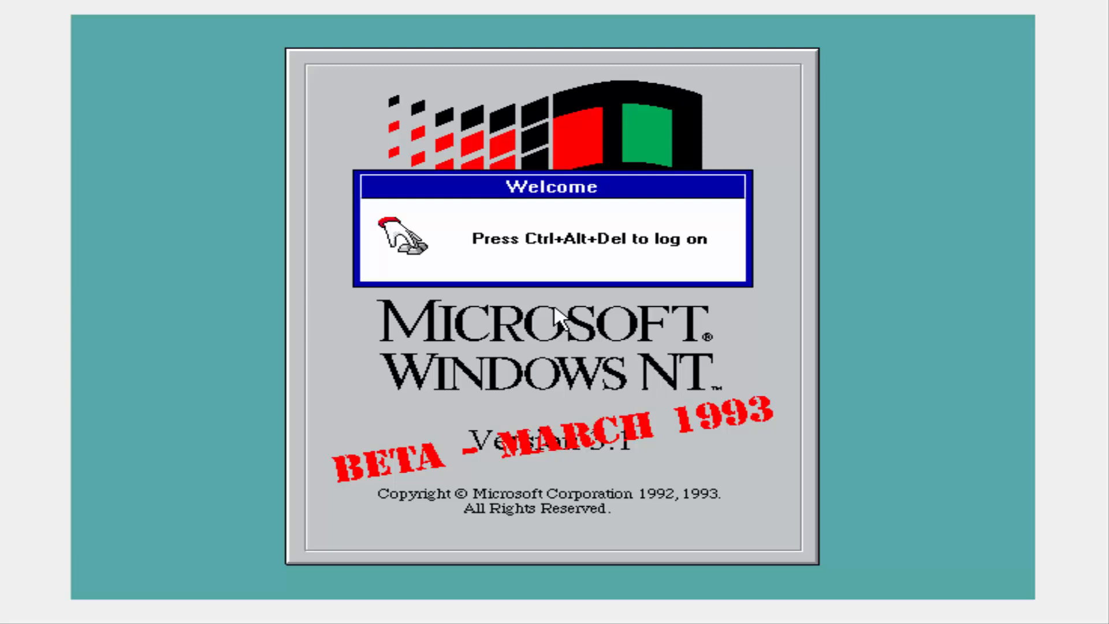
# Log on again via Ctrl+Alt+Del and the logon dialog.
pyautogui.press('ctrl+alt+delete')
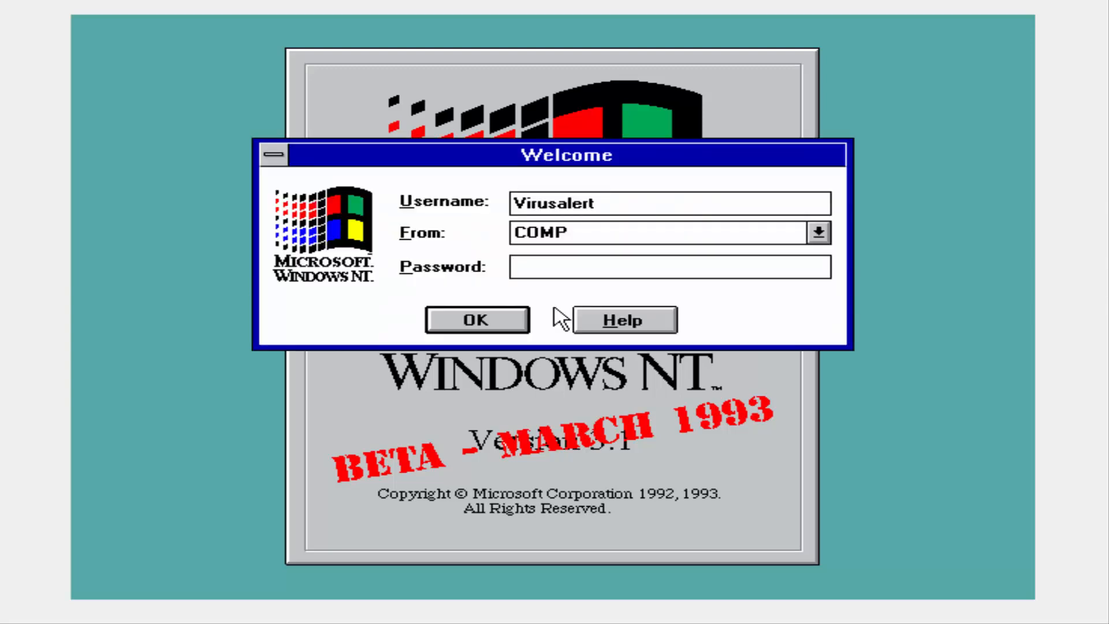
pyautogui.click(476, 319)
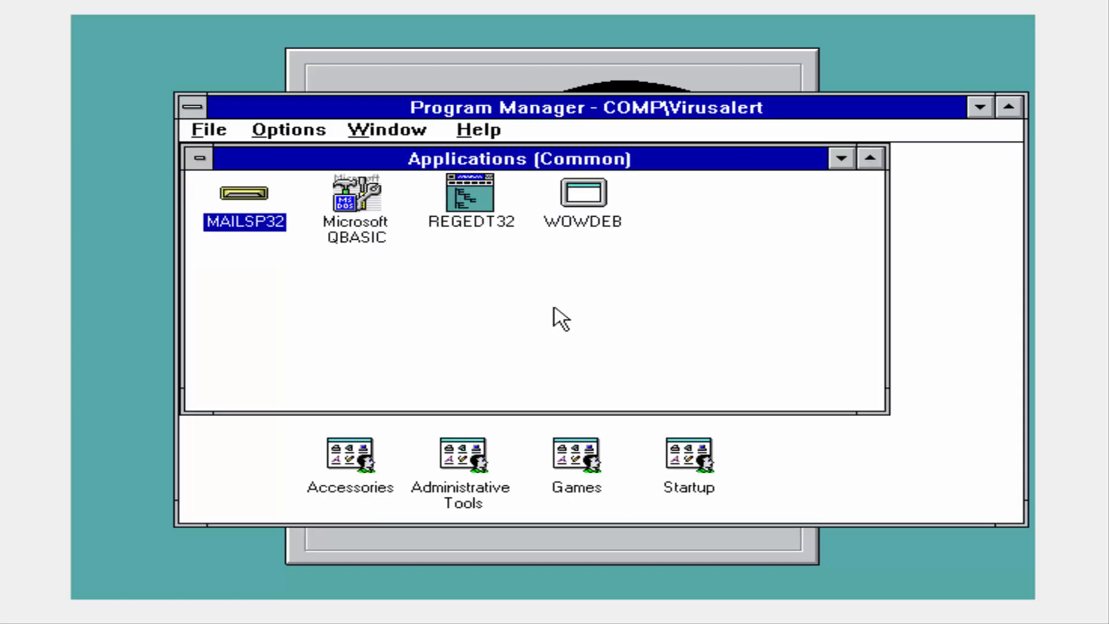
pyautogui.moveTo(281, 211)
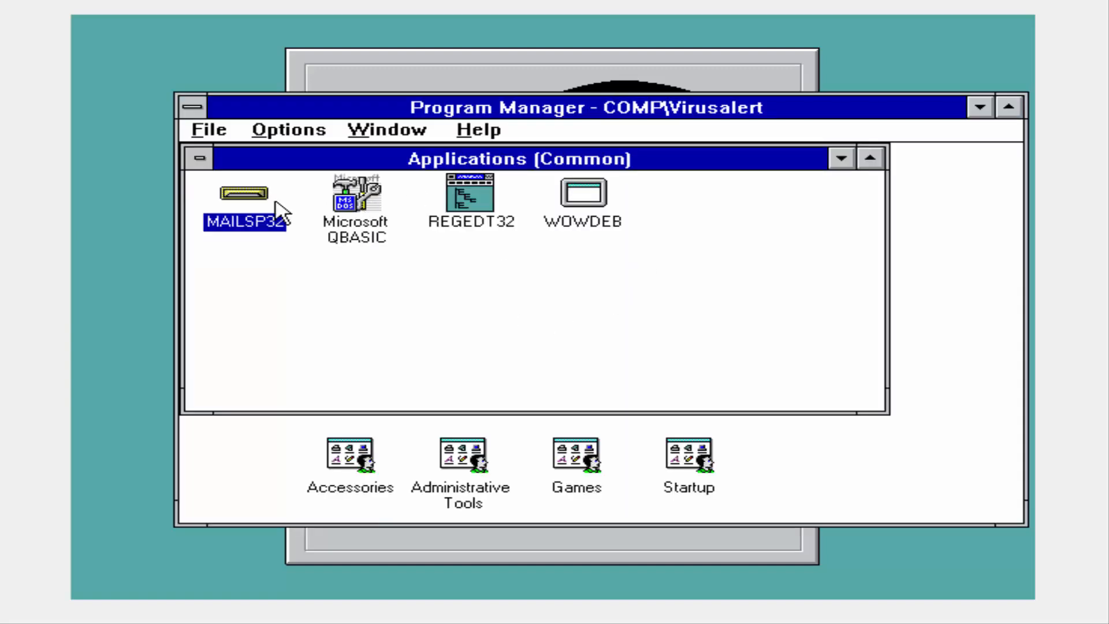
# Start MAILSP32, dismiss the server error and offline prompt, and cancel Mail sign-in.
pyautogui.doubleClick(244, 192)
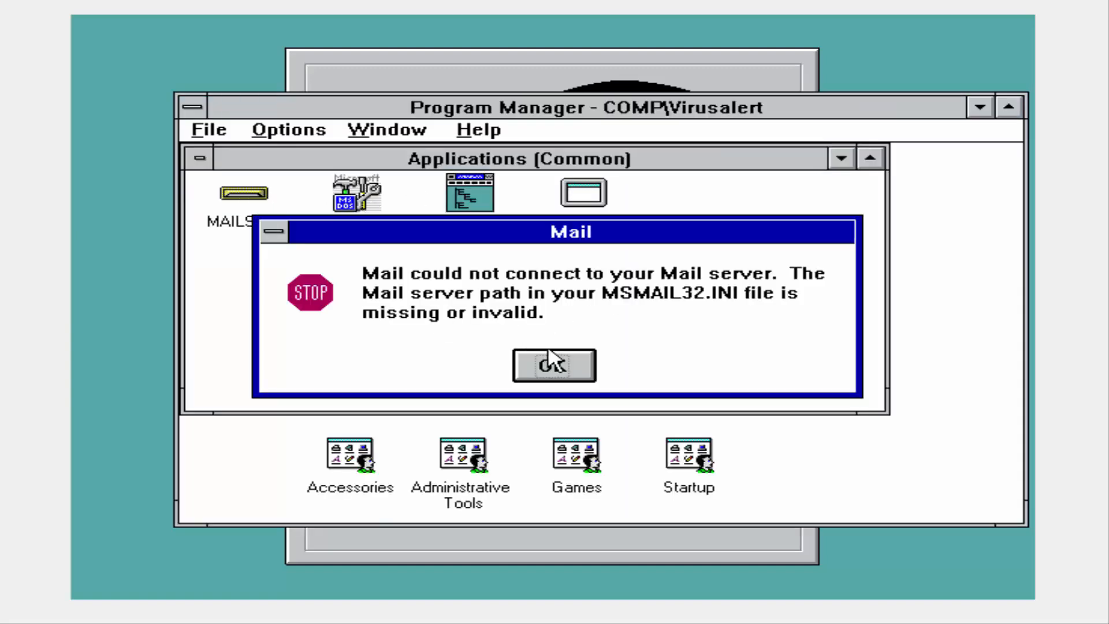
pyautogui.click(552, 365)
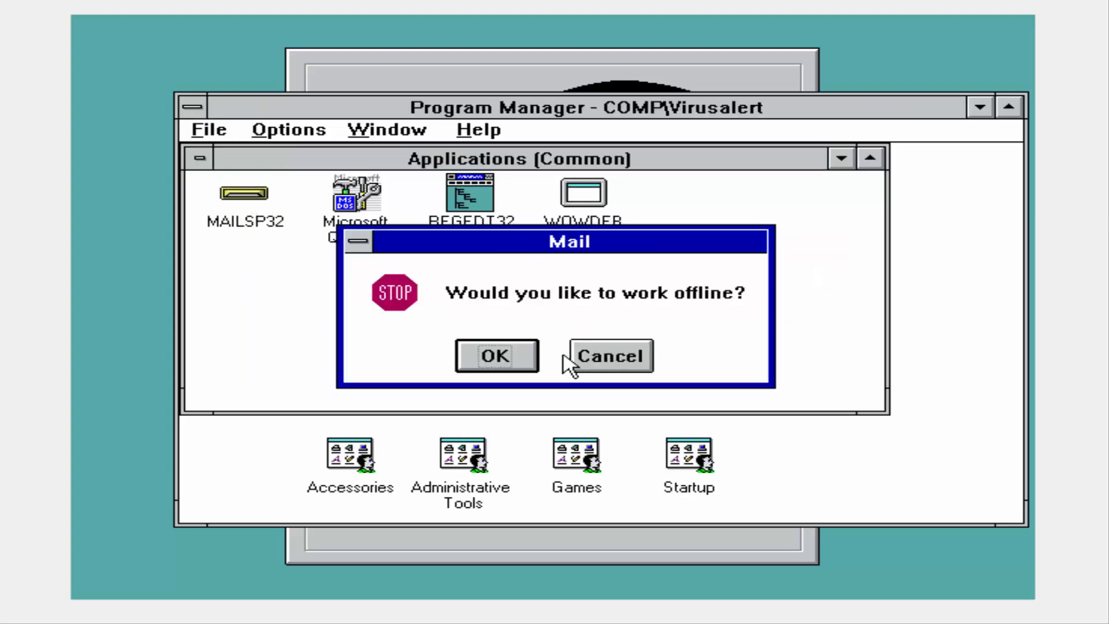
pyautogui.click(608, 356)
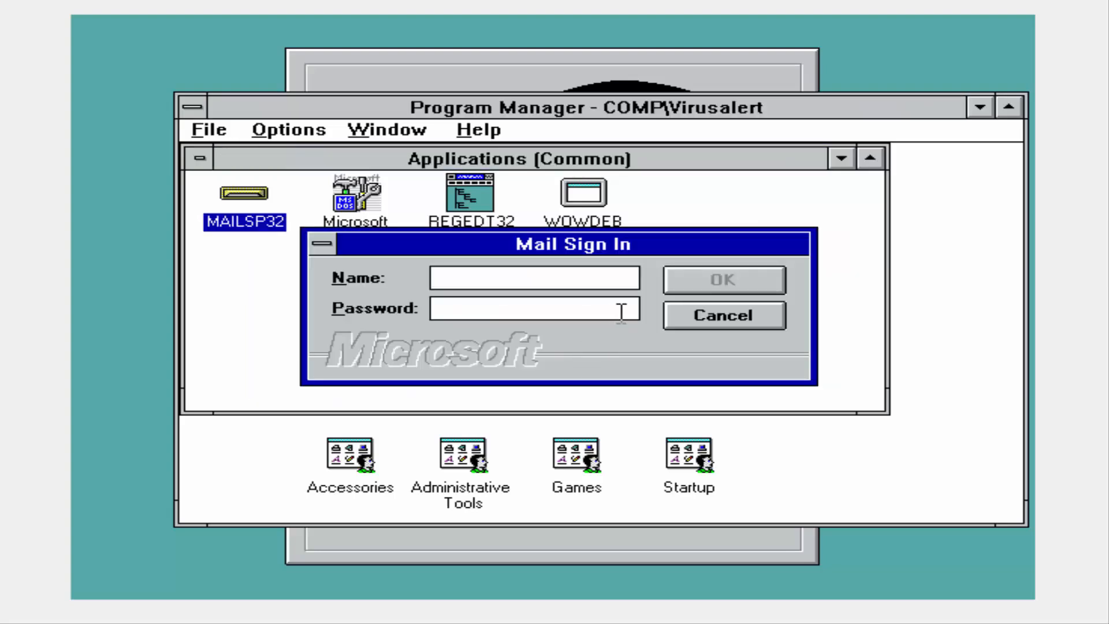
pyautogui.click(723, 314)
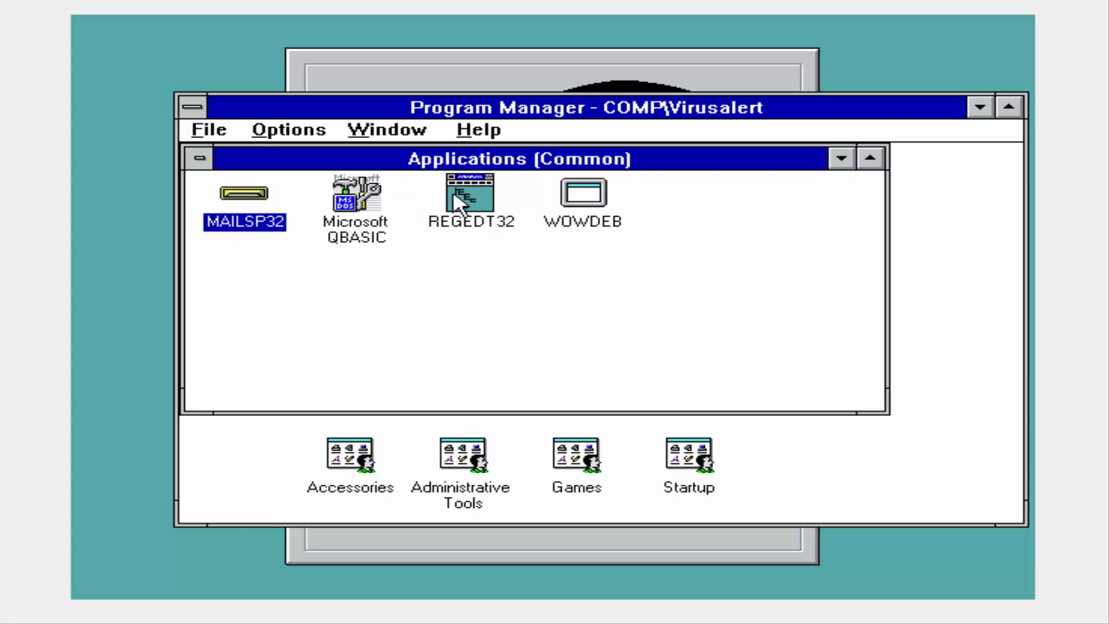
pyautogui.doubleClick(471, 191)
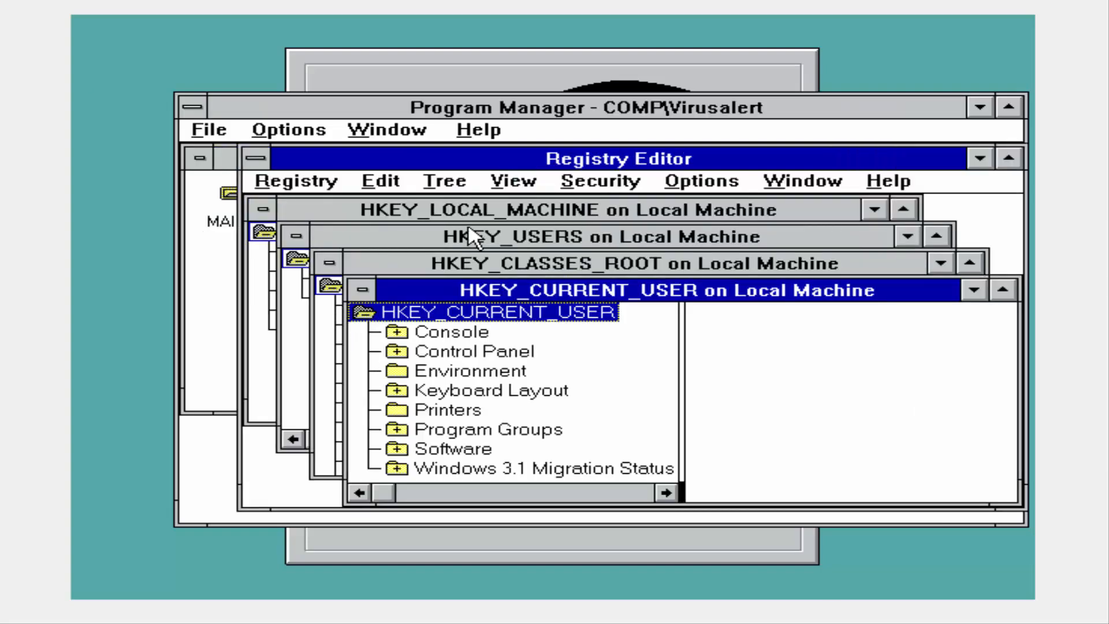
pyautogui.click(363, 289)
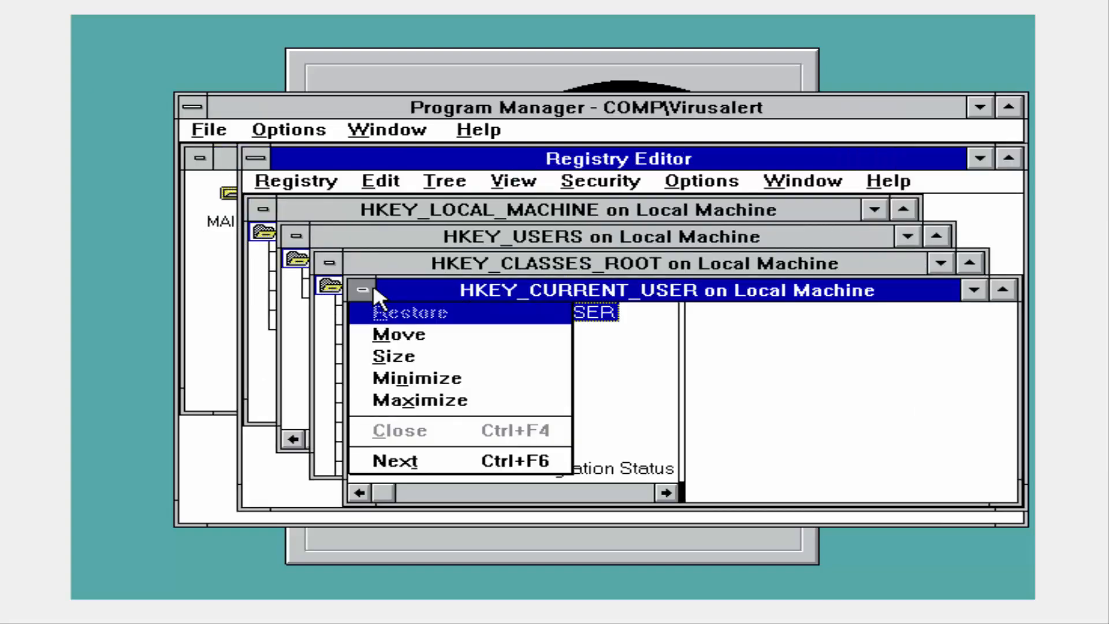
pyautogui.moveTo(1012, 332)
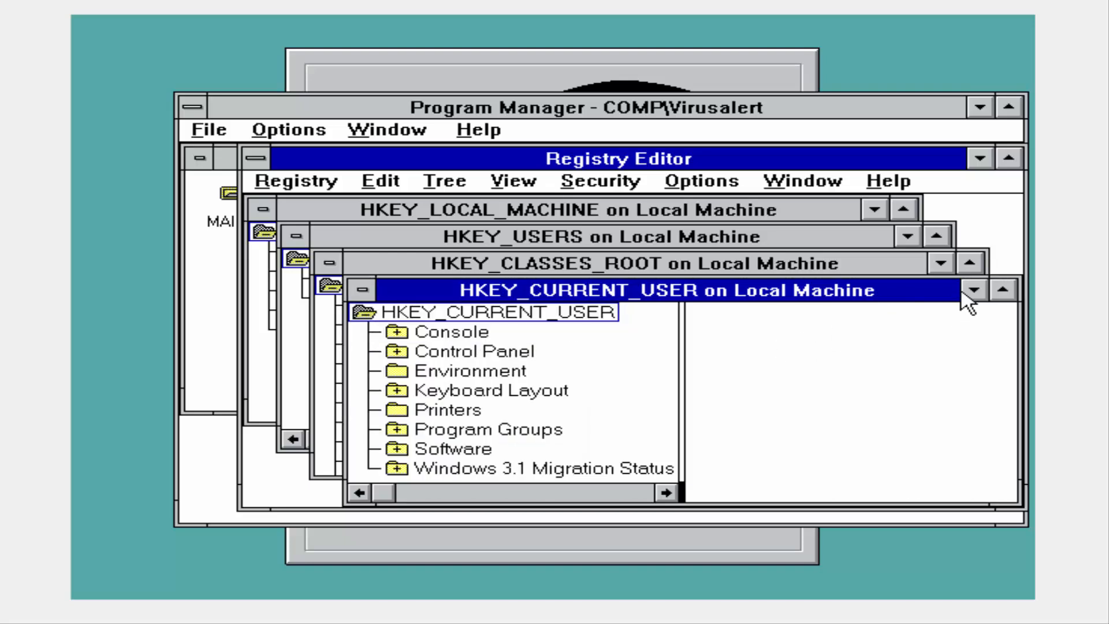
pyautogui.click(623, 263)
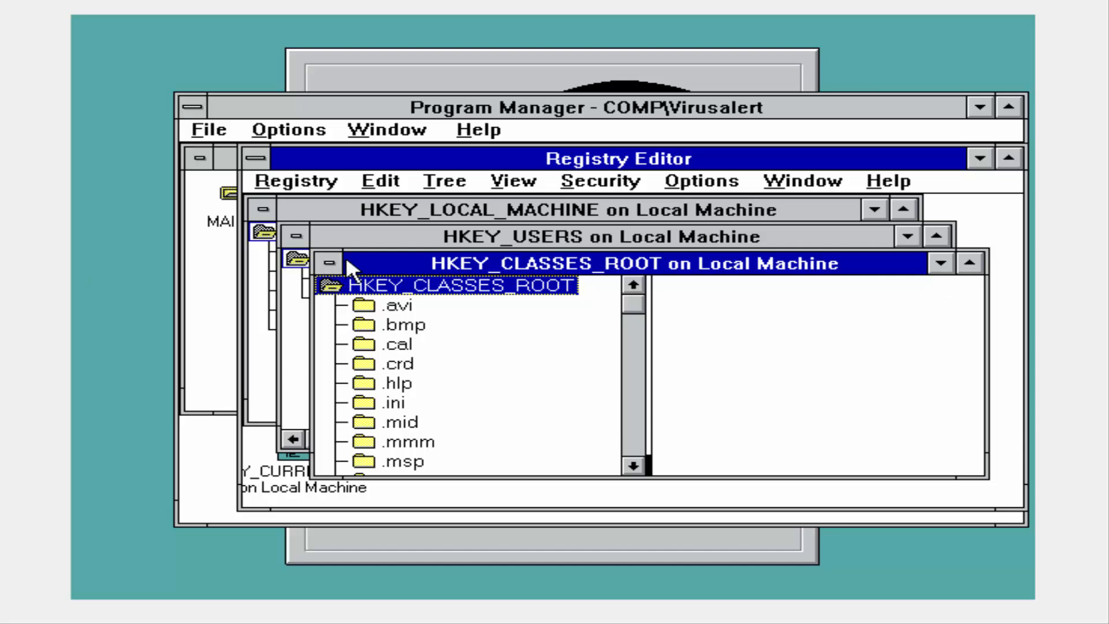
pyautogui.click(328, 262)
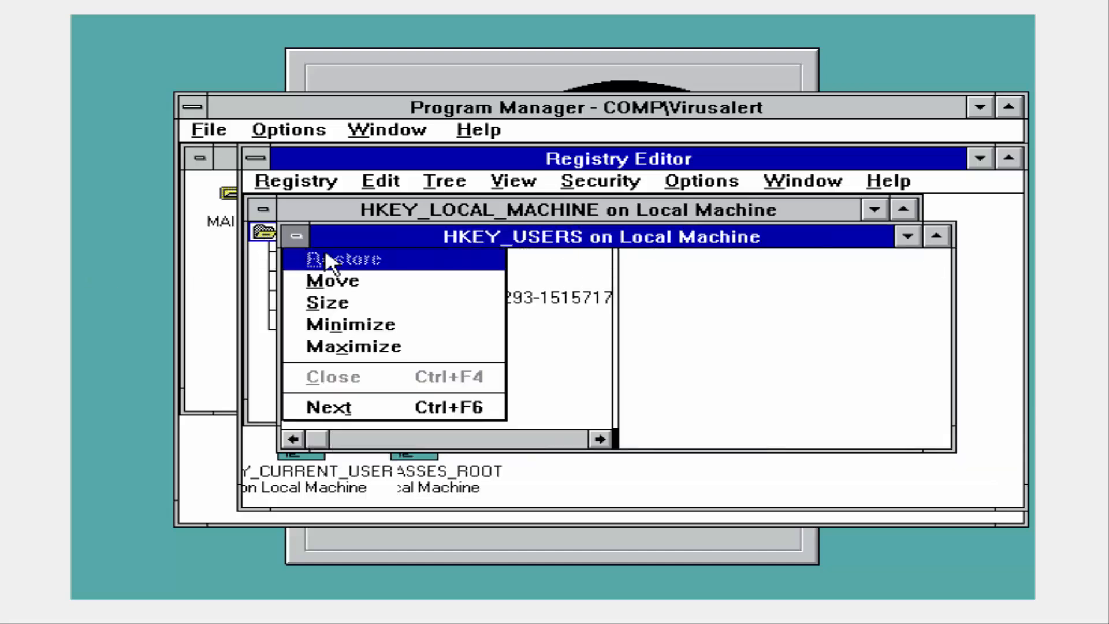
pyautogui.click(344, 257)
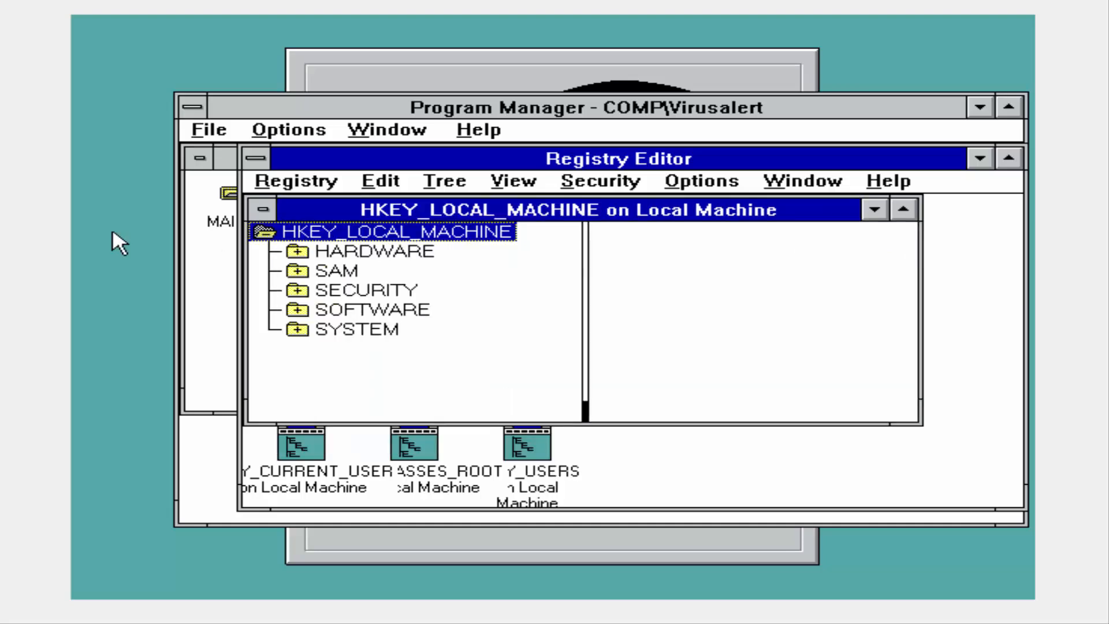
pyautogui.click(264, 209)
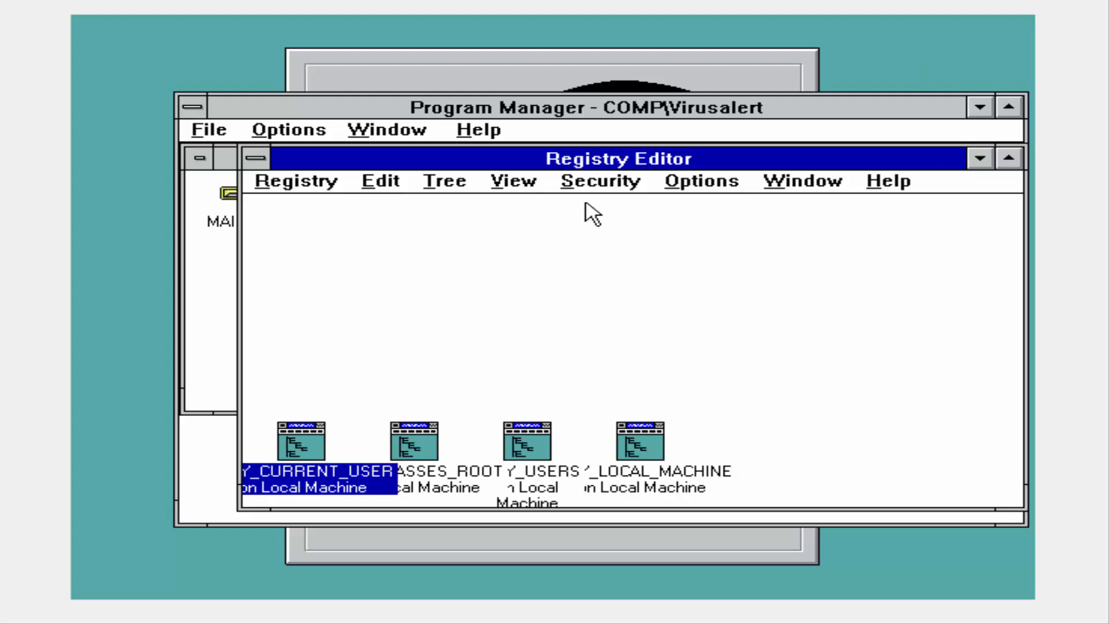
pyautogui.click(254, 158)
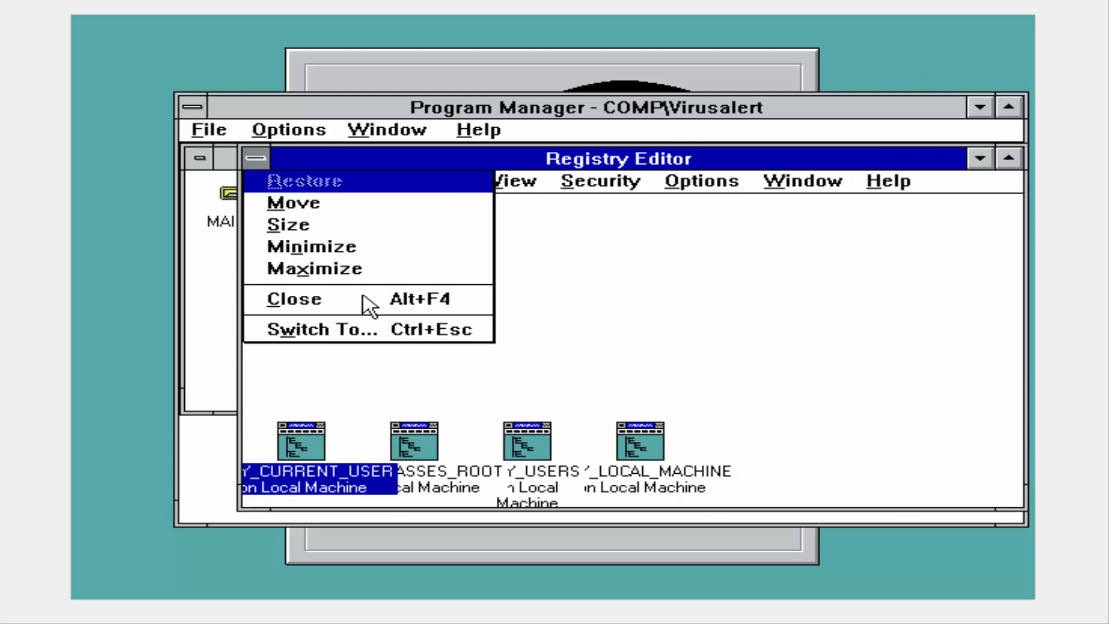
pyautogui.click(292, 298)
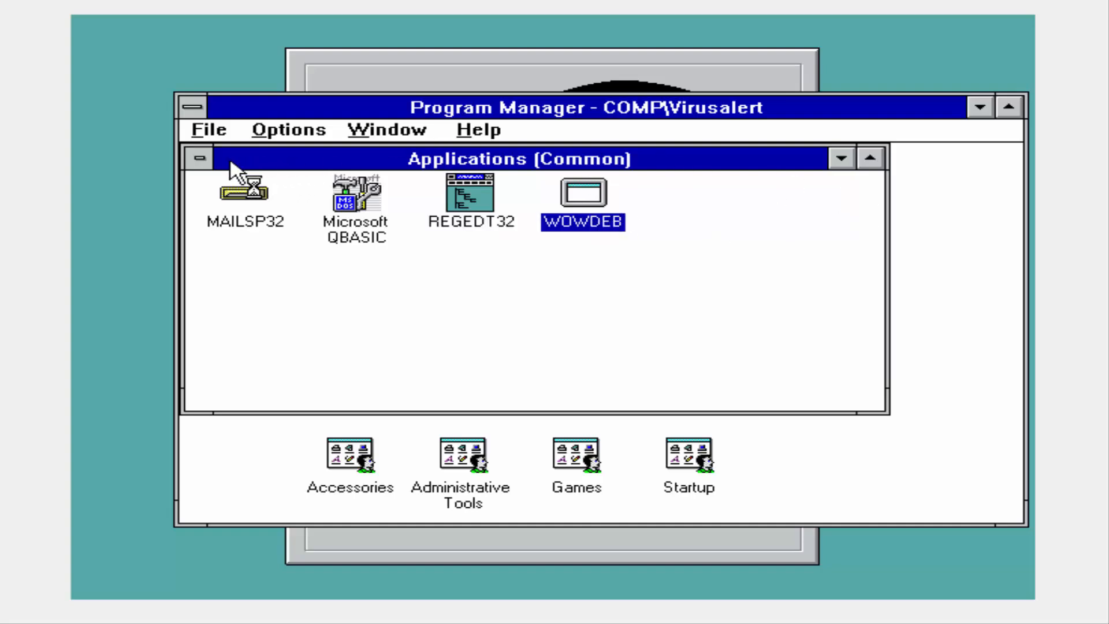
# Minimize Applications, view Windows NT Setup from the Main group, then close it.
pyautogui.click(201, 157)
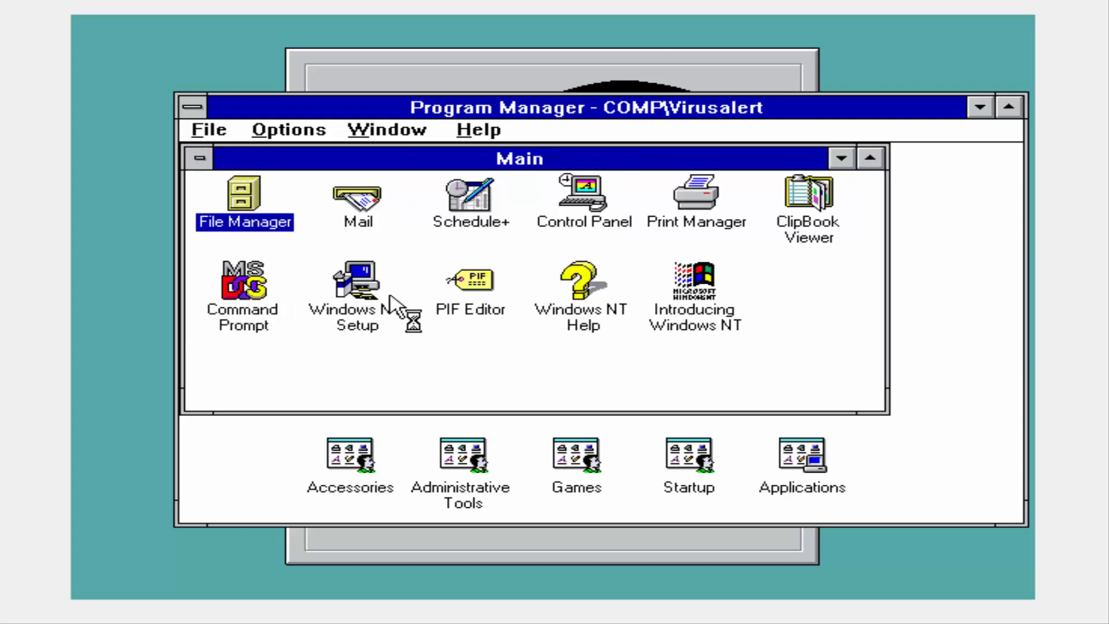
pyautogui.doubleClick(356, 282)
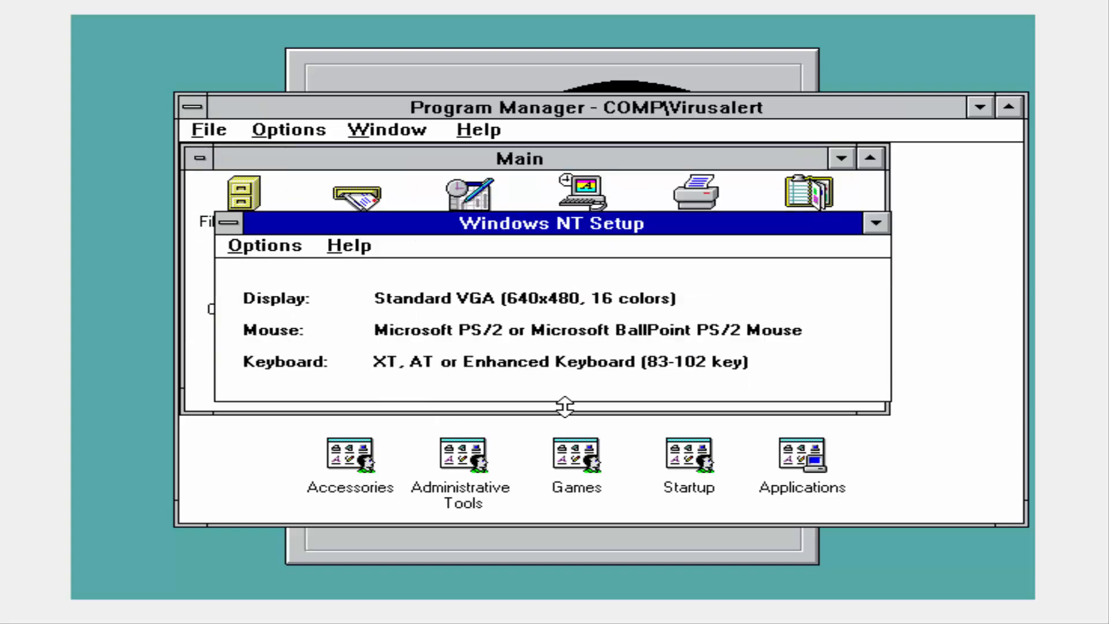
pyautogui.click(231, 223)
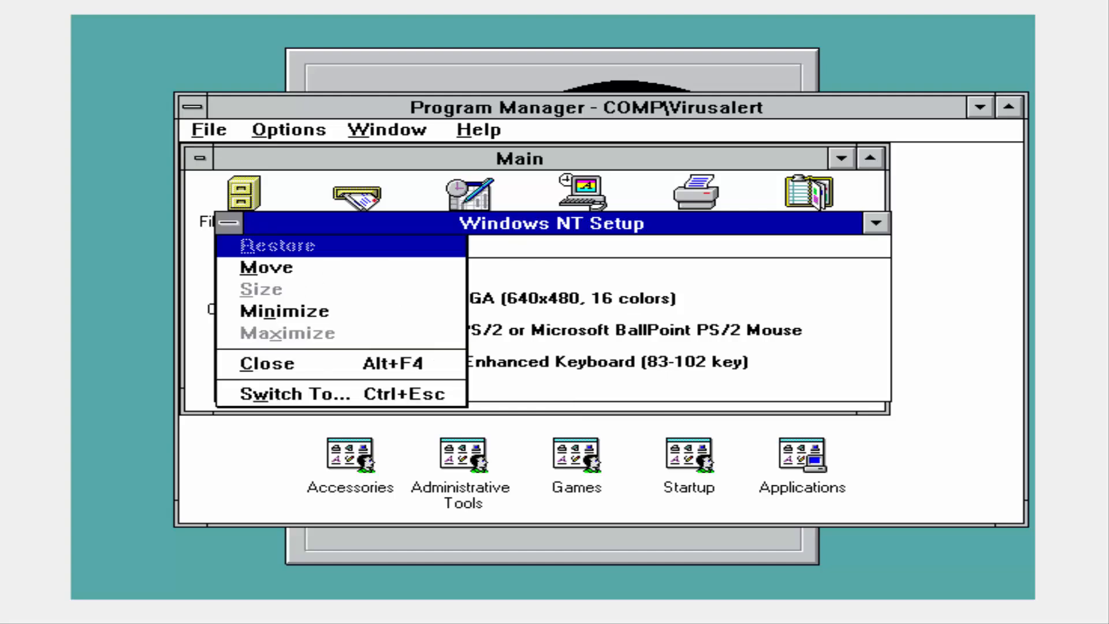
pyautogui.click(265, 363)
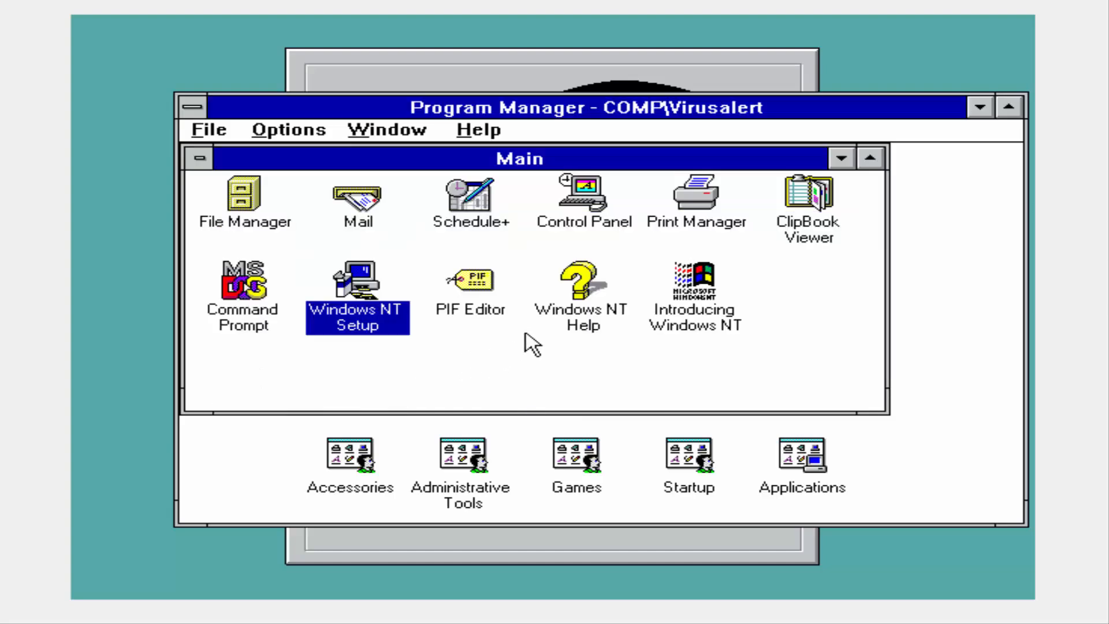
# View Control Panel's System settings, dismiss them, and close Control Panel.
pyautogui.doubleClick(583, 194)
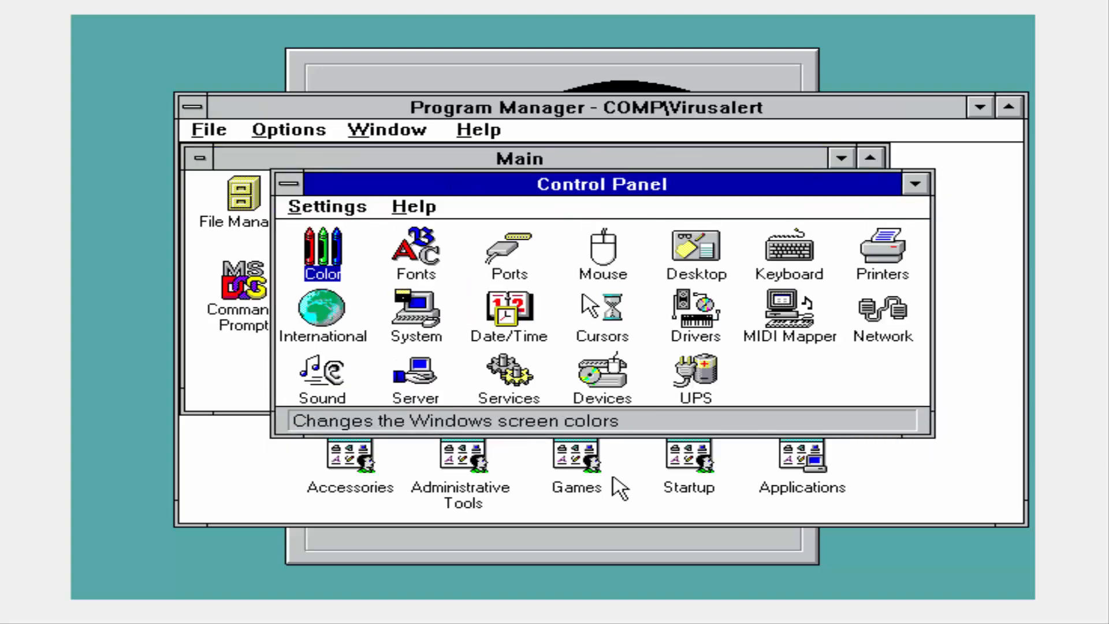
pyautogui.doubleClick(415, 315)
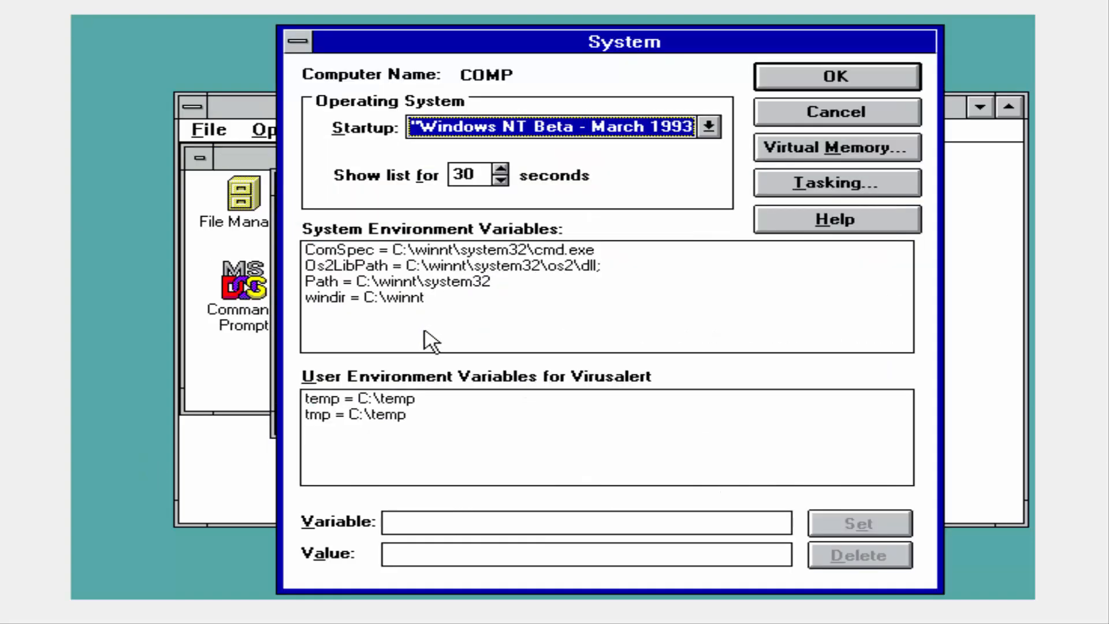
pyautogui.moveTo(492, 146)
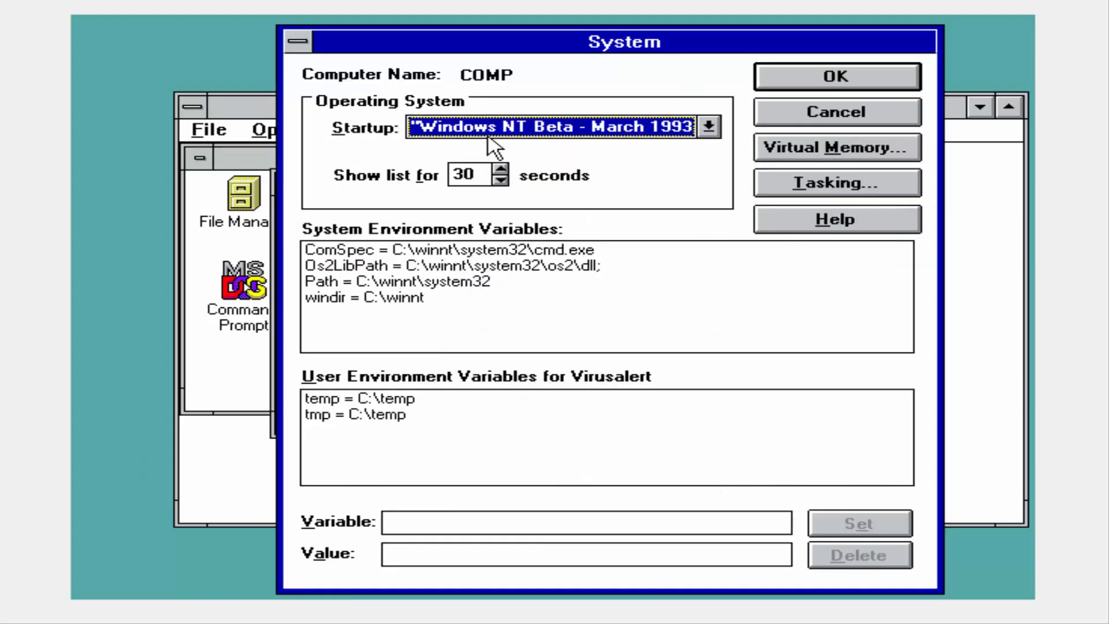
pyautogui.click(835, 111)
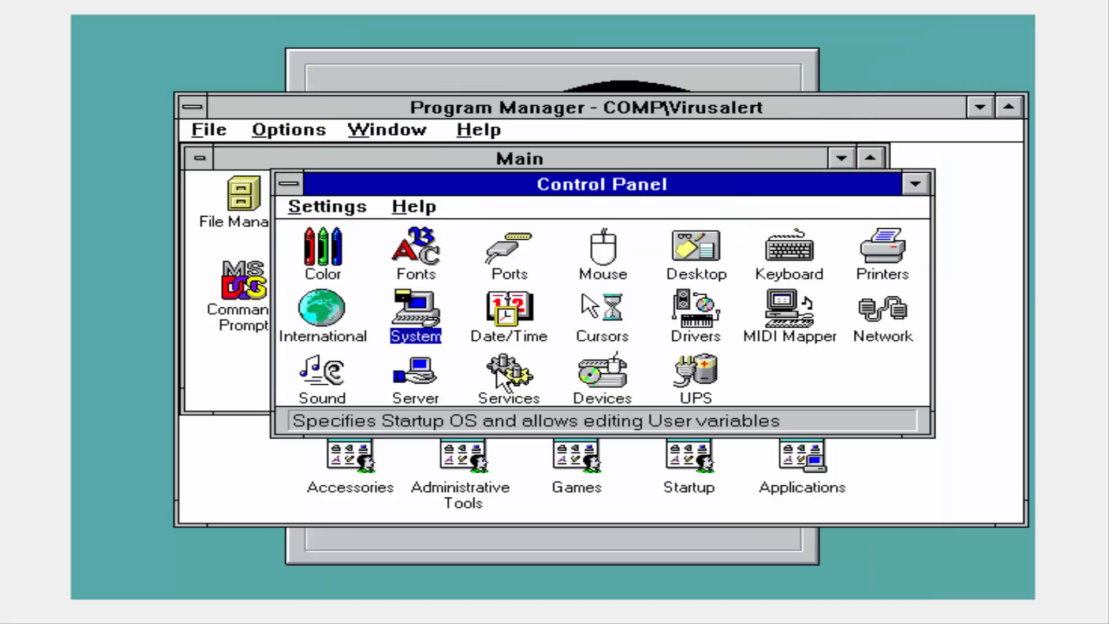
pyautogui.moveTo(719, 383)
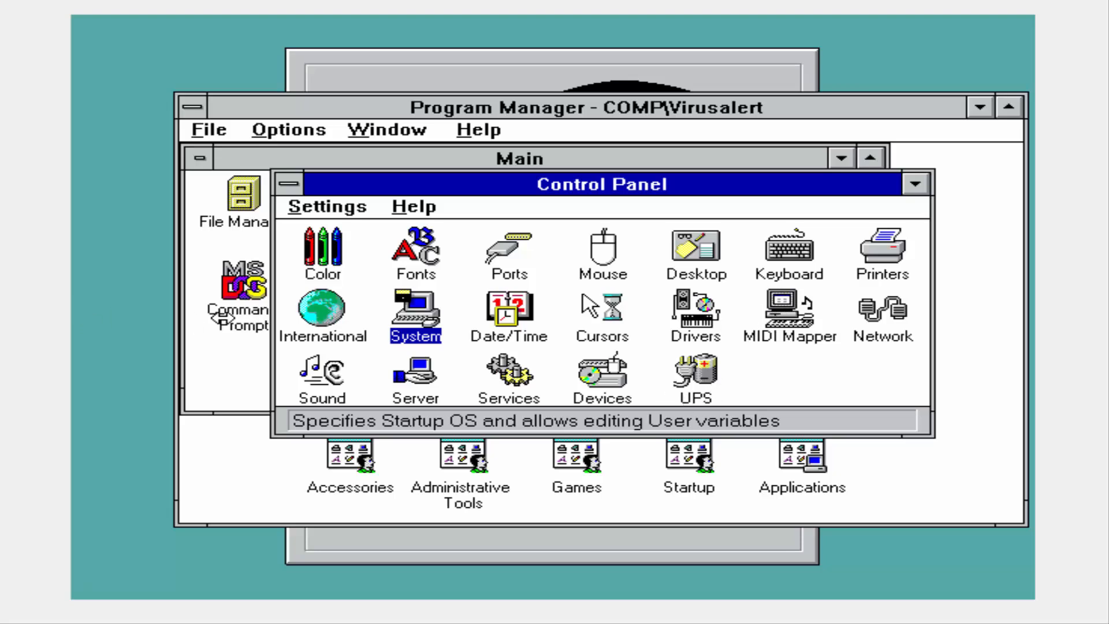
pyautogui.moveTo(231, 330)
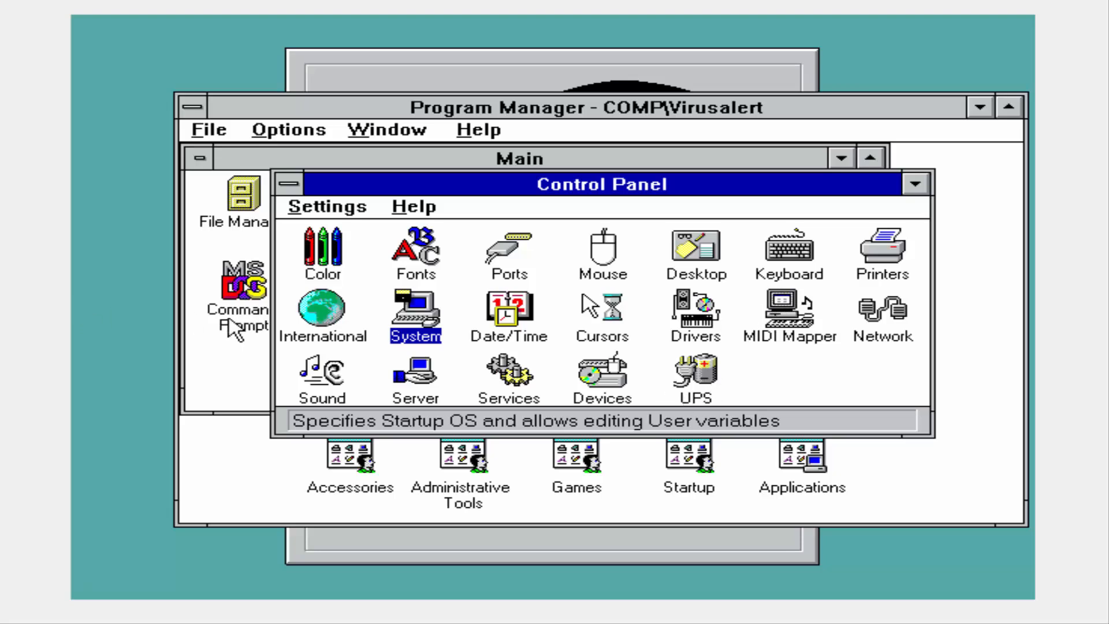
pyautogui.moveTo(544, 385)
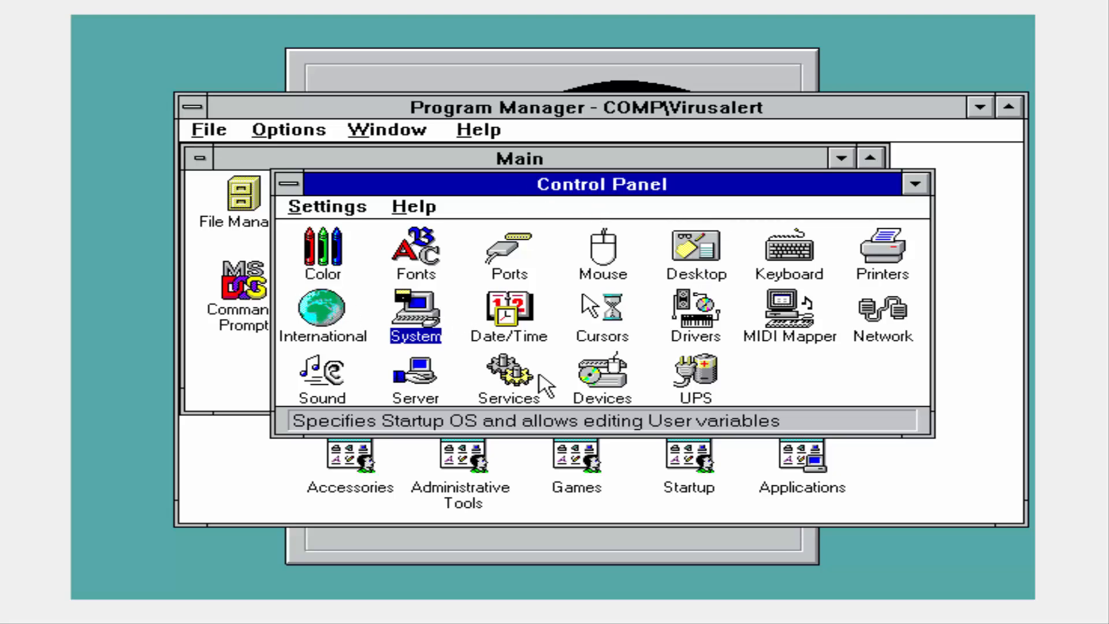
pyautogui.moveTo(679, 276)
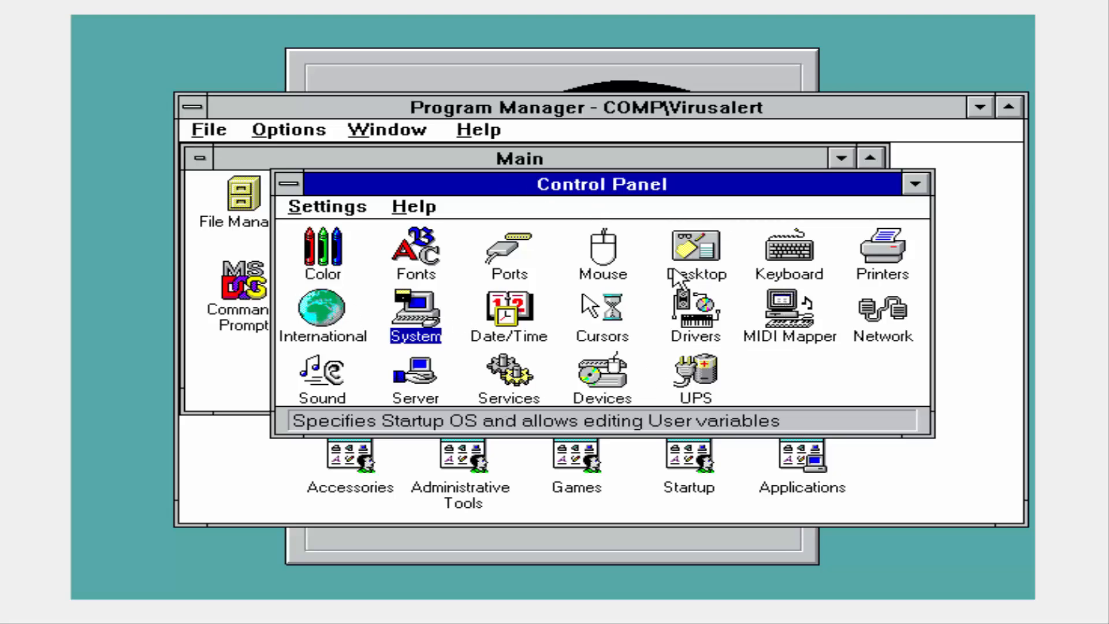
pyautogui.click(287, 184)
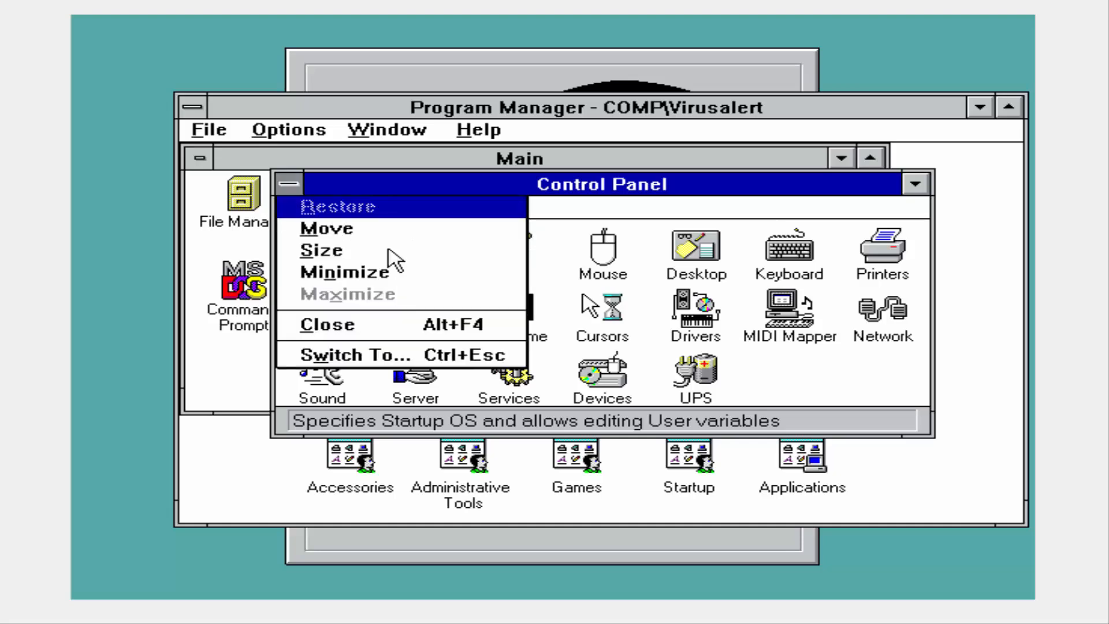
pyautogui.click(327, 324)
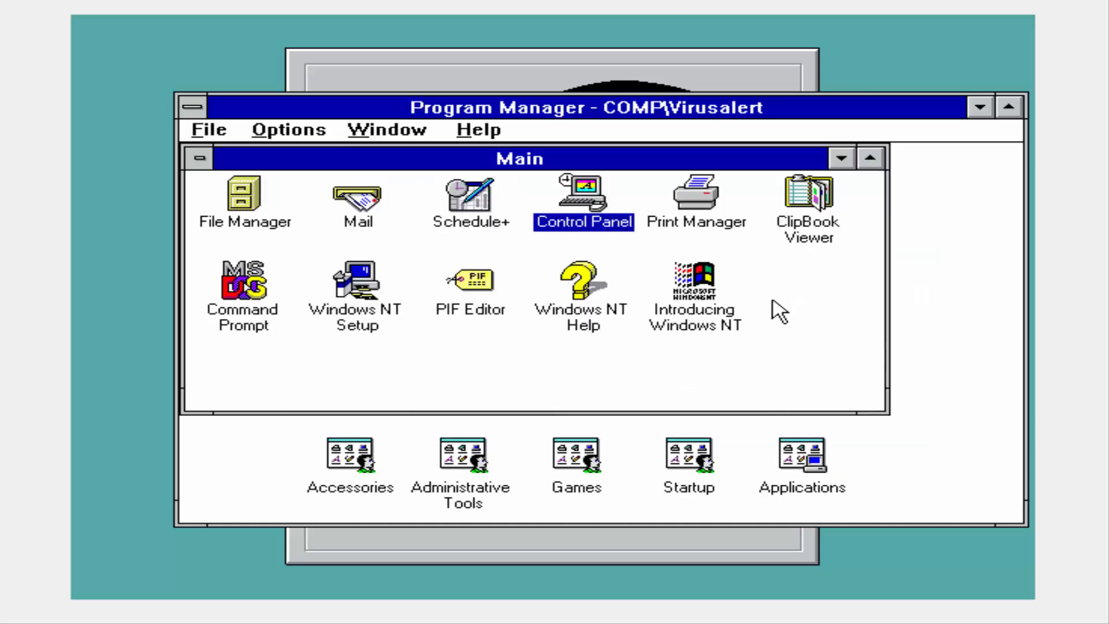
pyautogui.doubleClick(581, 283)
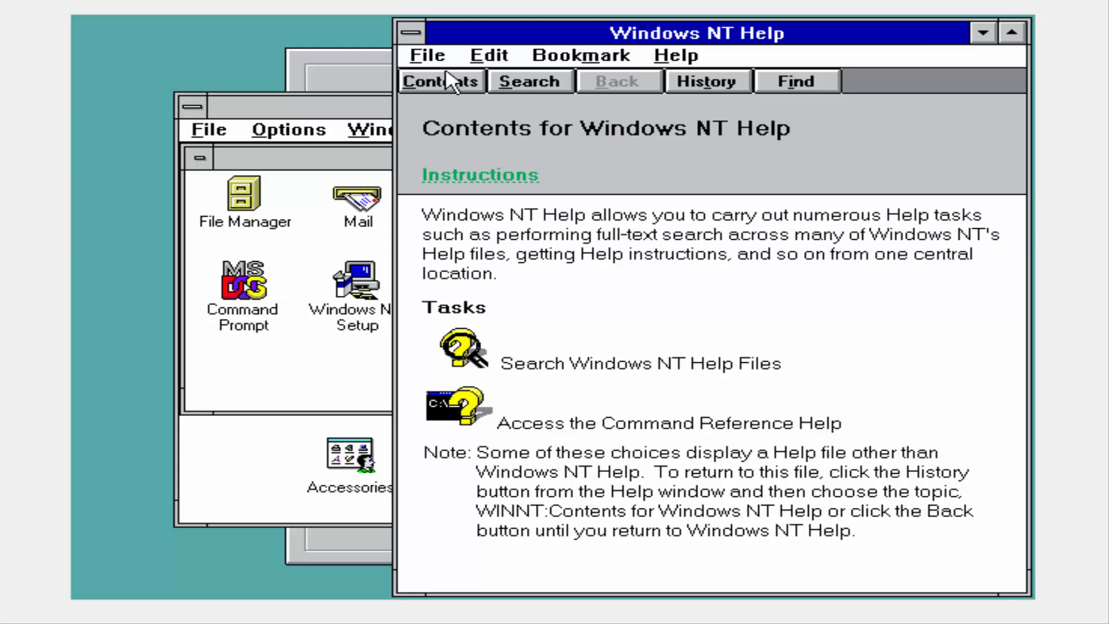
pyautogui.moveTo(256, 80)
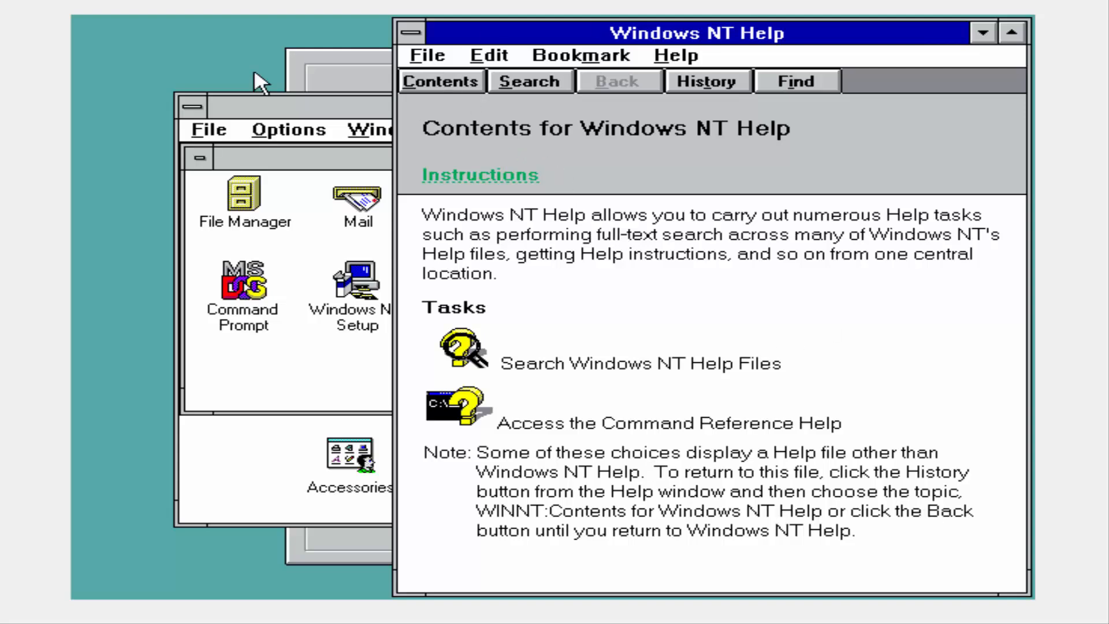
pyautogui.click(411, 32)
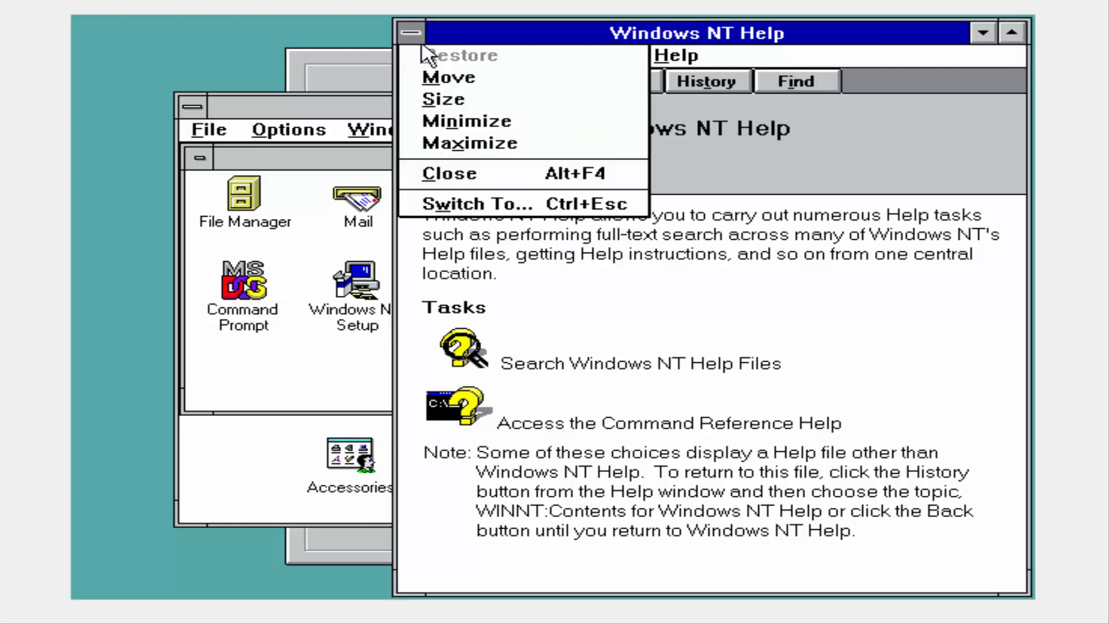
pyautogui.click(448, 173)
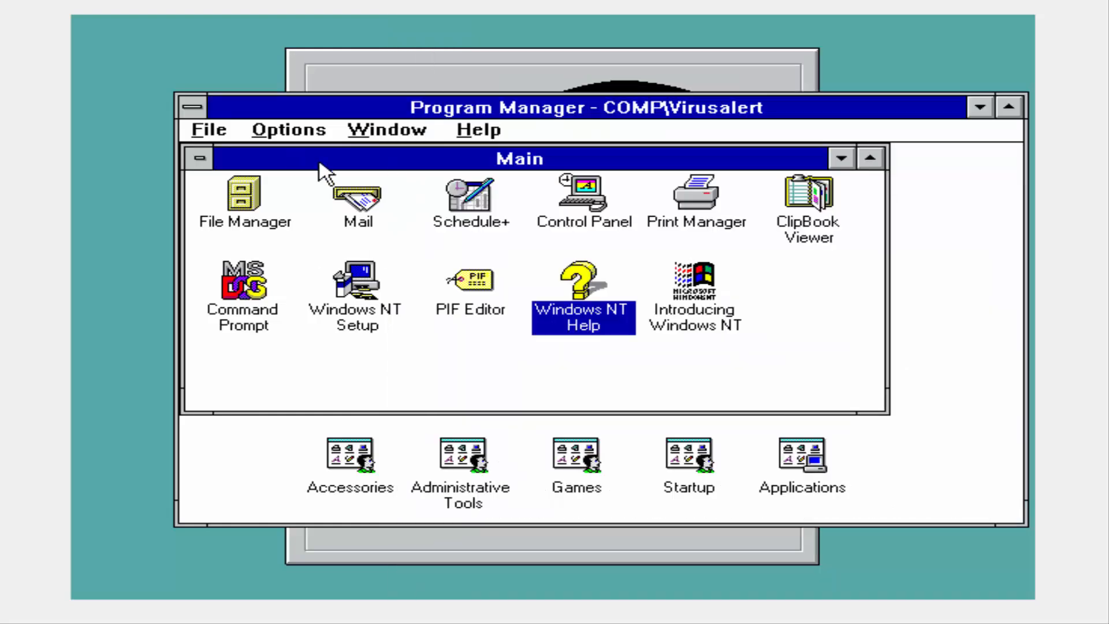
# Minimize Main, view the Administrative Tools group, then put it away.
pyautogui.click(200, 158)
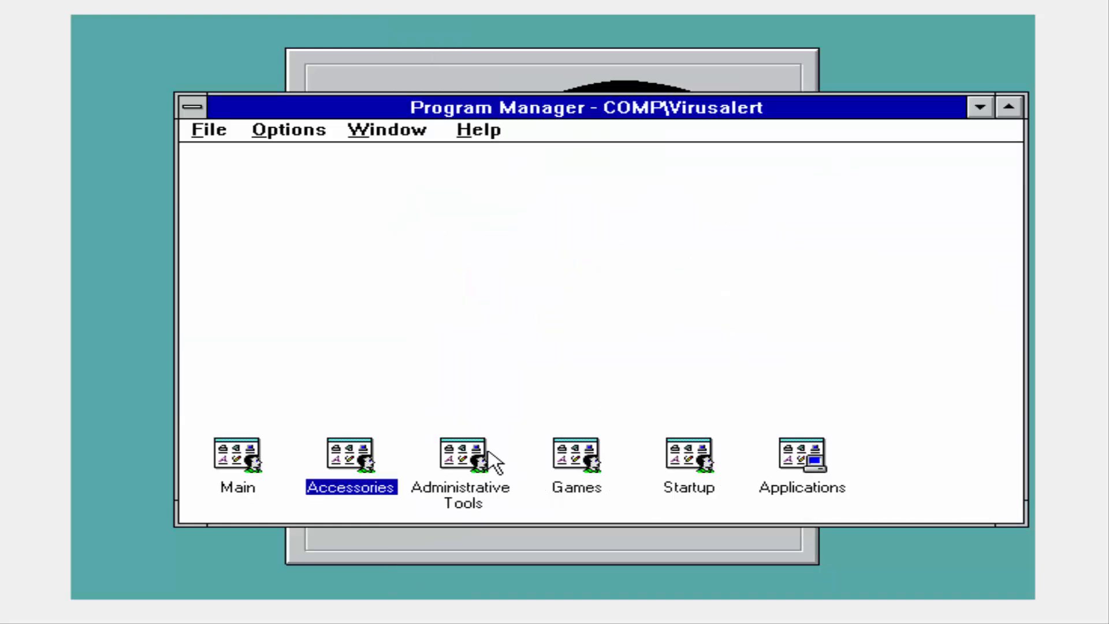
pyautogui.doubleClick(460, 456)
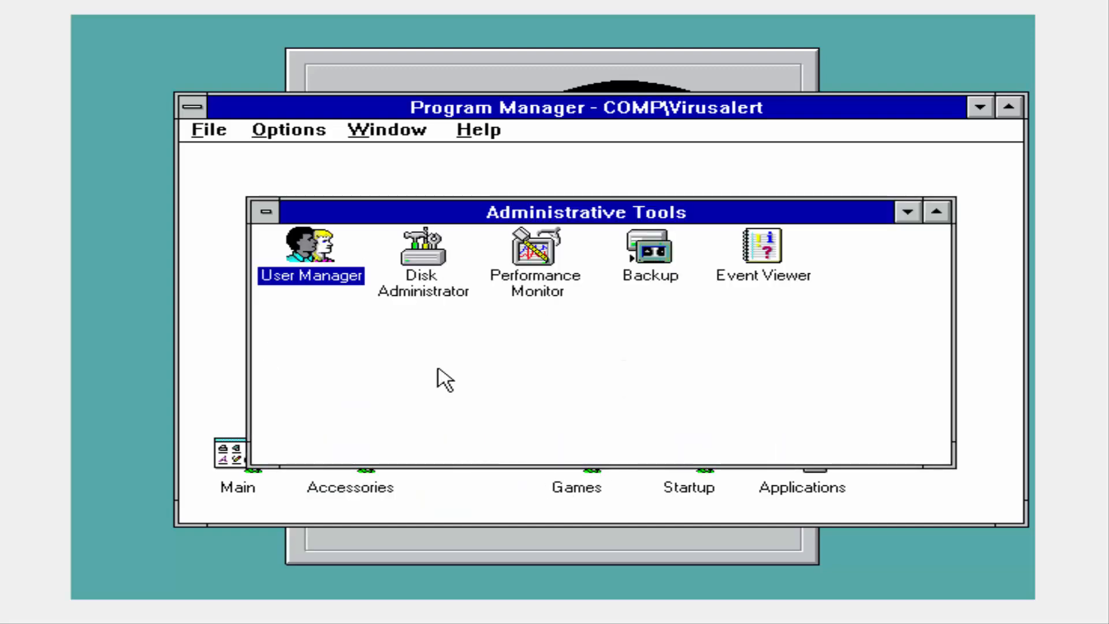
pyautogui.moveTo(275, 240)
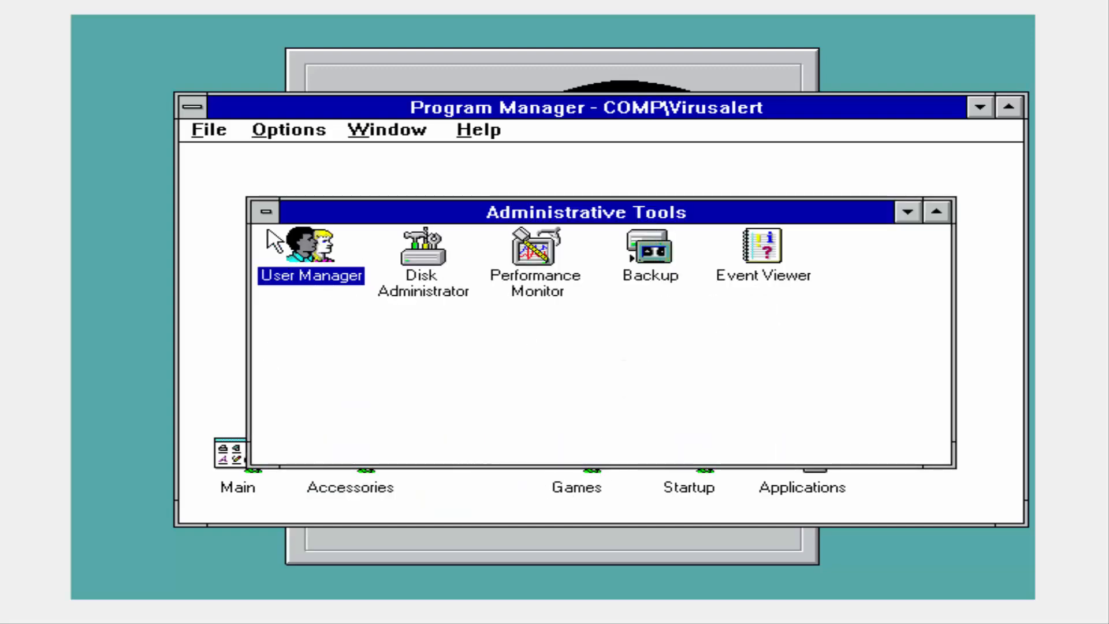
pyautogui.click(265, 211)
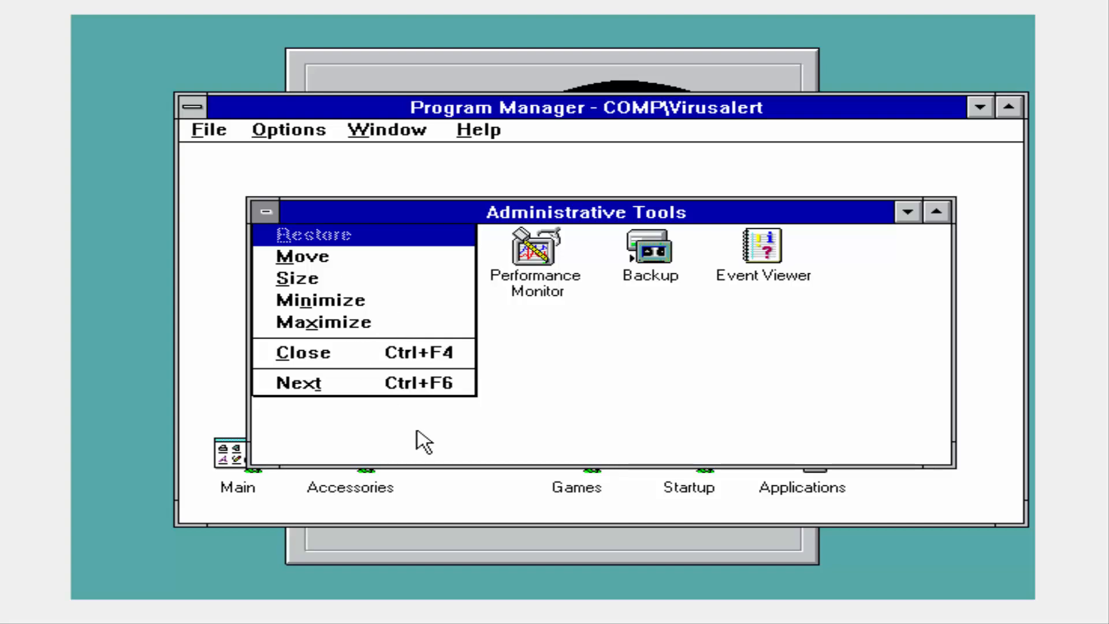
pyautogui.click(320, 299)
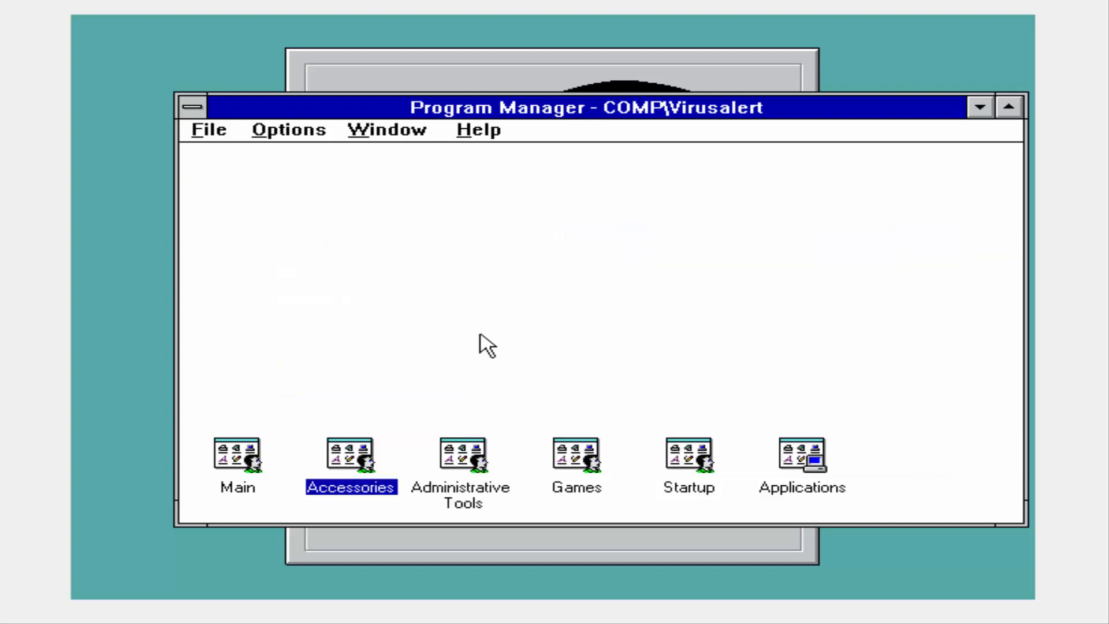
pyautogui.moveTo(443, 276)
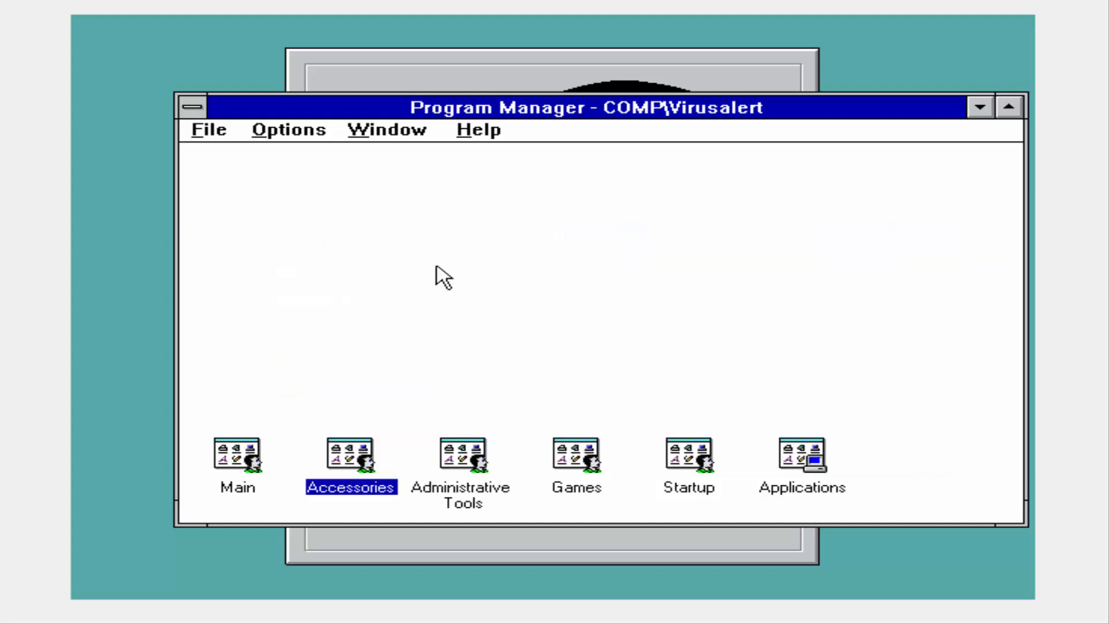
pyautogui.doubleClick(575, 454)
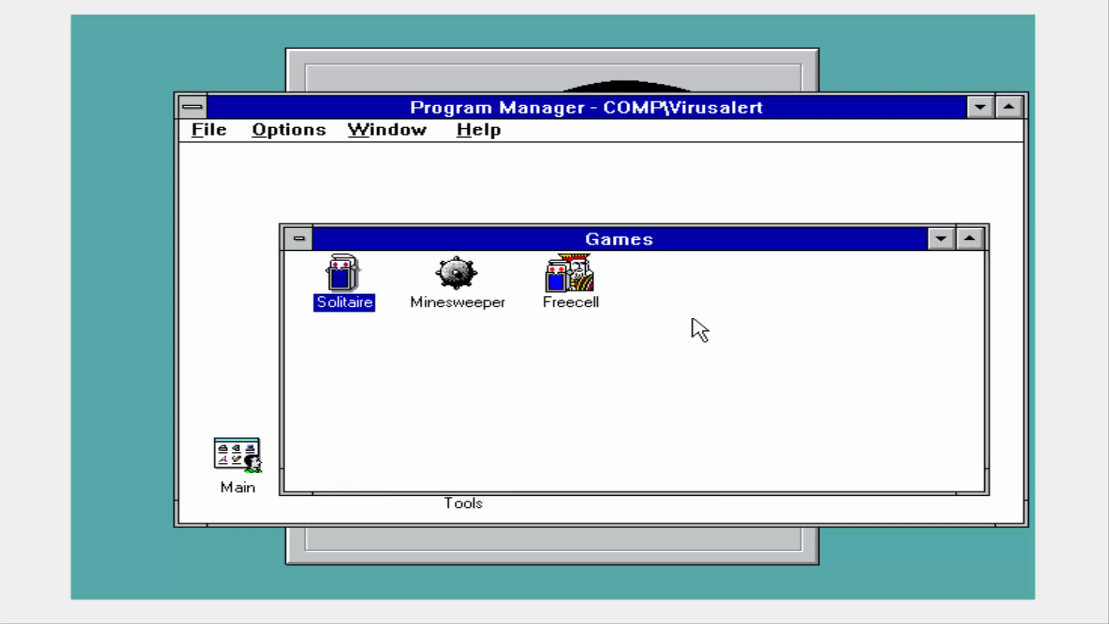
pyautogui.doubleClick(569, 275)
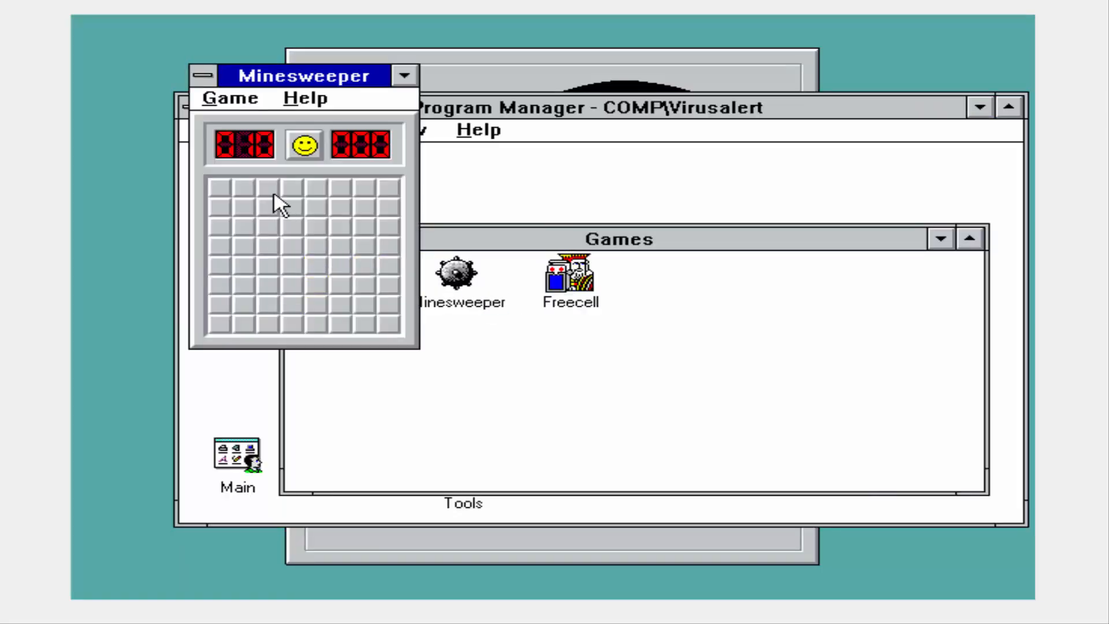
pyautogui.click(279, 199)
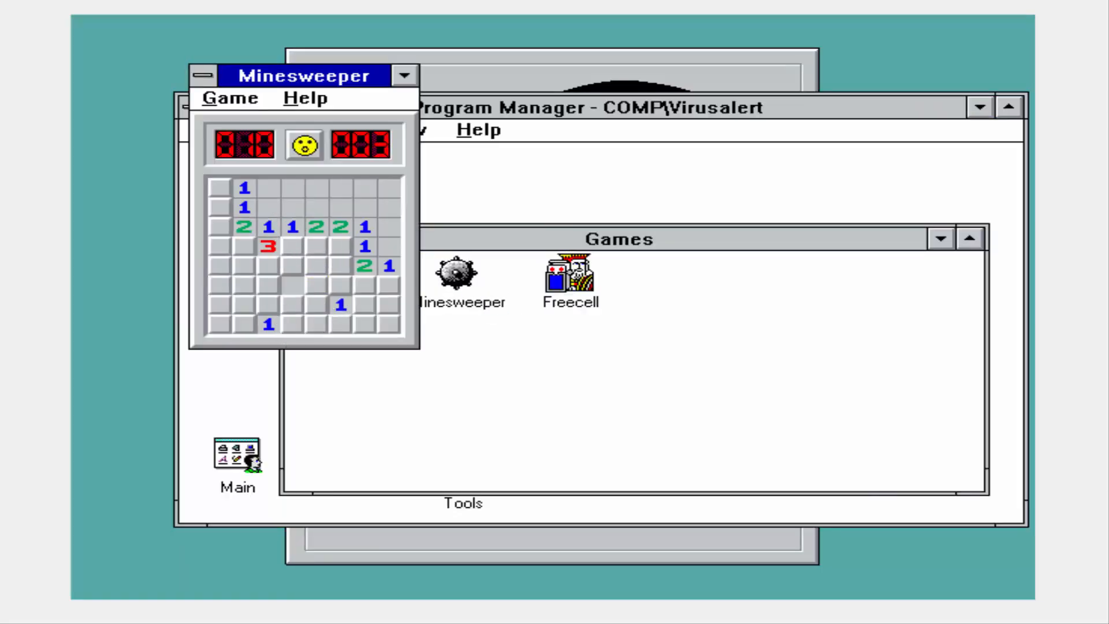
pyautogui.click(230, 97)
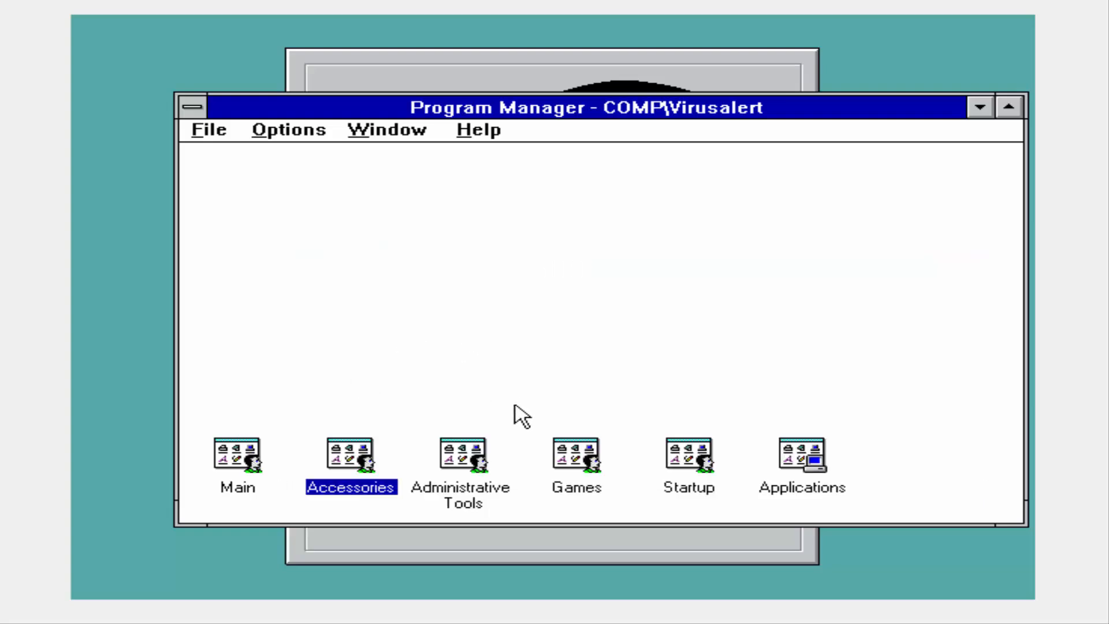
# Restore program group icons, reopening the Main group.
pyautogui.doubleClick(687, 456)
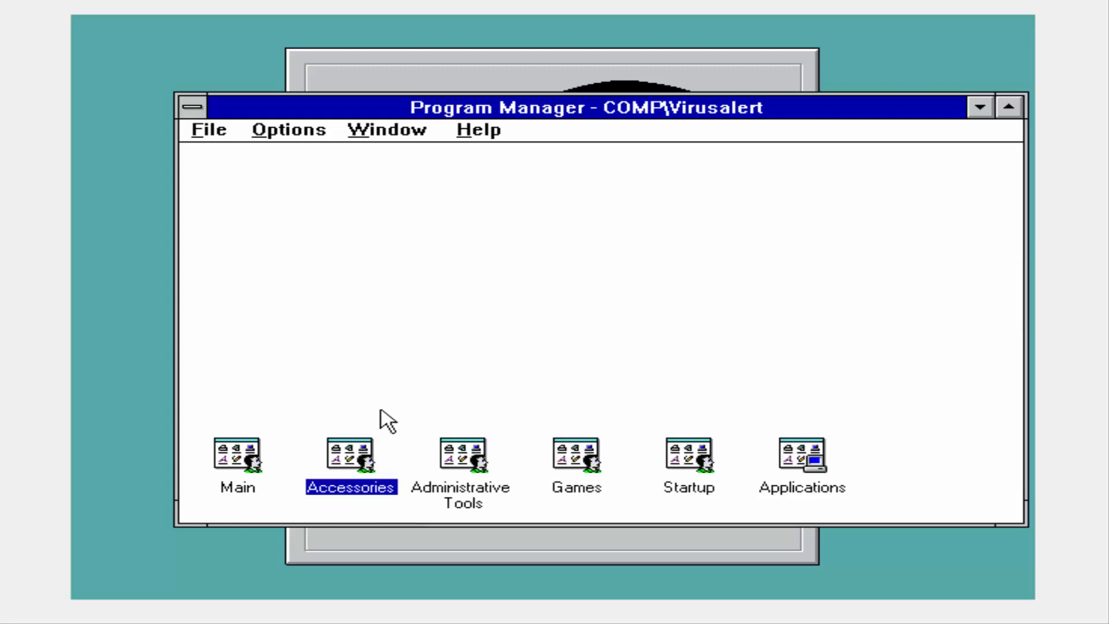
pyautogui.doubleClick(801, 455)
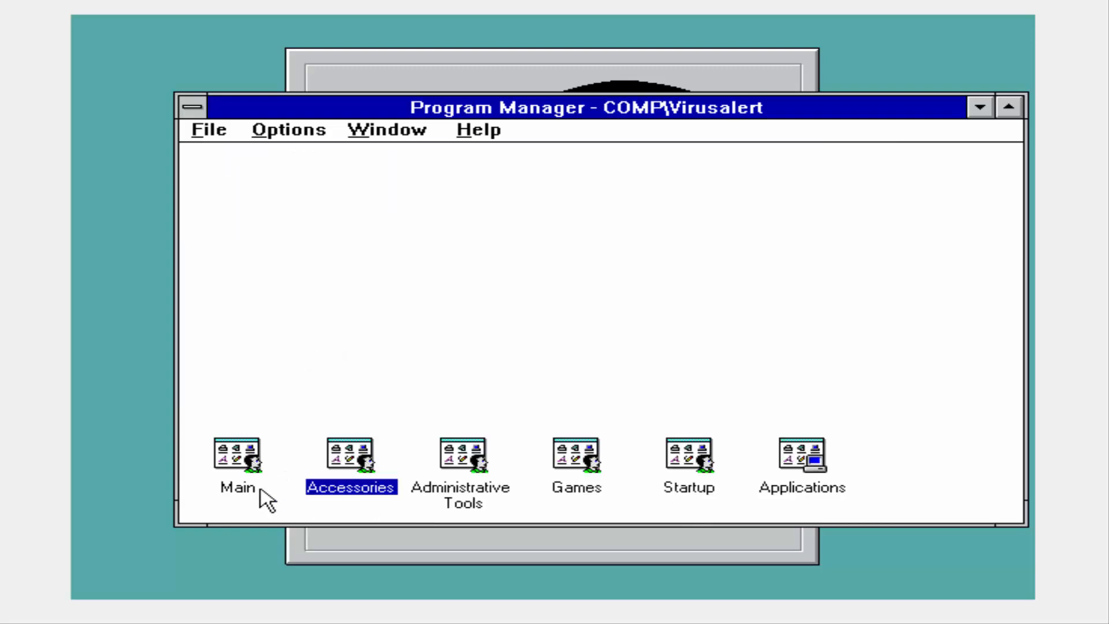
pyautogui.doubleClick(238, 457)
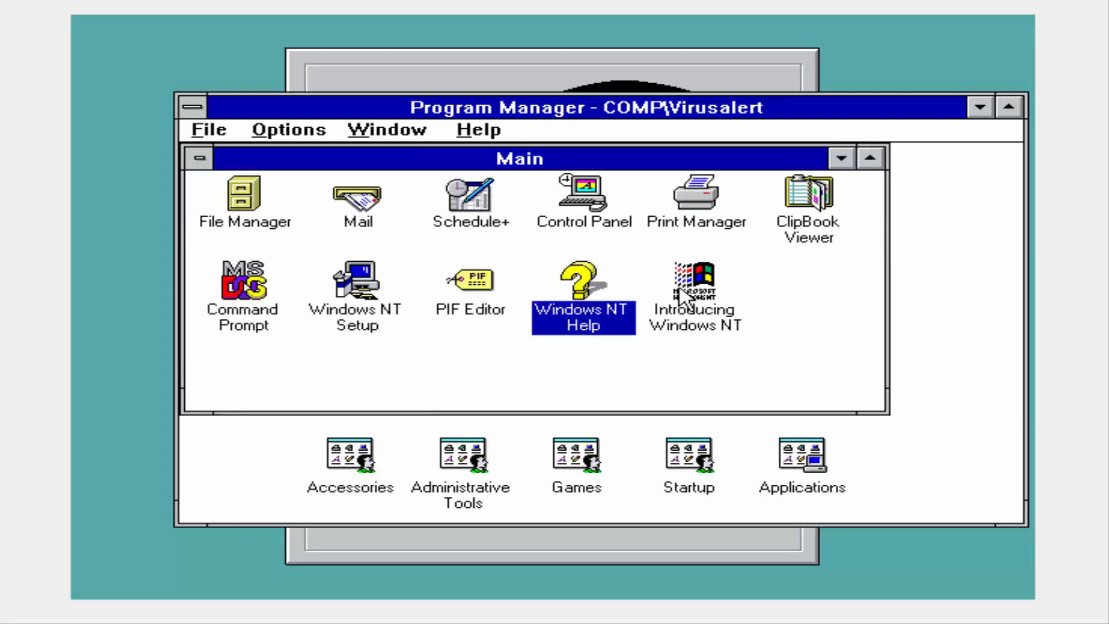
pyautogui.moveTo(226, 196)
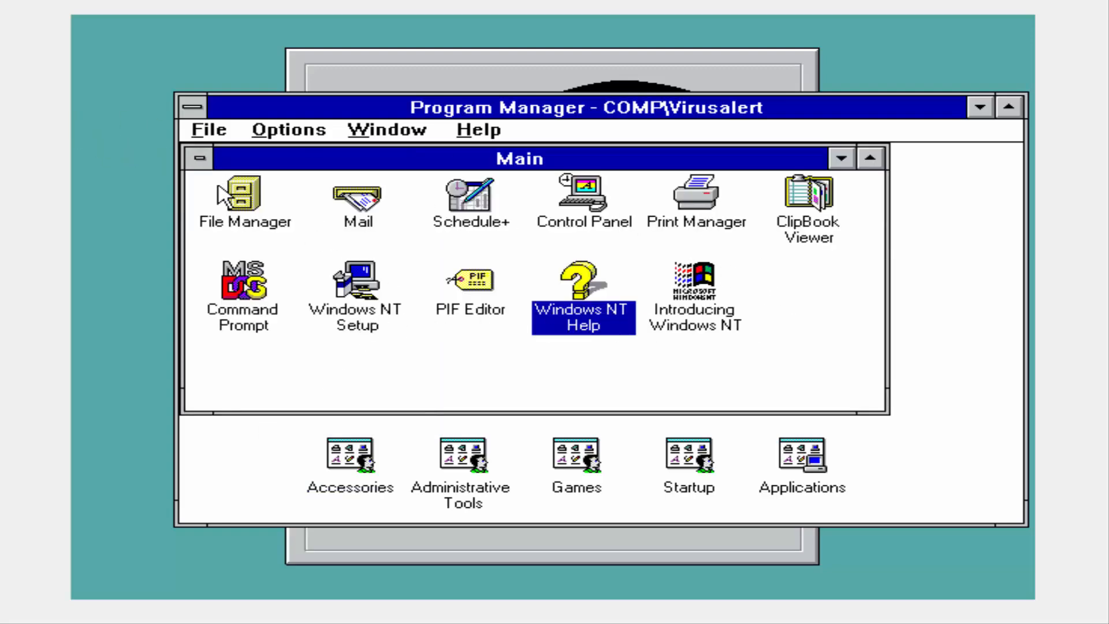
# Launch and close File Manager, minimize the Main group, and open the Accessories group.
pyautogui.doubleClick(244, 190)
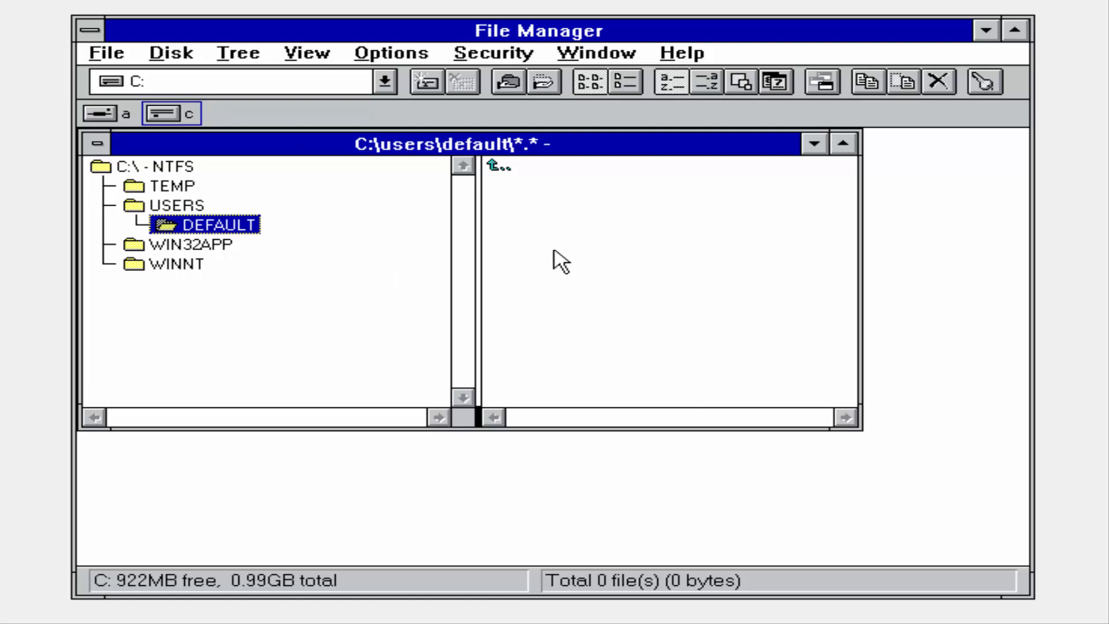
pyautogui.click(141, 167)
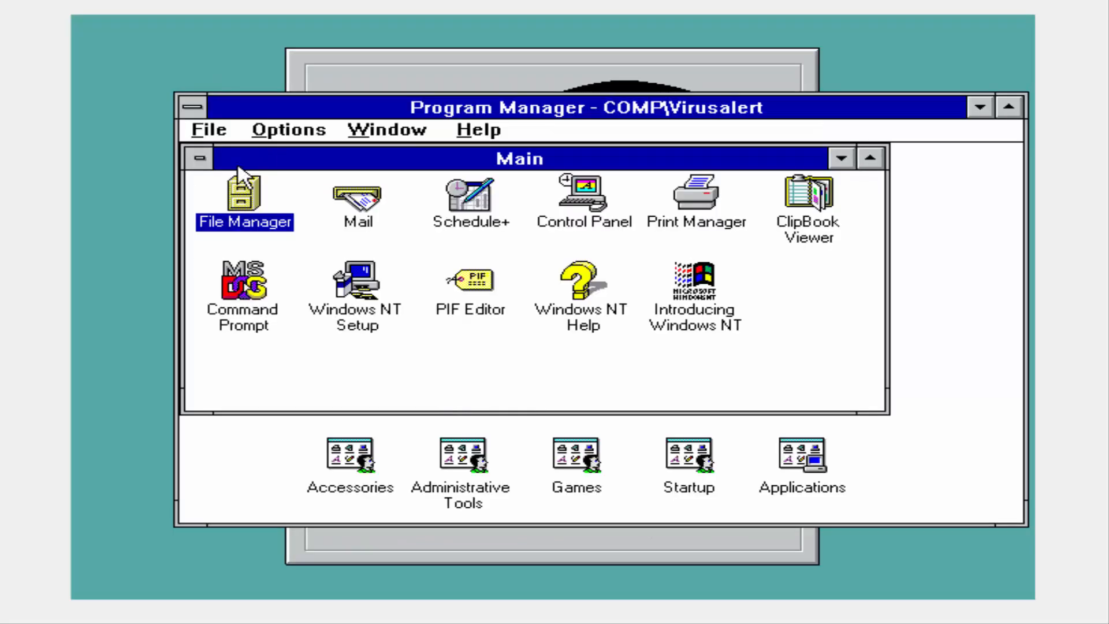
pyautogui.click(200, 158)
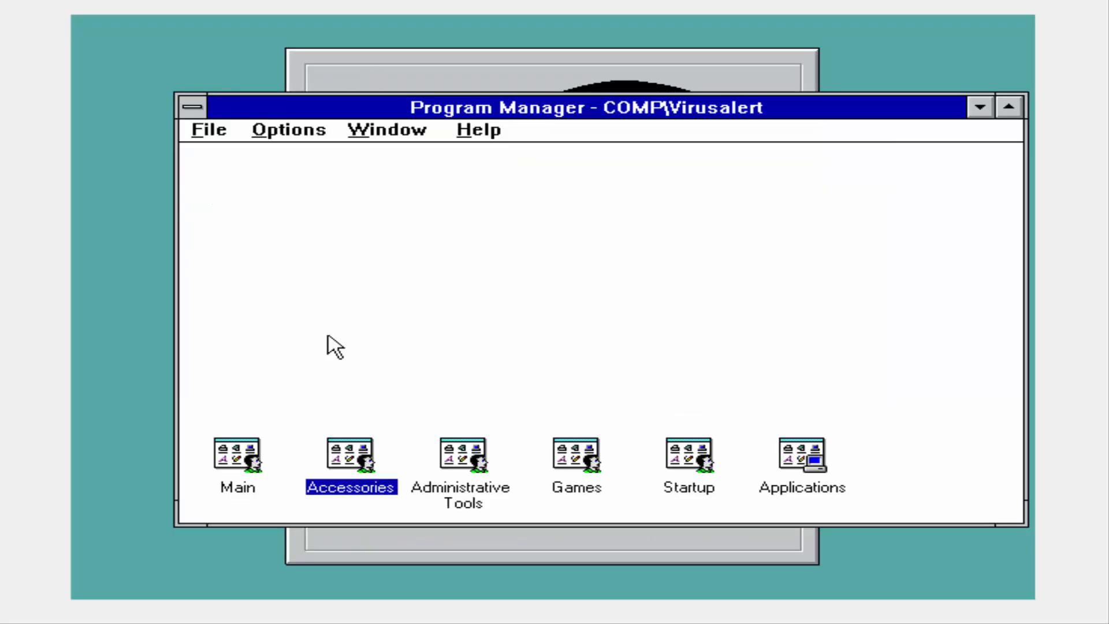
pyautogui.moveTo(281, 391)
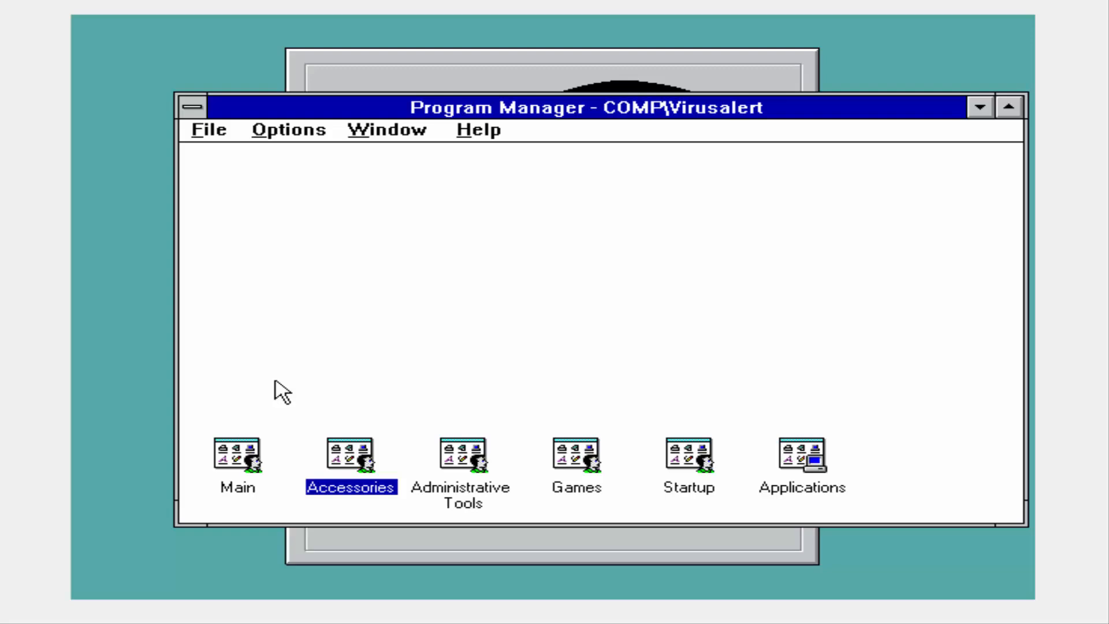
pyautogui.doubleClick(351, 461)
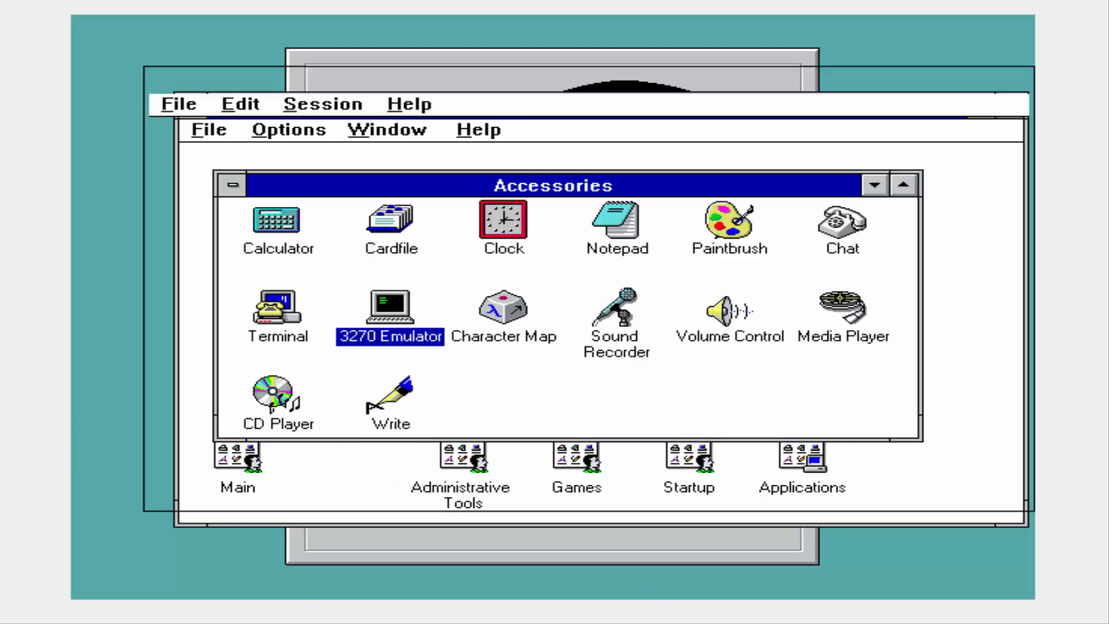
# Launch and close the 3270 Emulator, then Paintbrush without saving, and show the Accessories control menu.
pyautogui.doubleClick(389, 303)
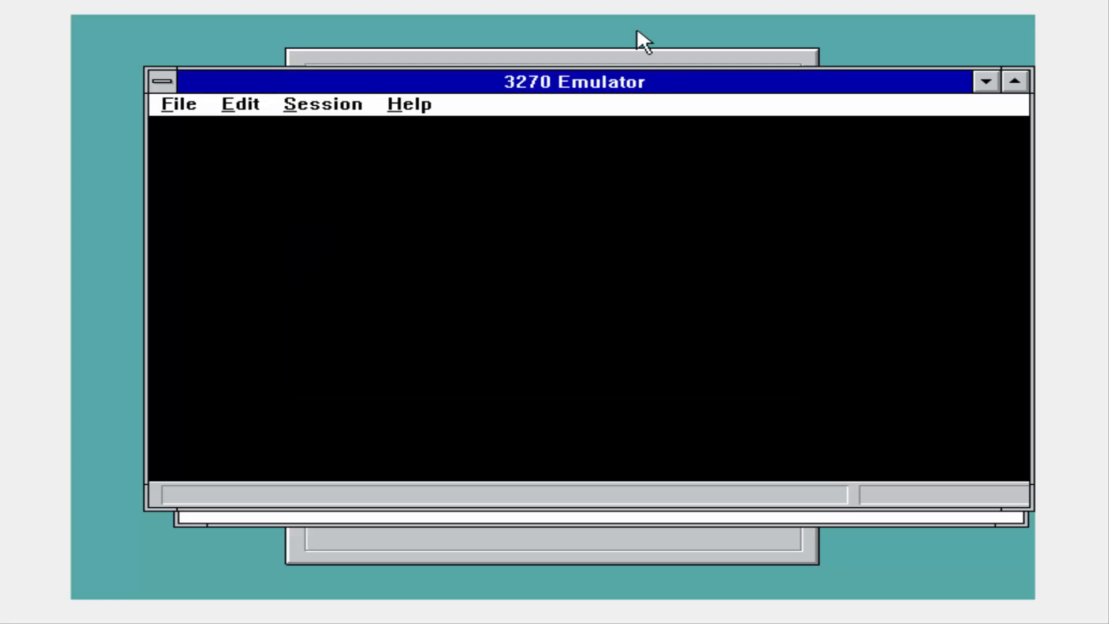
pyautogui.click(163, 81)
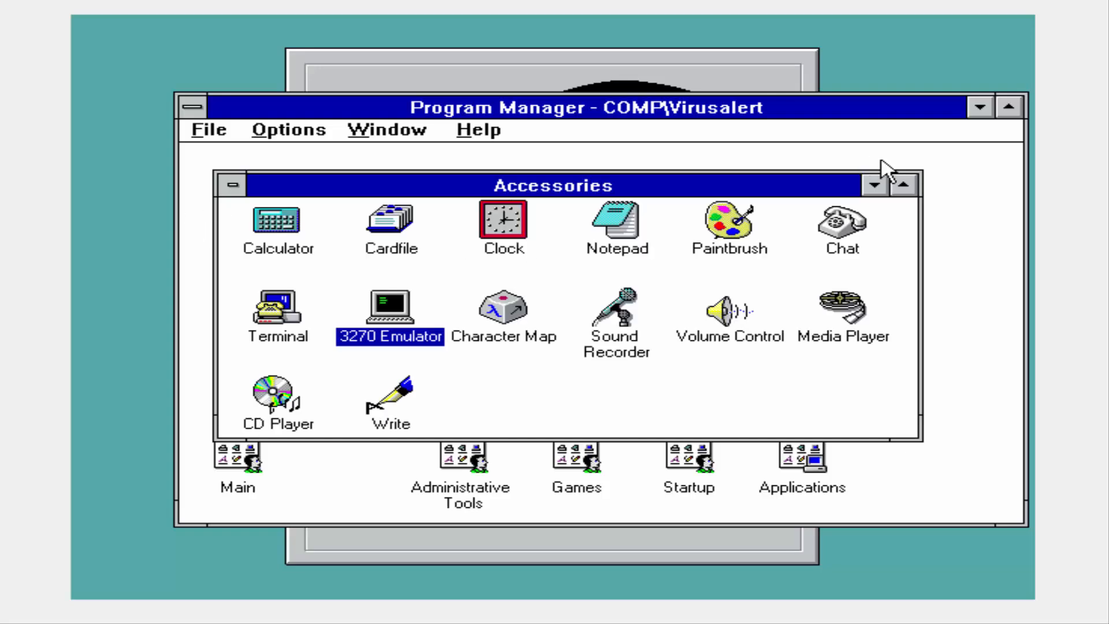
pyautogui.moveTo(766, 243)
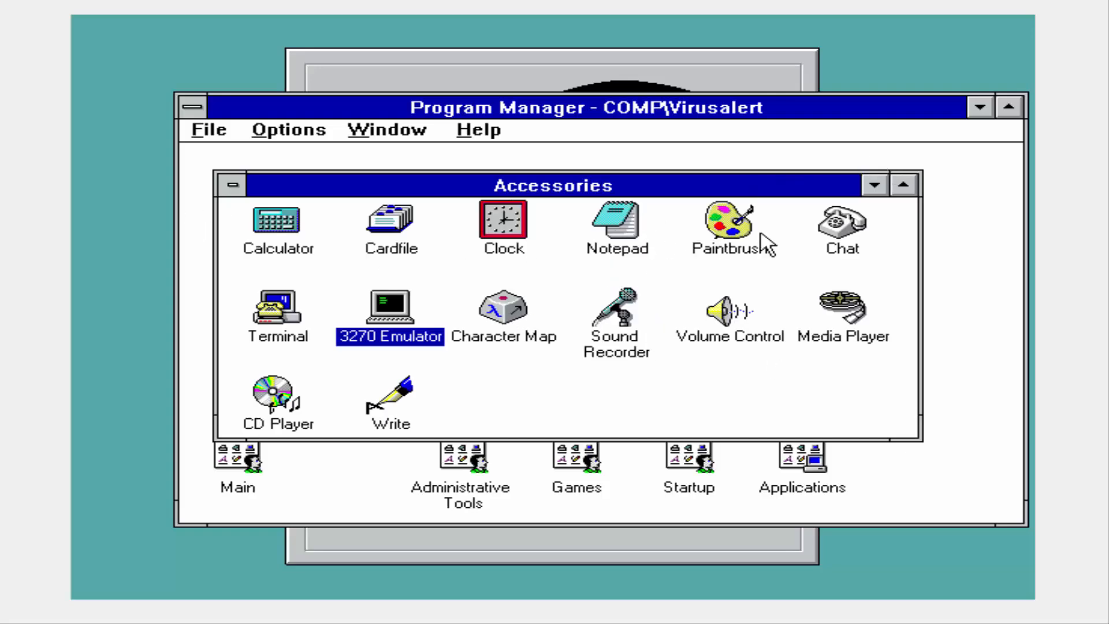
pyautogui.doubleClick(732, 223)
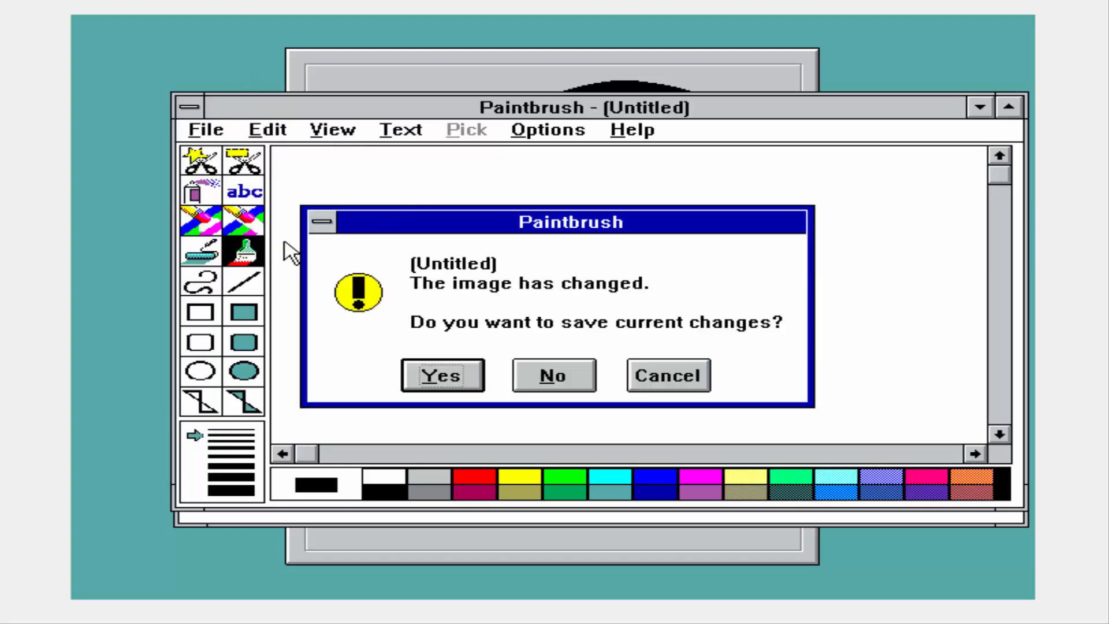
pyautogui.click(552, 374)
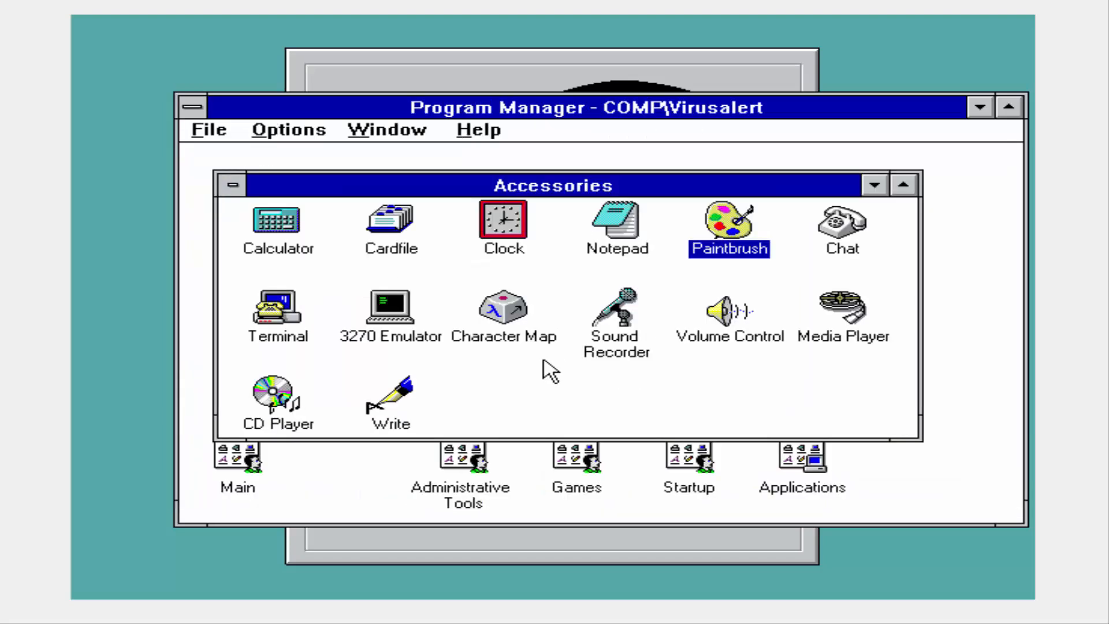
pyautogui.moveTo(548, 338)
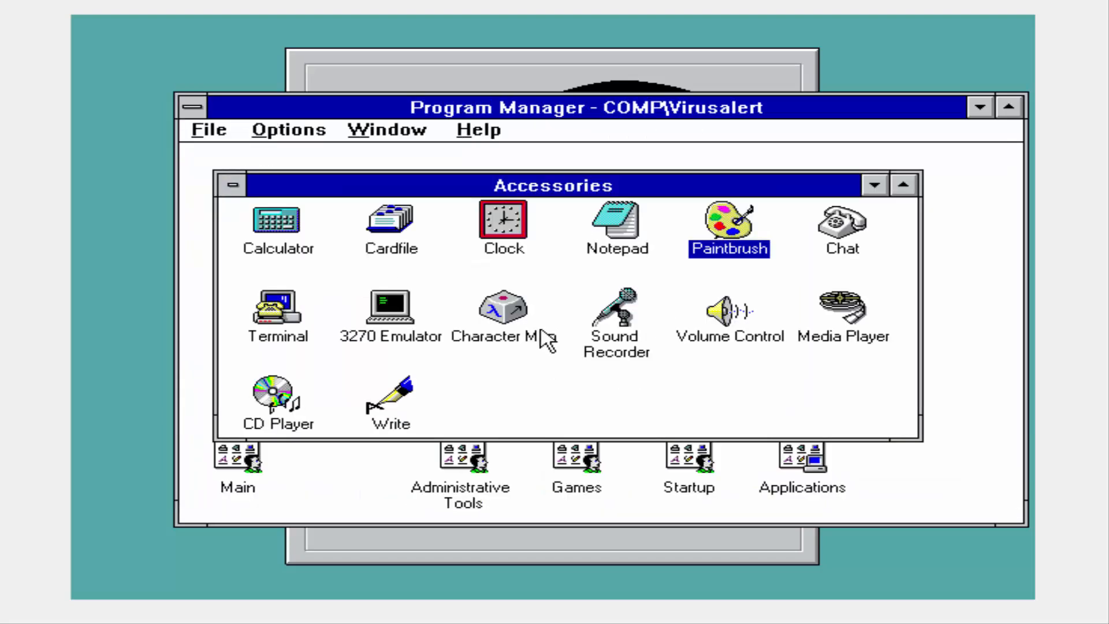
pyautogui.moveTo(502, 347)
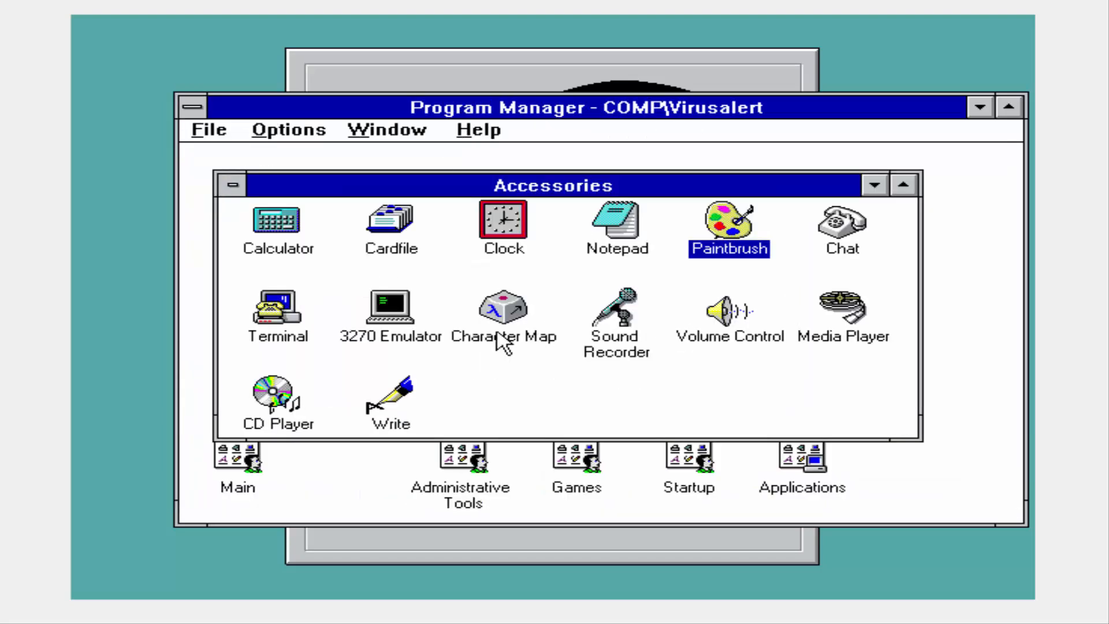
pyautogui.moveTo(503, 343)
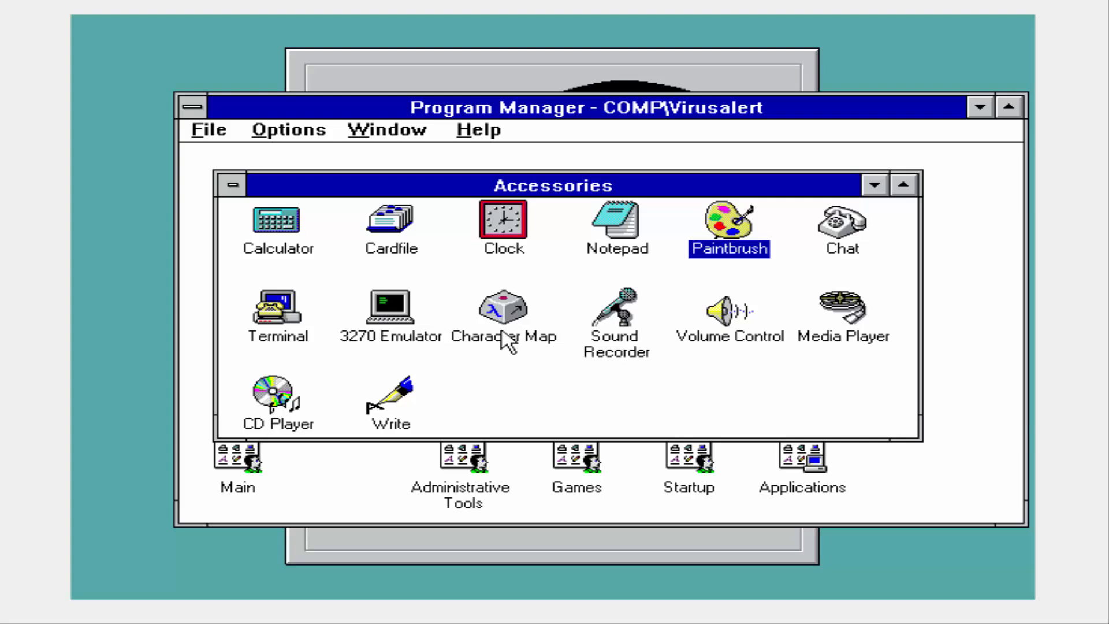
pyautogui.click(232, 185)
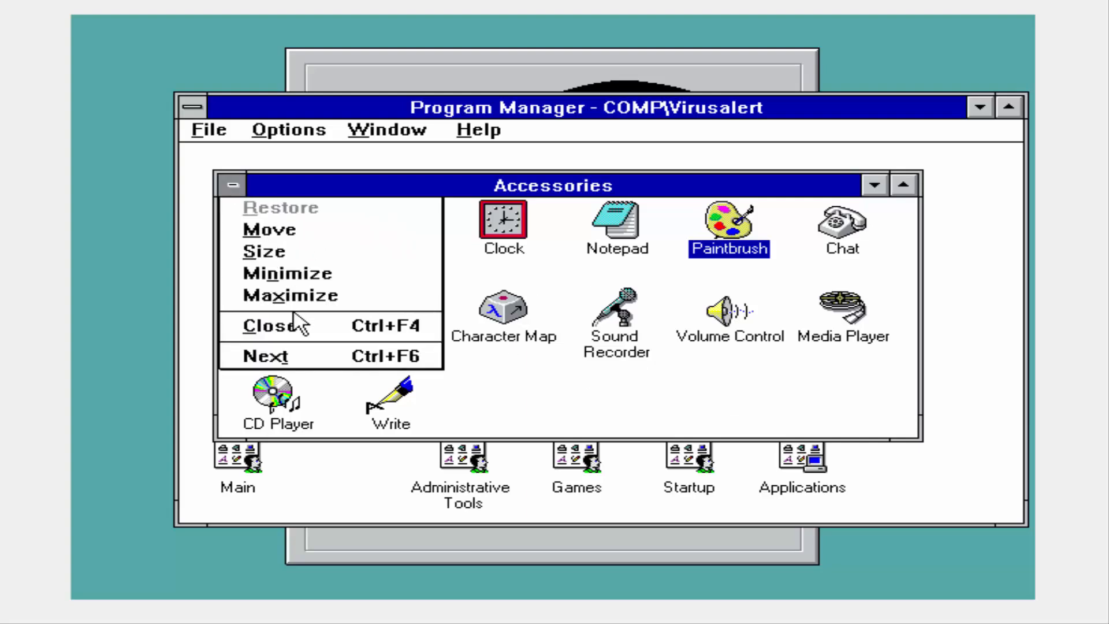
# Close the Accessories group and confirm logging off the Windows NT session.
pyautogui.click(271, 325)
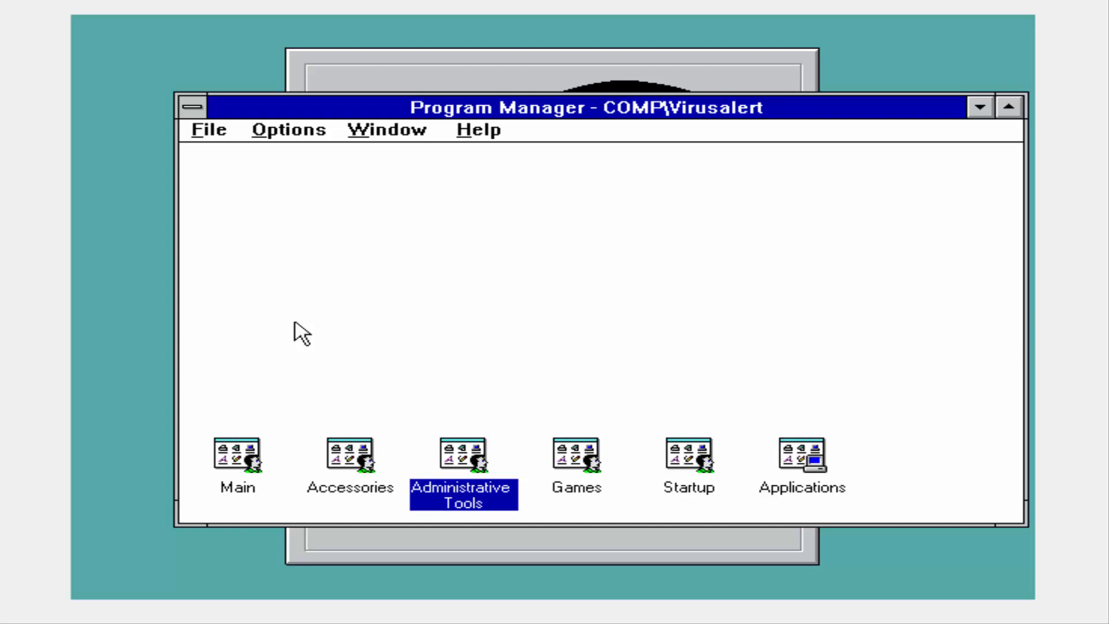
pyautogui.moveTo(589, 338)
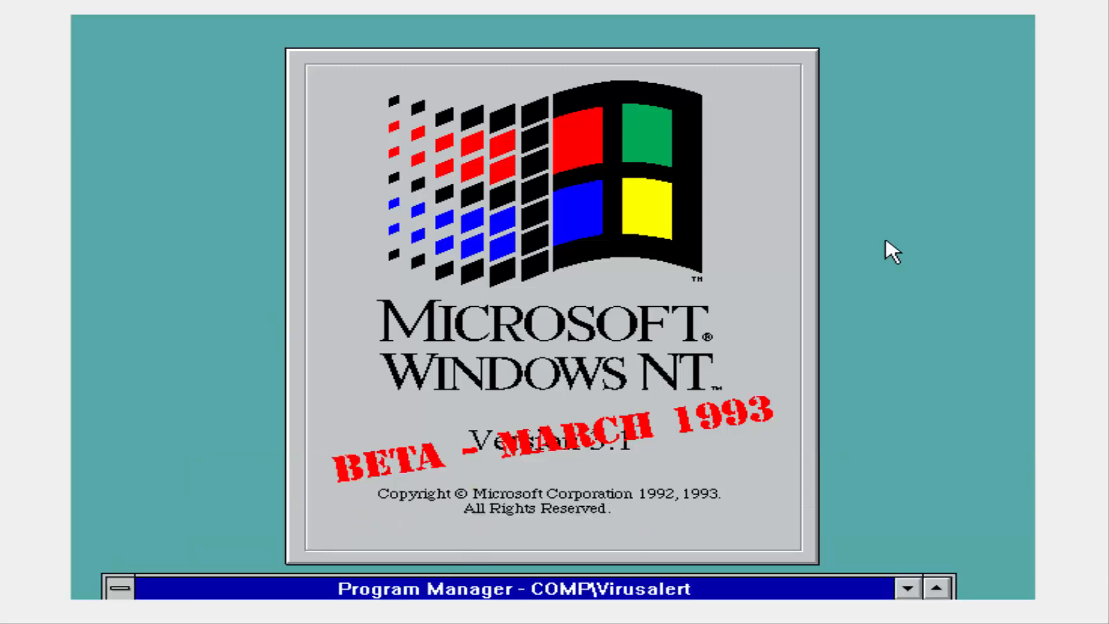
pyautogui.moveTo(719, 442)
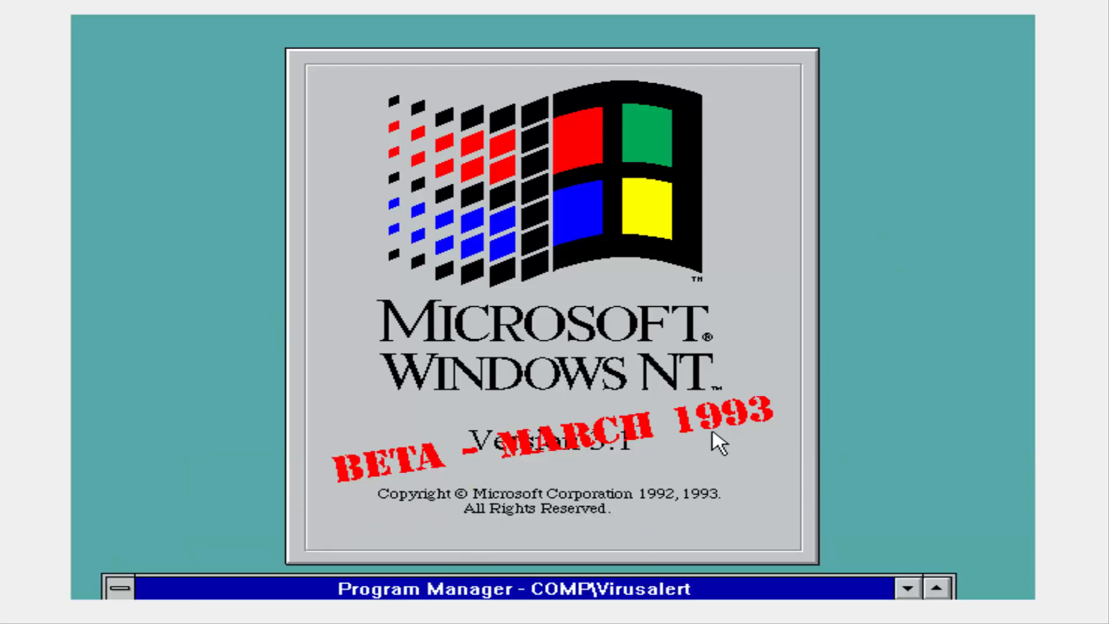
pyautogui.moveTo(460, 326)
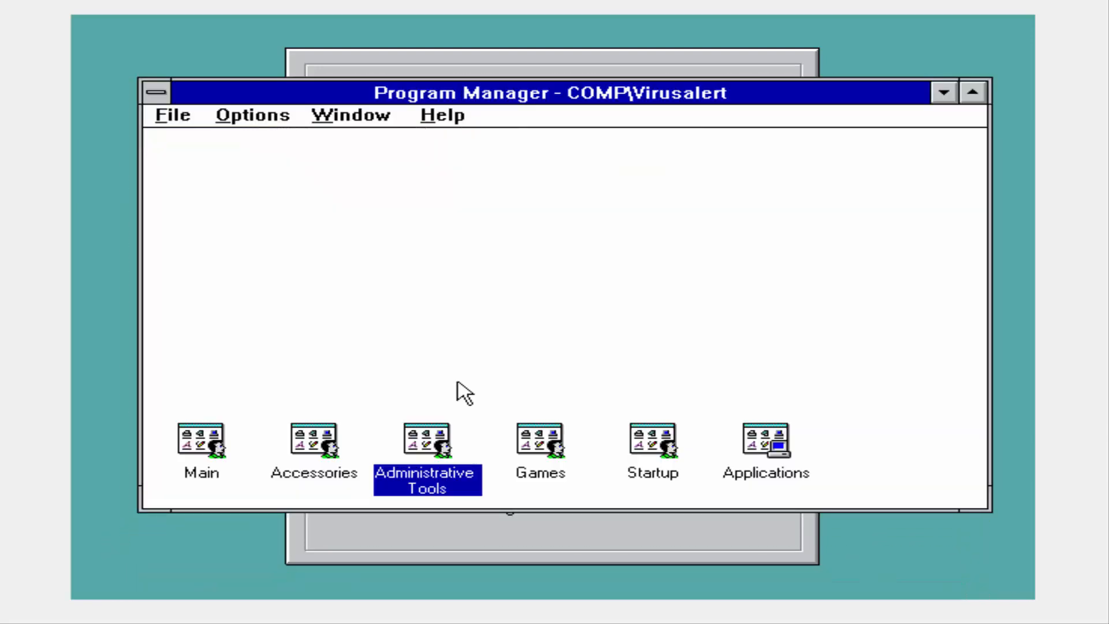
pyautogui.moveTo(683, 383)
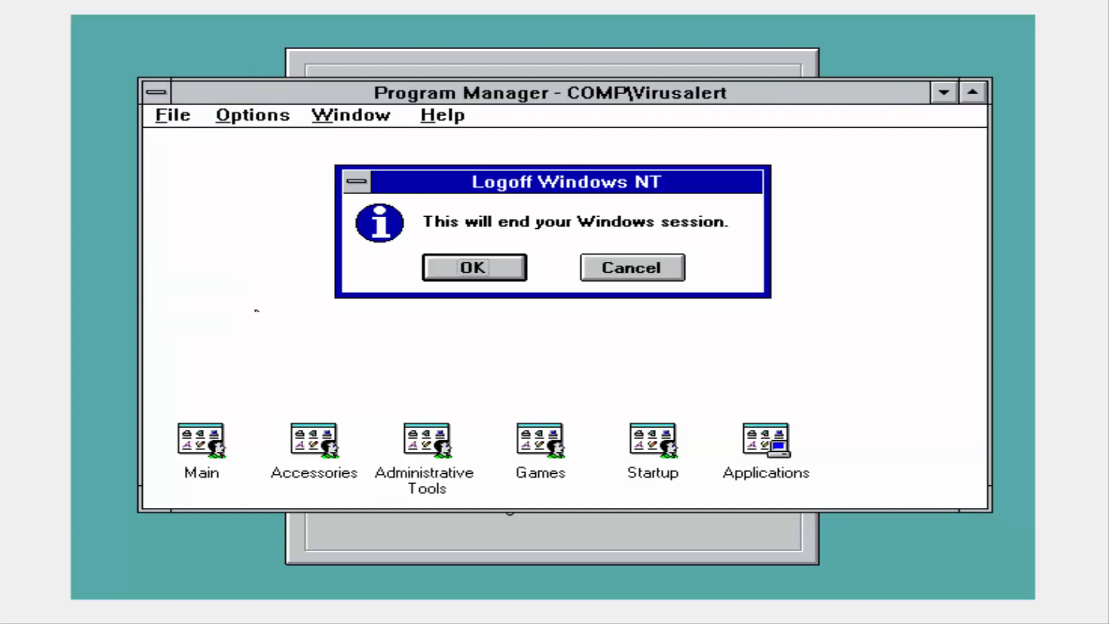
pyautogui.click(631, 267)
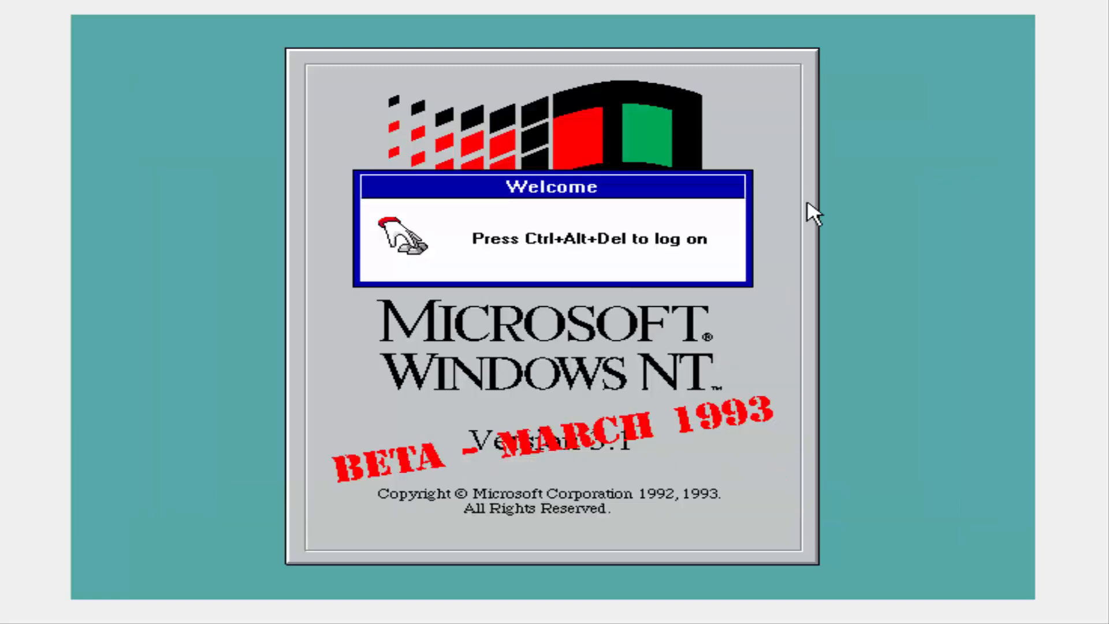
pyautogui.moveTo(532, 378)
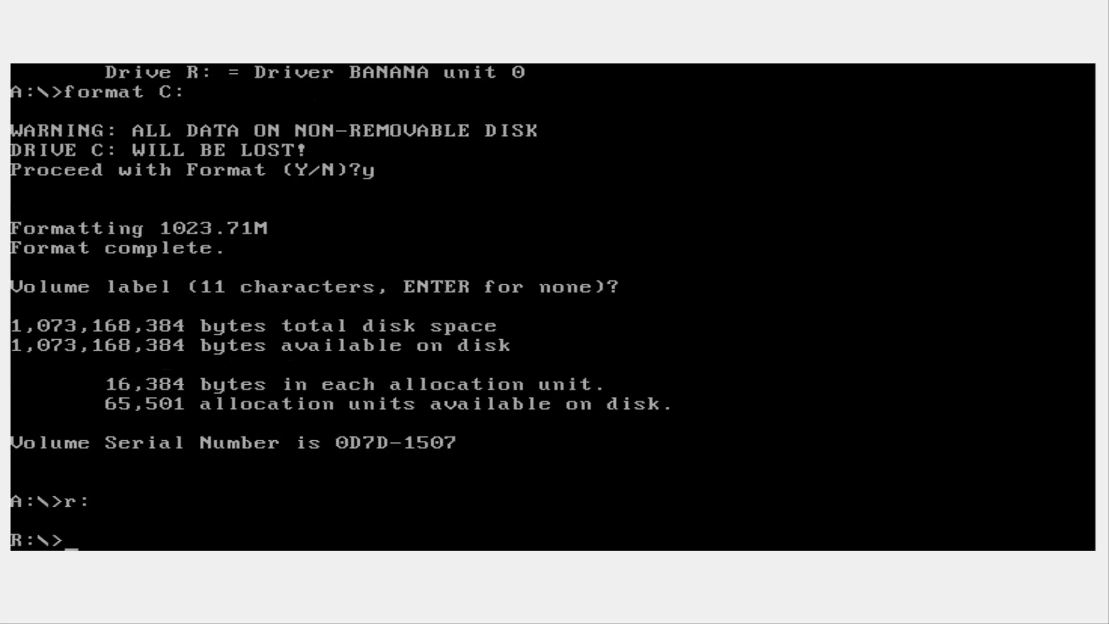
# Run Setup from the i386 folder and accept \winnt as the installation directory.
pyautogui.write('c')
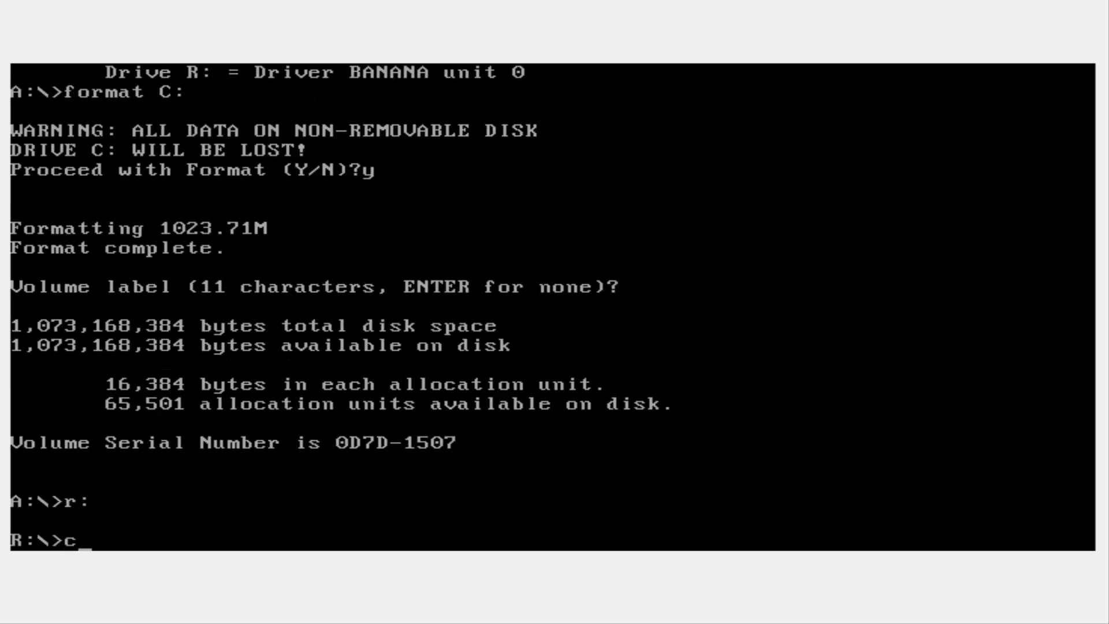
pyautogui.write('d i386')
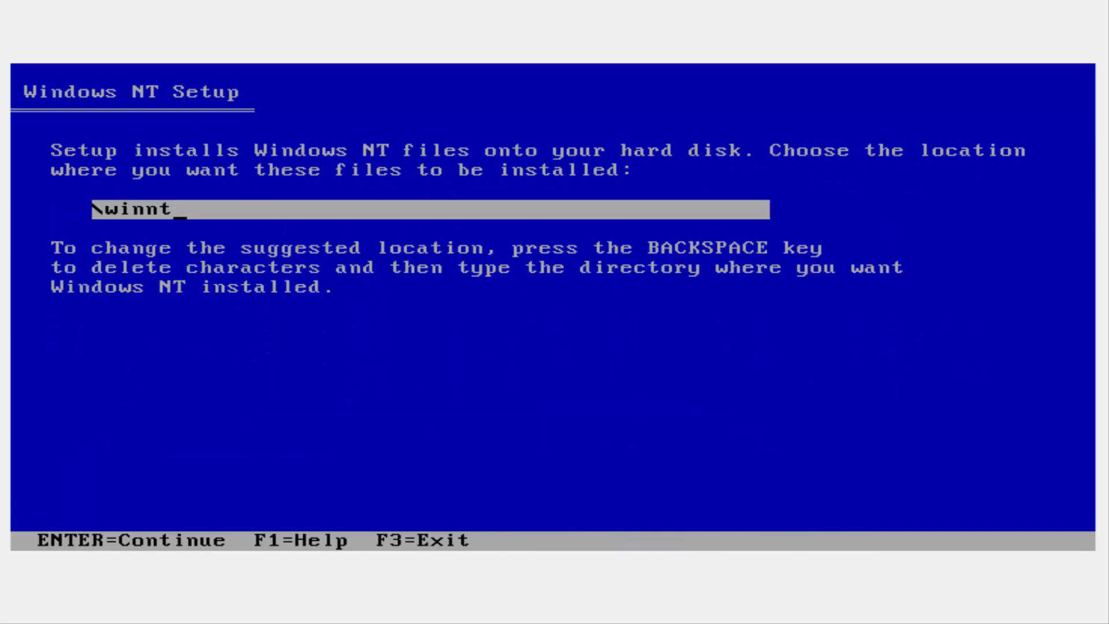
pyautogui.press('Return')
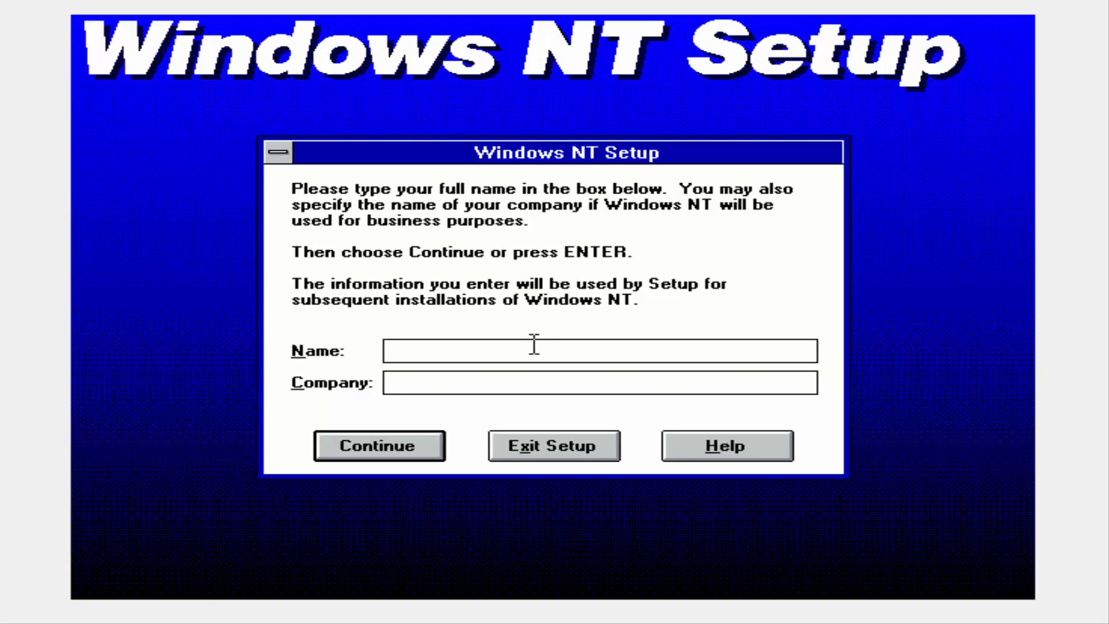
# Enter owner 'VirusAlertable', company 'Youtub' and computer name 'C' in Setup.
pyautogui.write('VirusAle')
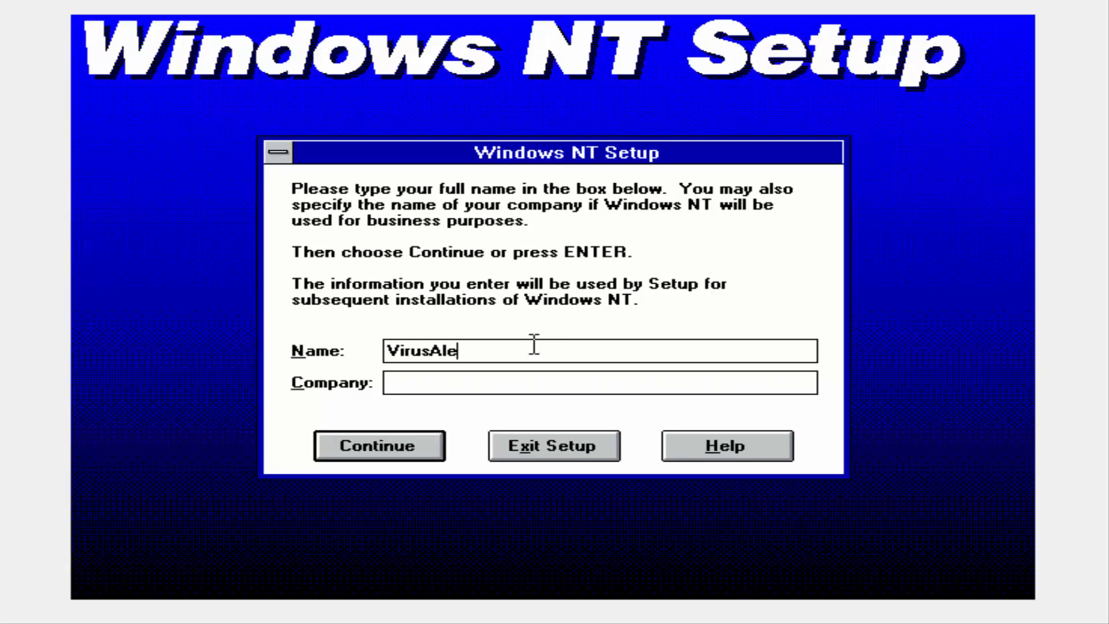
pyautogui.write('rtable')
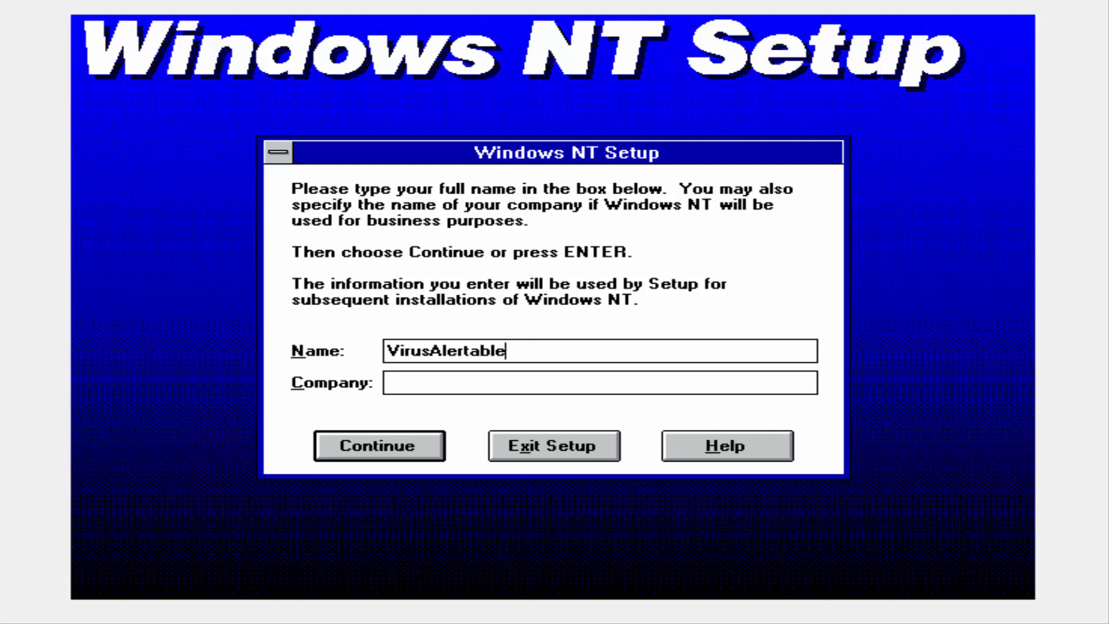
pyautogui.write('Youtub')
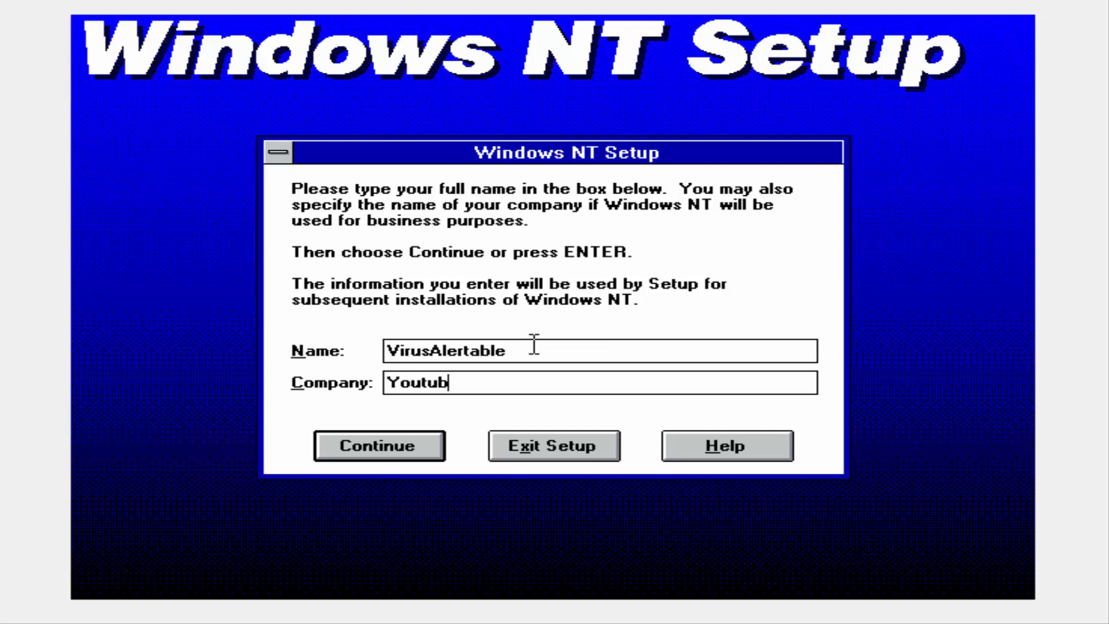
pyautogui.click(376, 445)
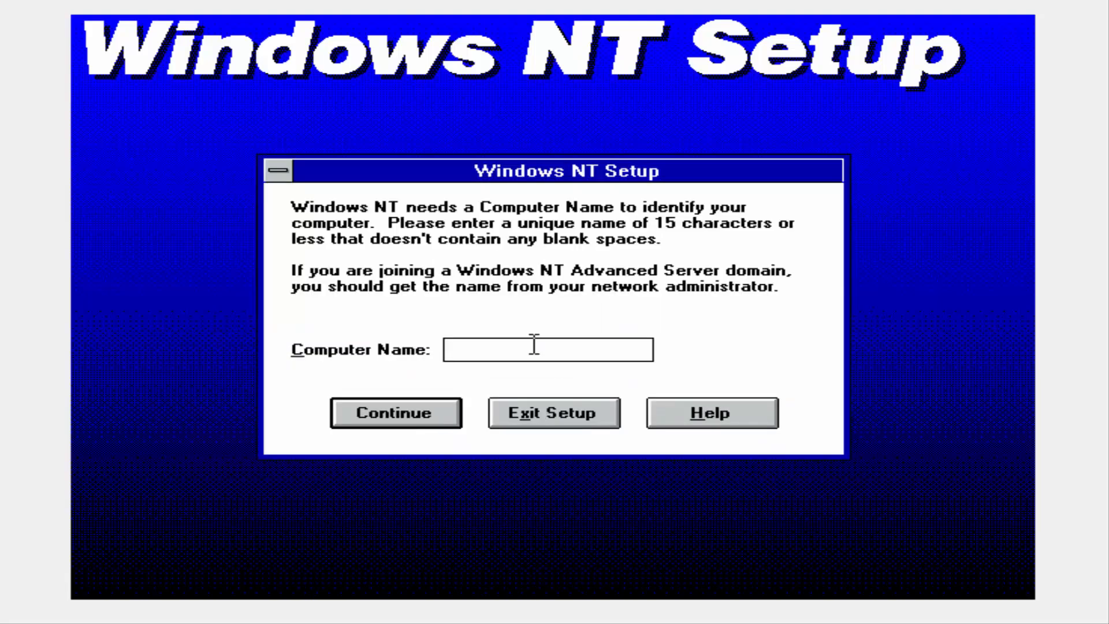
pyautogui.write('C')
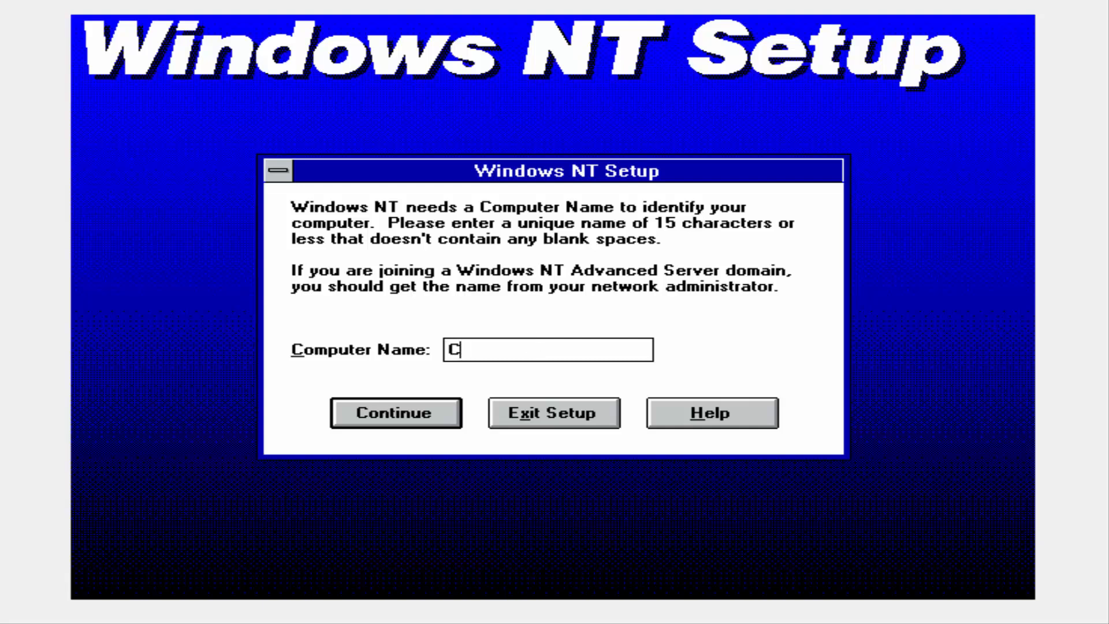
pyautogui.click(395, 412)
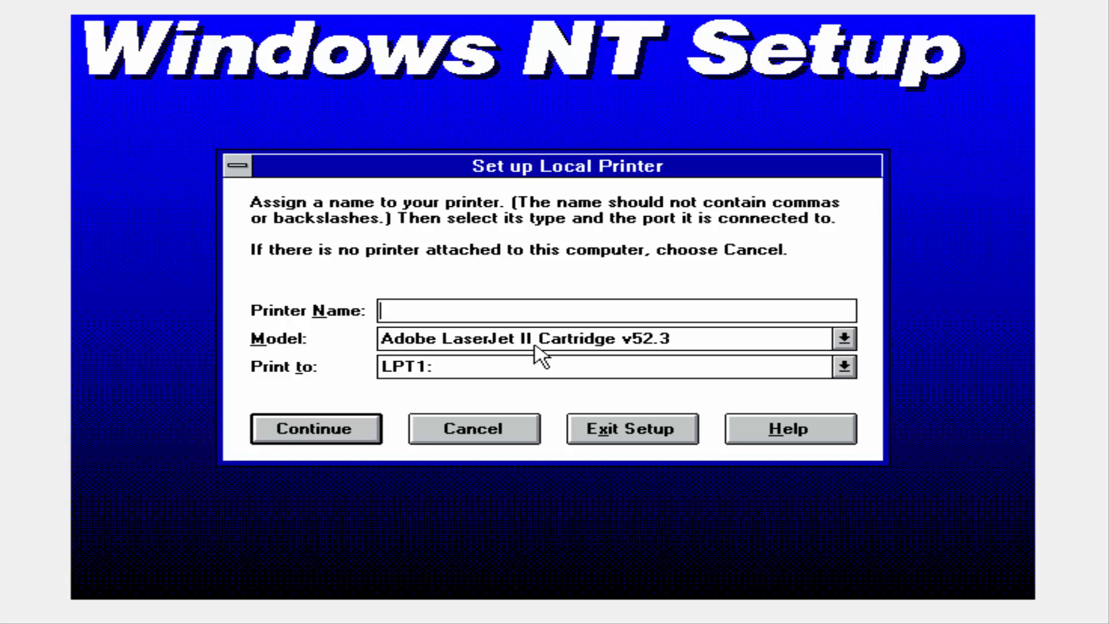
pyautogui.moveTo(503, 477)
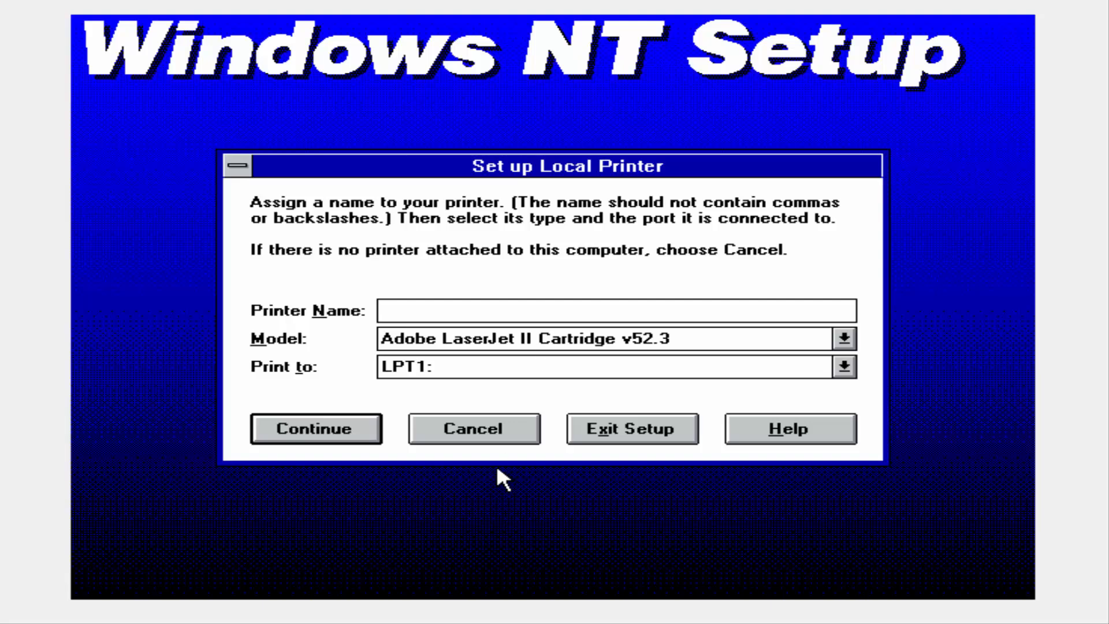
# Skip local printer and network adapter setup and ignore the file copy error.
pyautogui.click(315, 428)
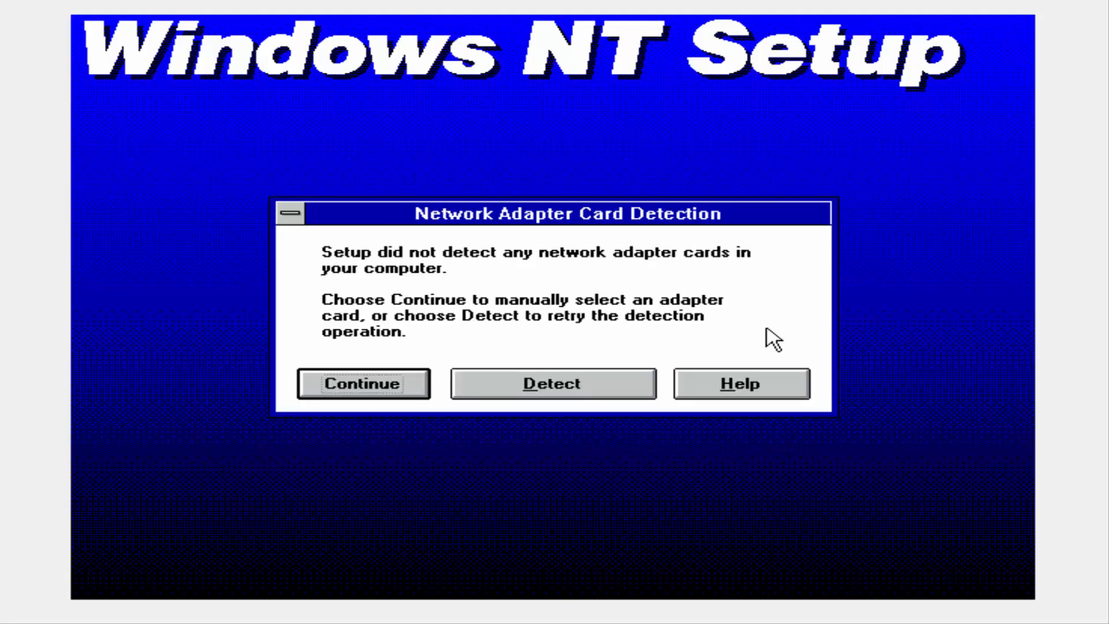
pyautogui.click(363, 383)
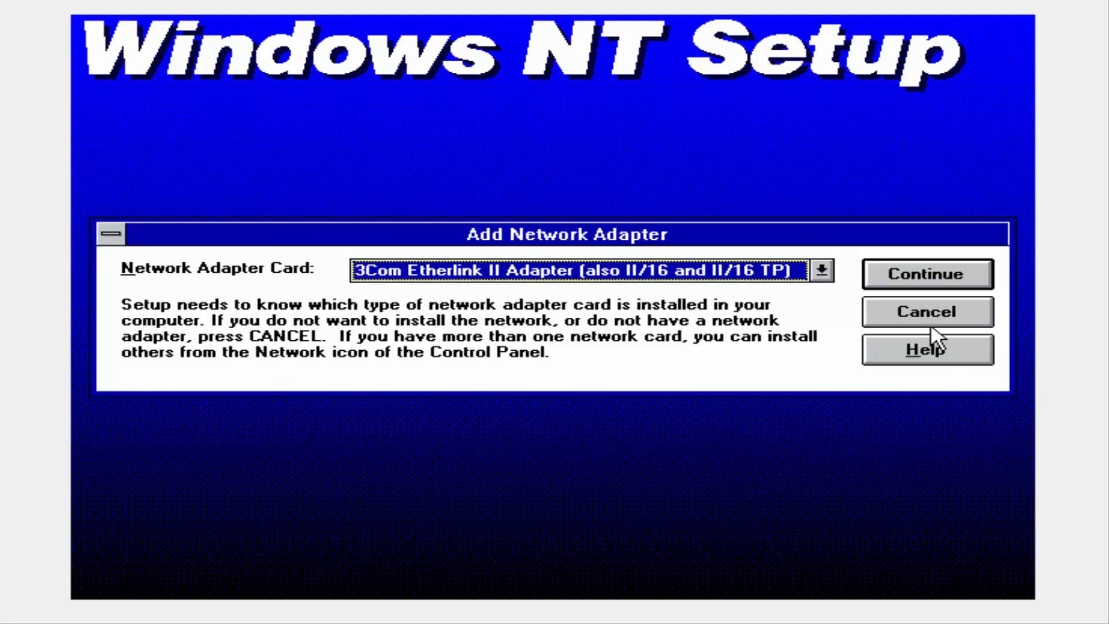
pyautogui.click(928, 274)
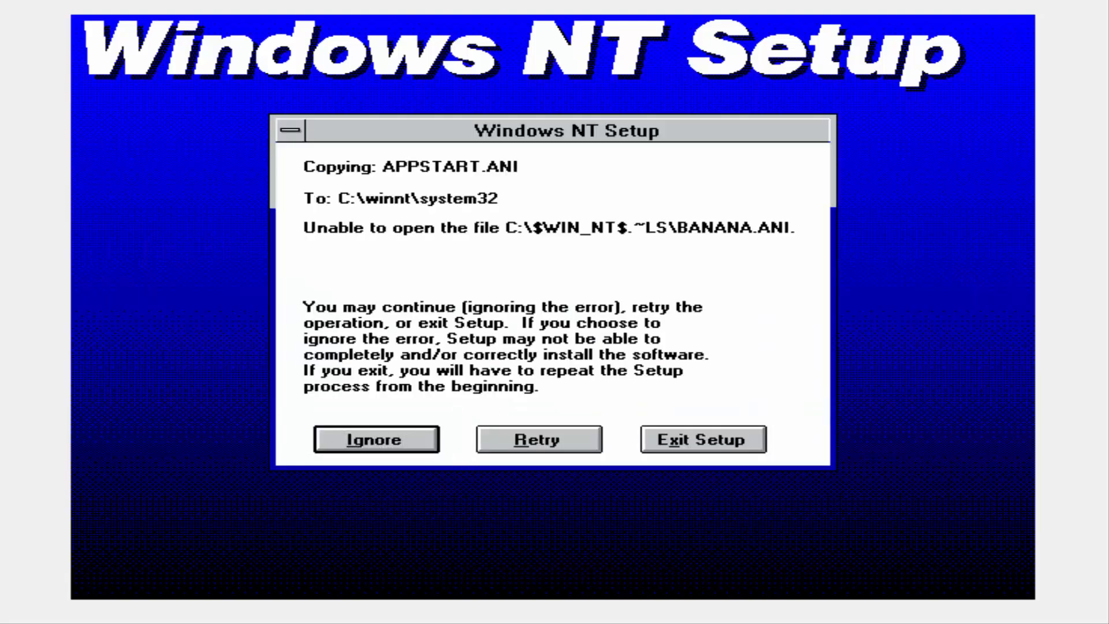
pyautogui.click(376, 439)
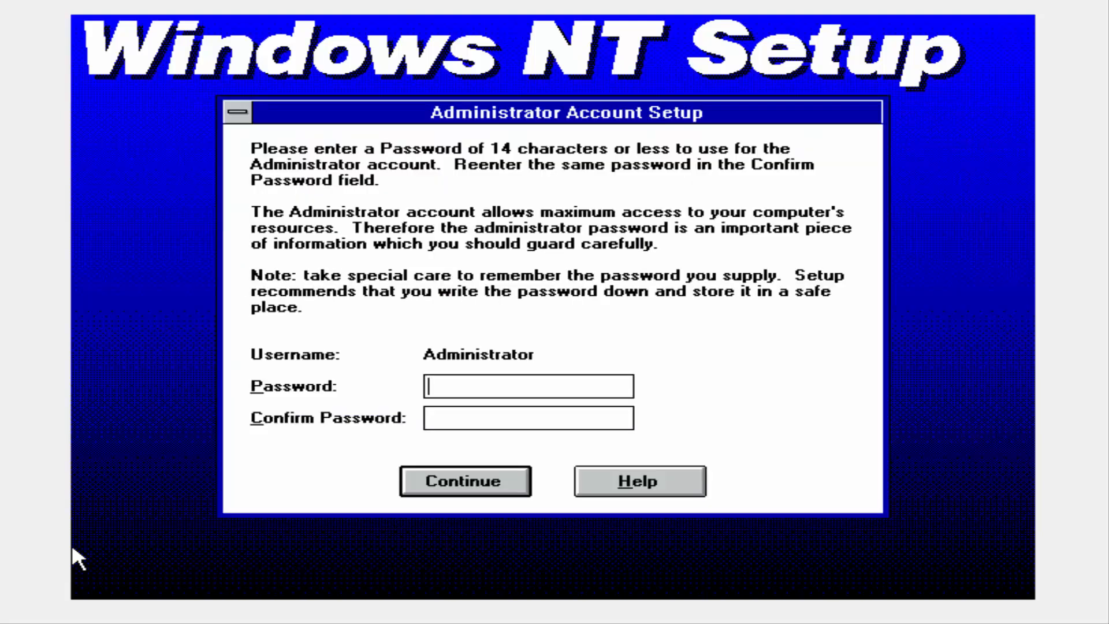
pyautogui.moveTo(103, 540)
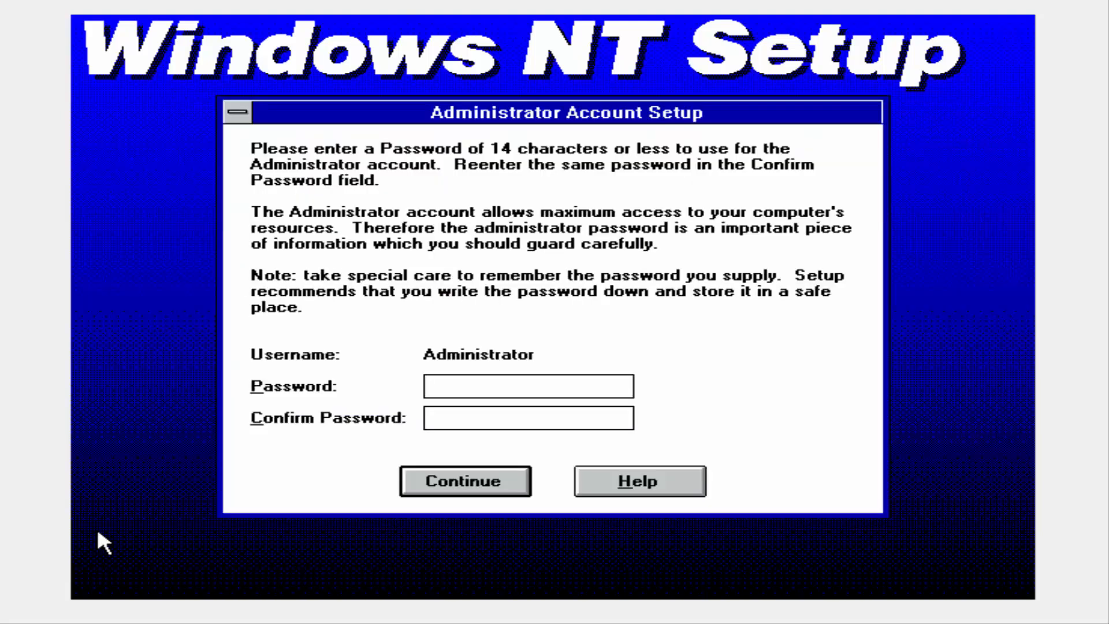
# Set the Administrator password and create the local account 'Virus'.
pyautogui.write('***')
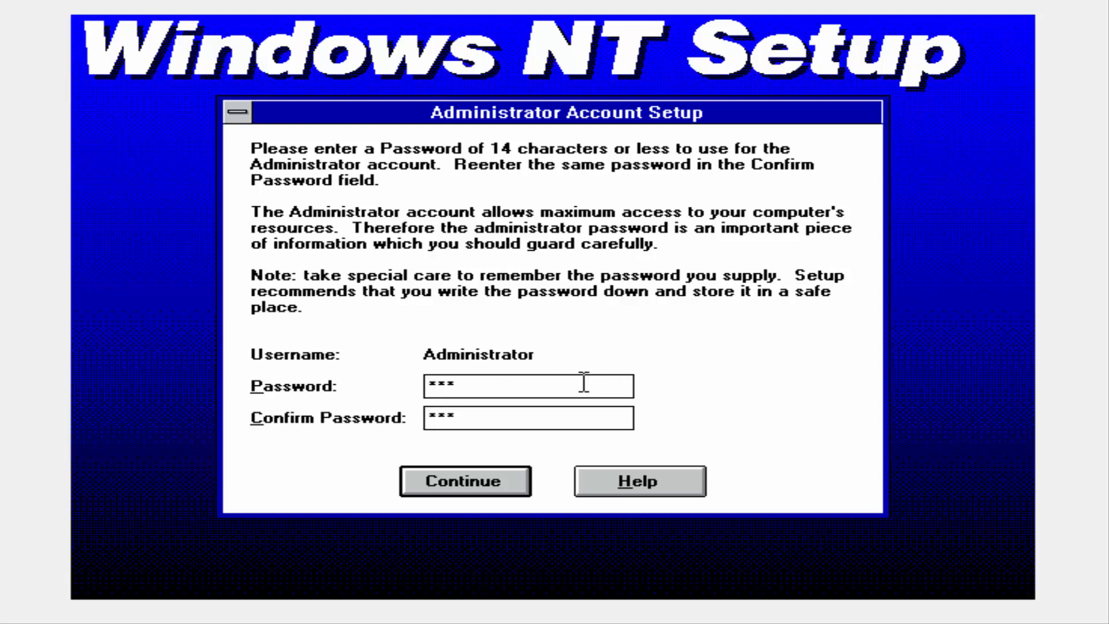
pyautogui.click(464, 480)
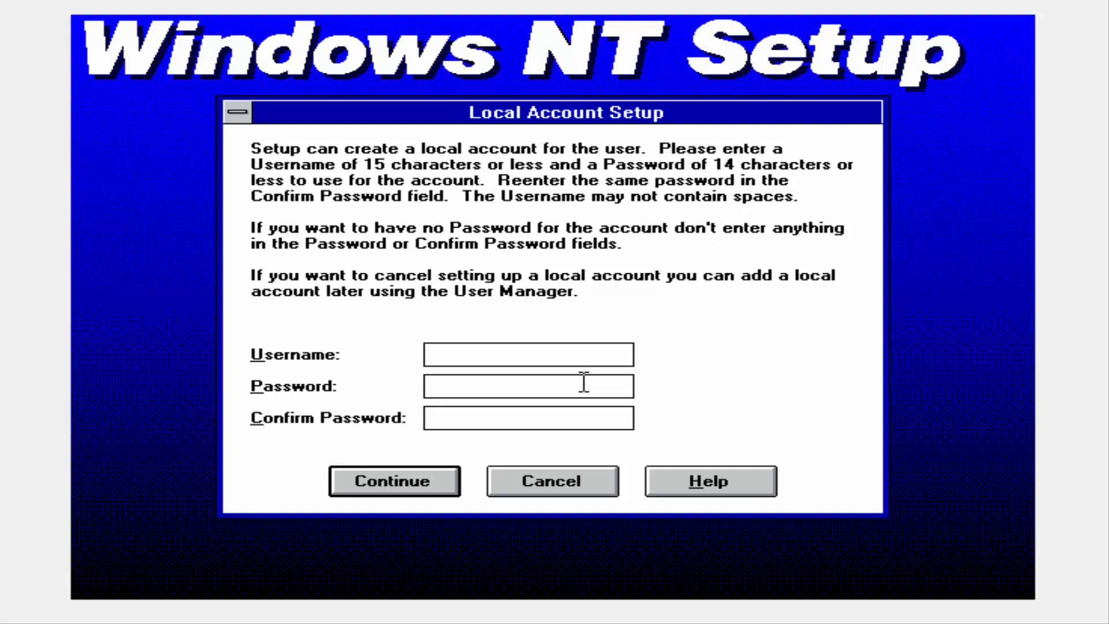
pyautogui.write('Vi')
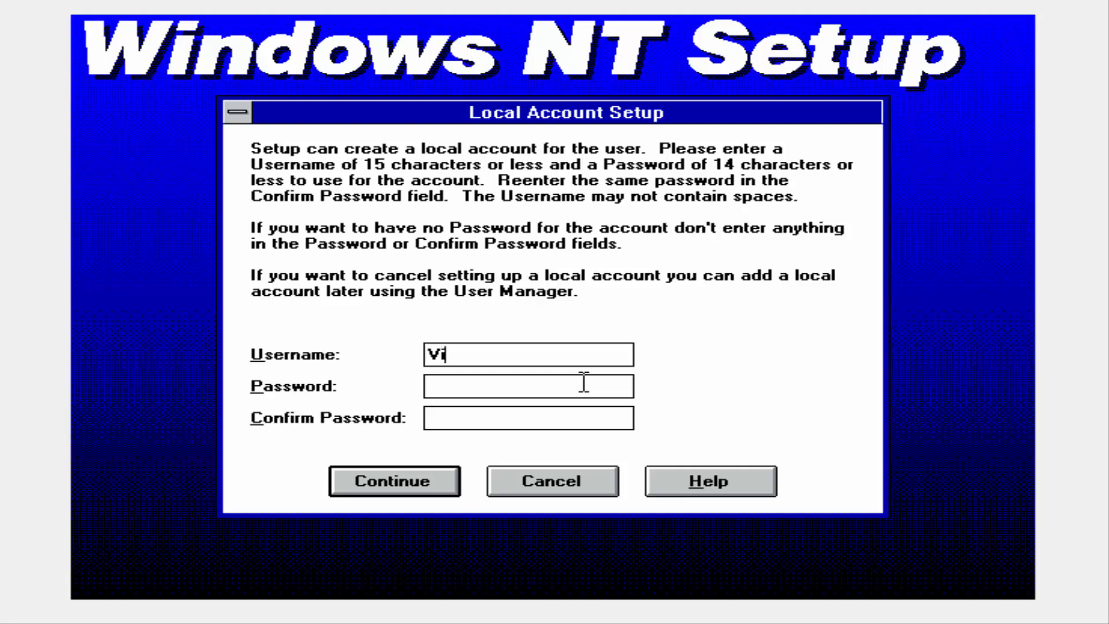
pyautogui.write('rus')
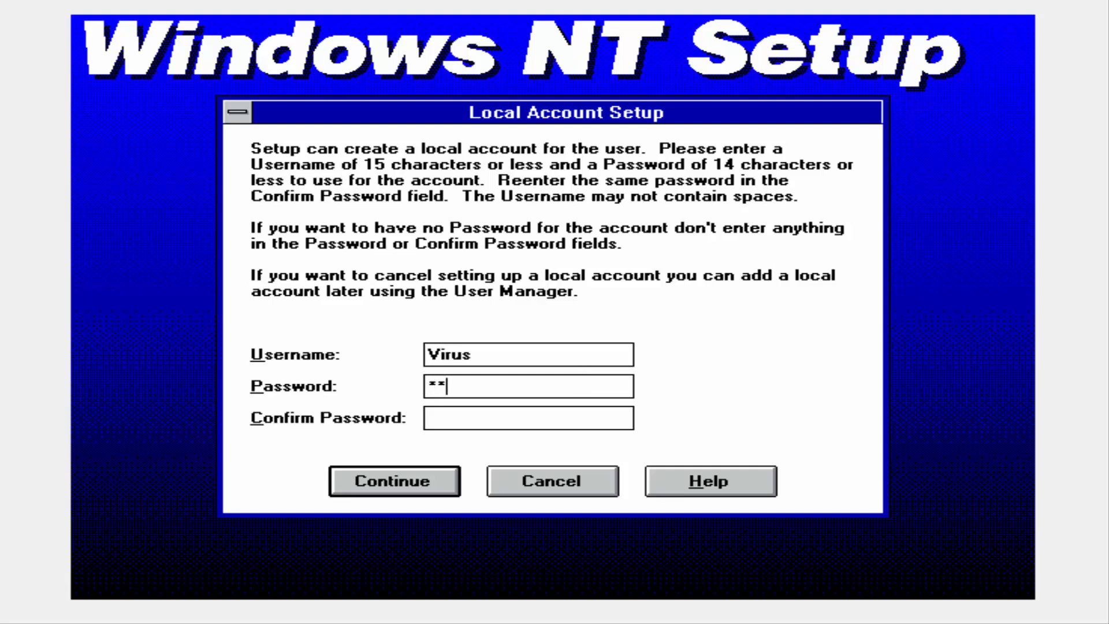
pyautogui.click(393, 480)
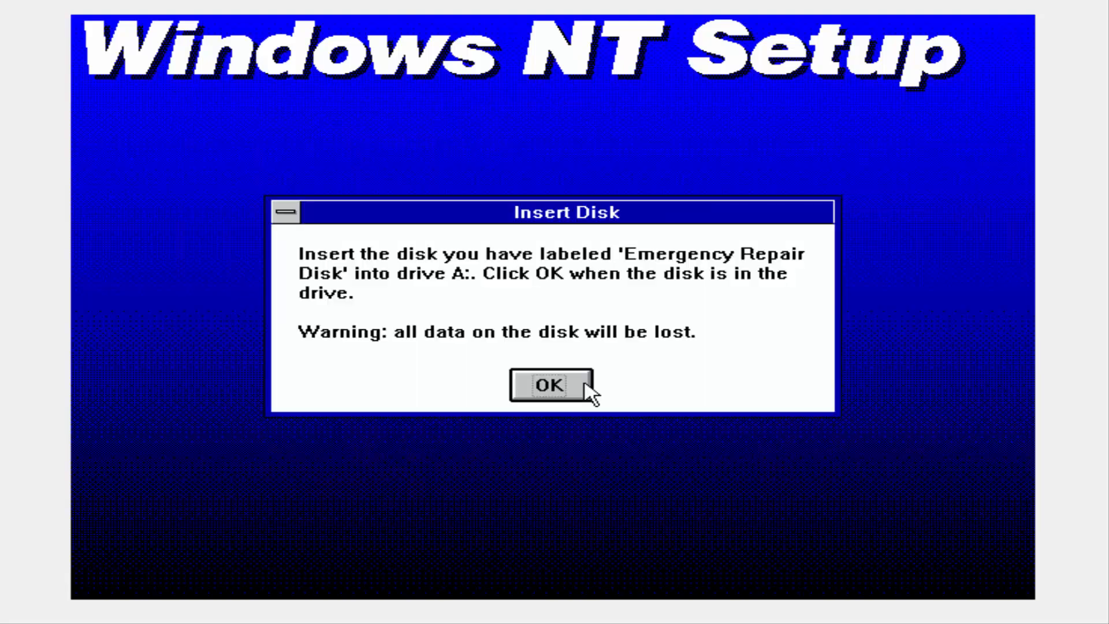
# Skip writing the emergency repair disk and accept the shown date, time and time zone.
pyautogui.click(546, 388)
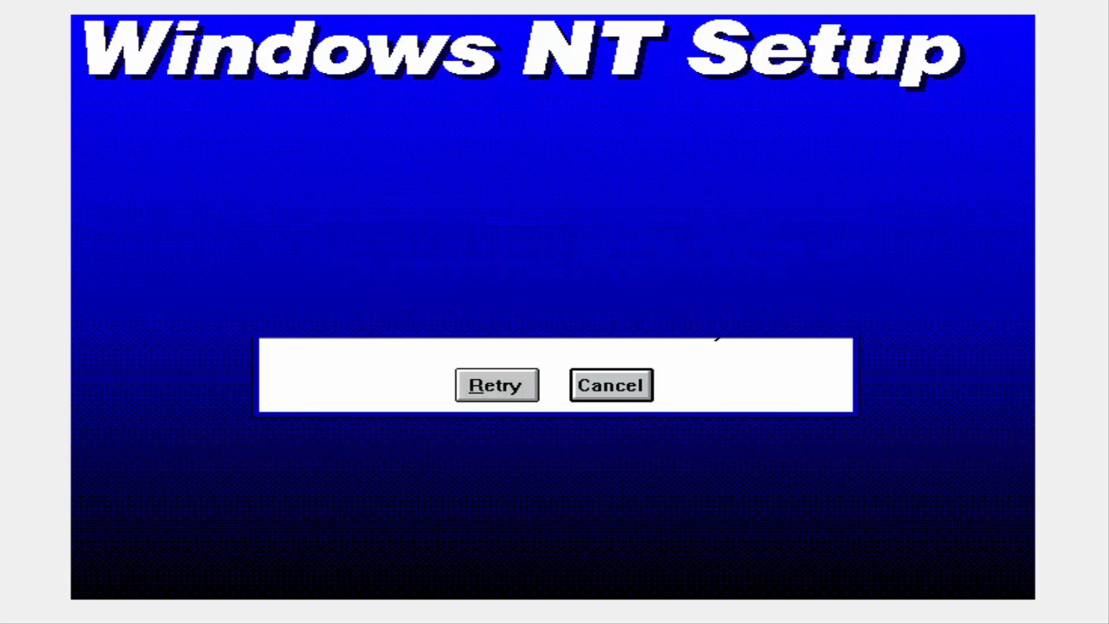
pyautogui.click(497, 385)
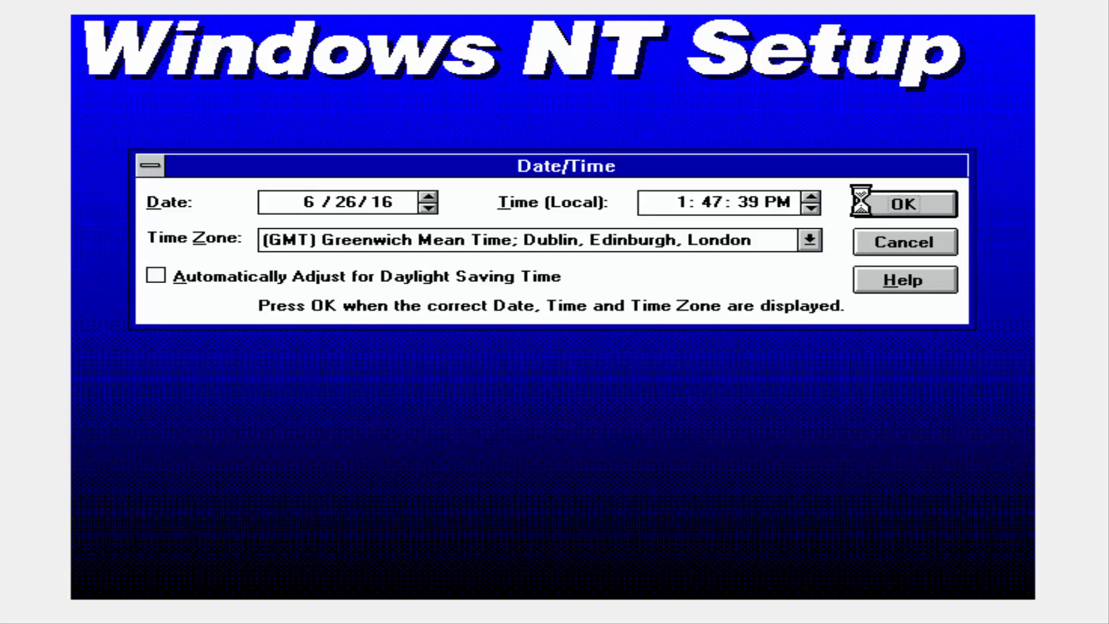
pyautogui.click(903, 204)
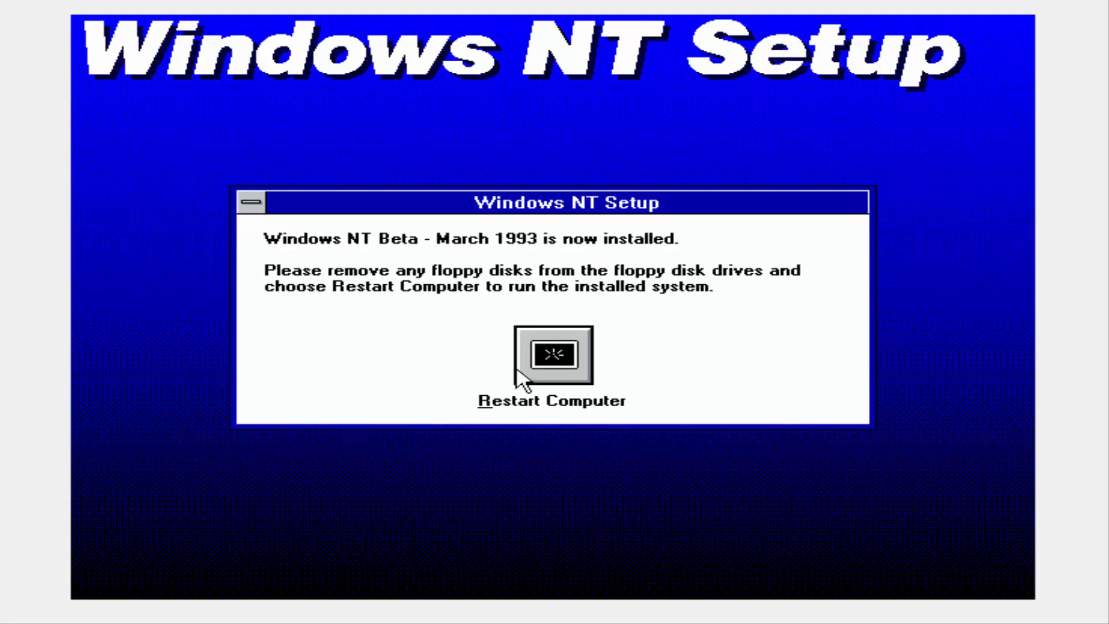
# Restart into the installed system and log on as Virus without a password.
pyautogui.click(553, 355)
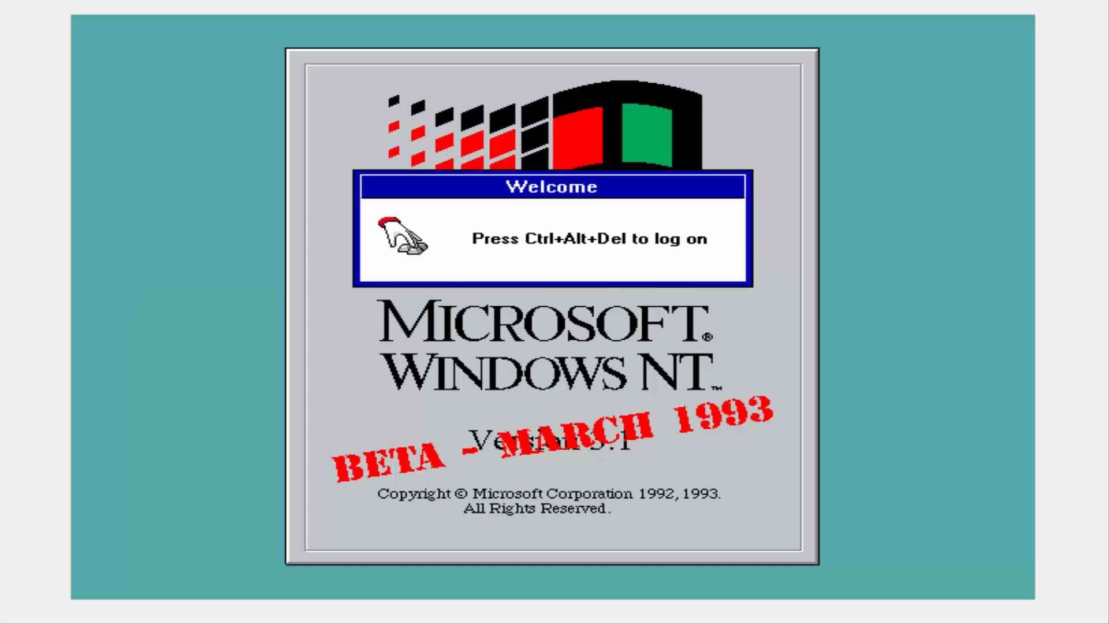
pyautogui.moveTo(350, 170)
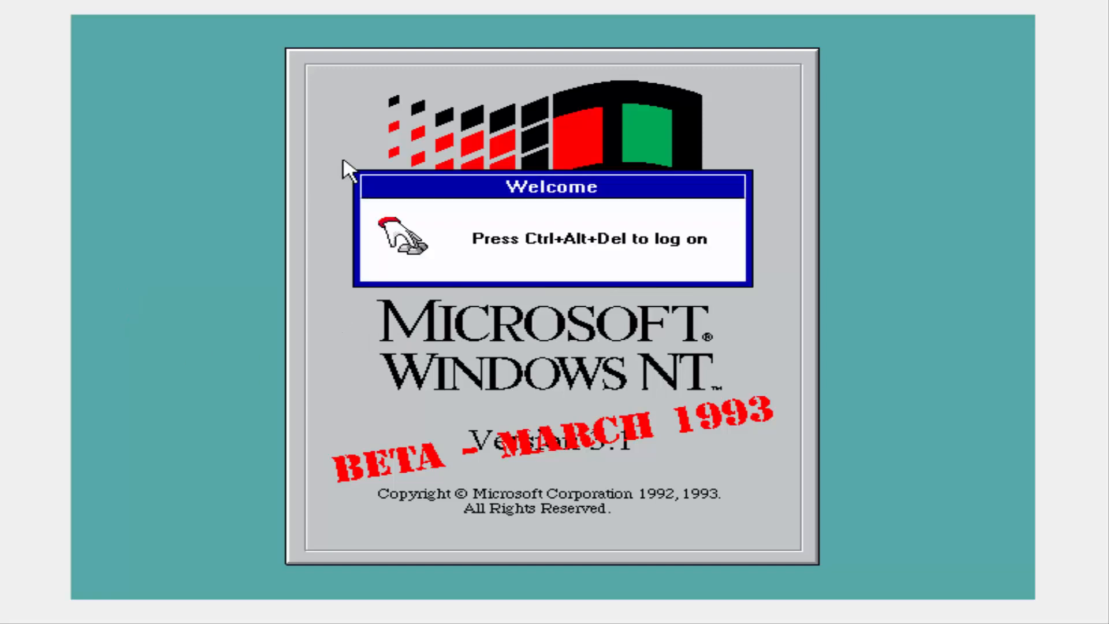
pyautogui.press('ctrl+alt+delete')
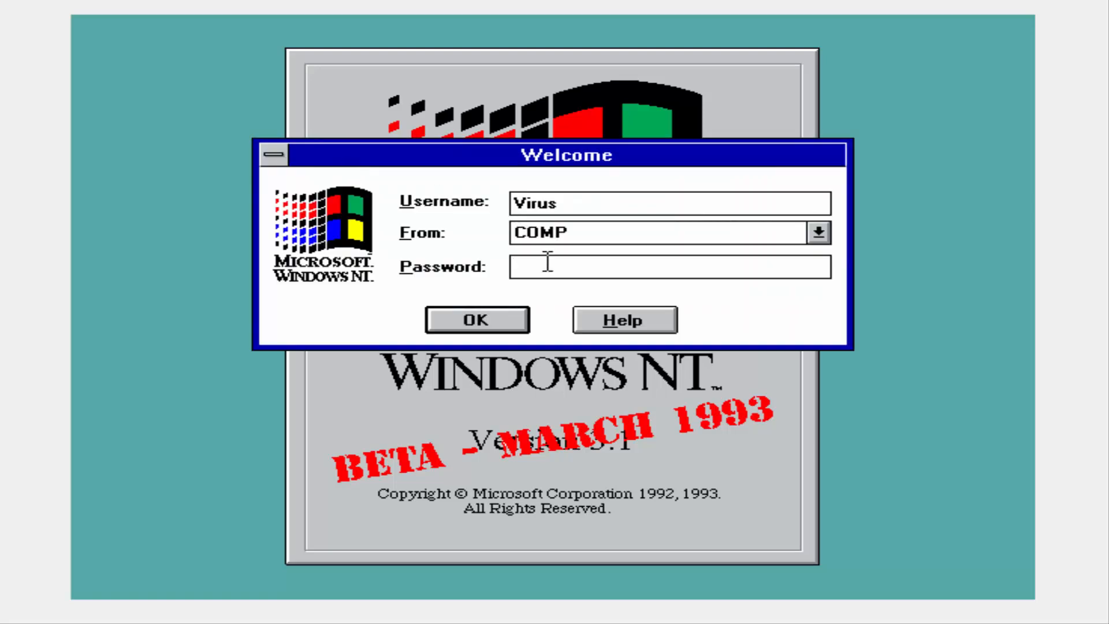
pyautogui.click(477, 319)
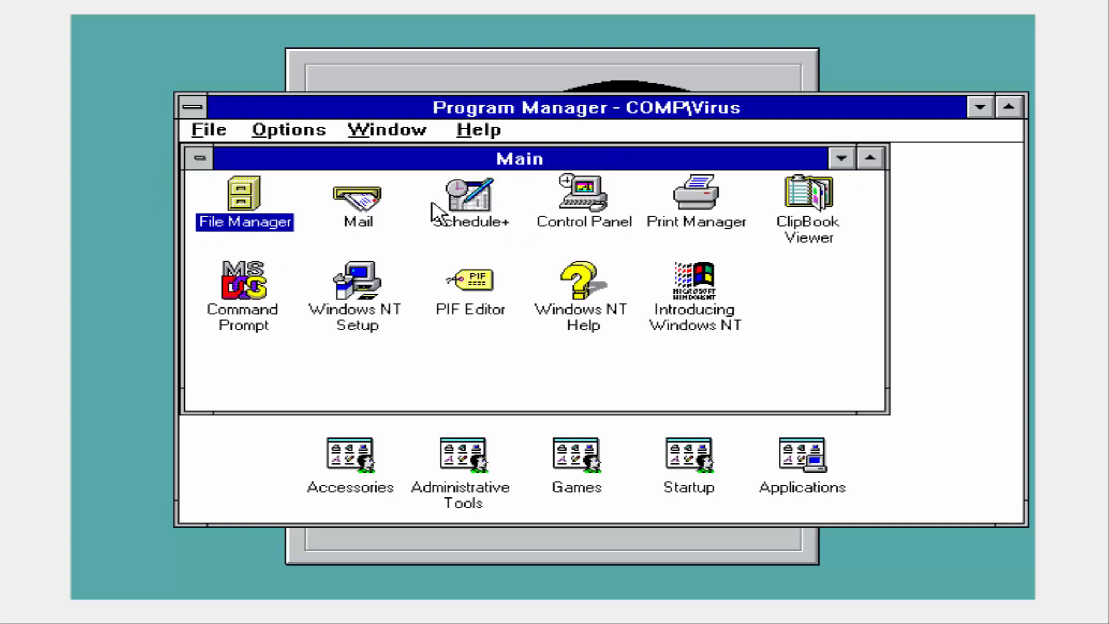
pyautogui.doubleClick(469, 193)
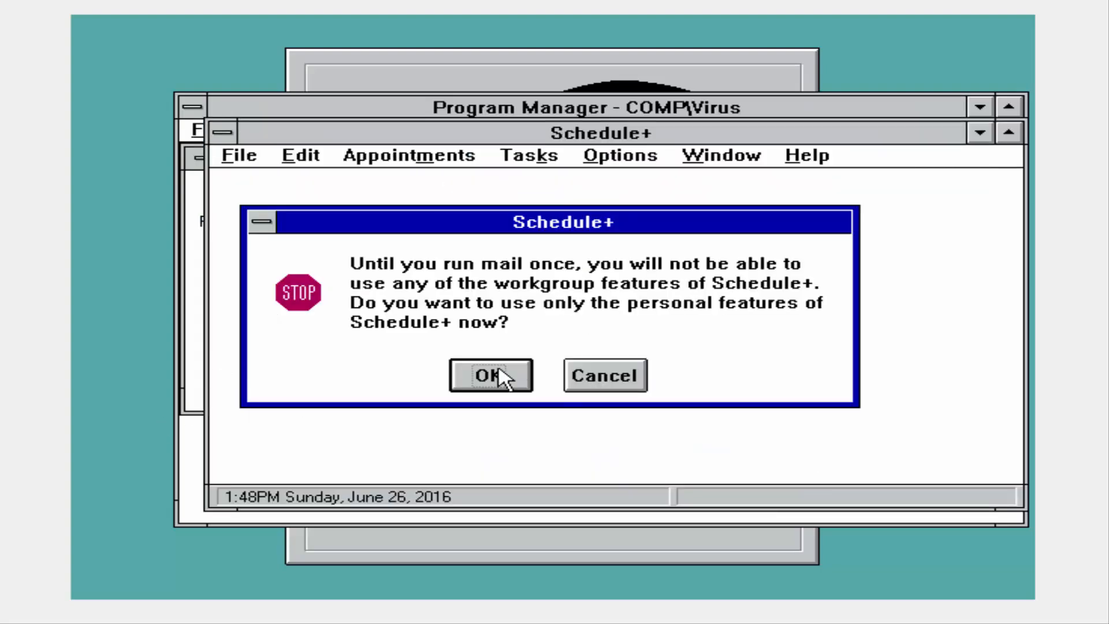
pyautogui.click(490, 374)
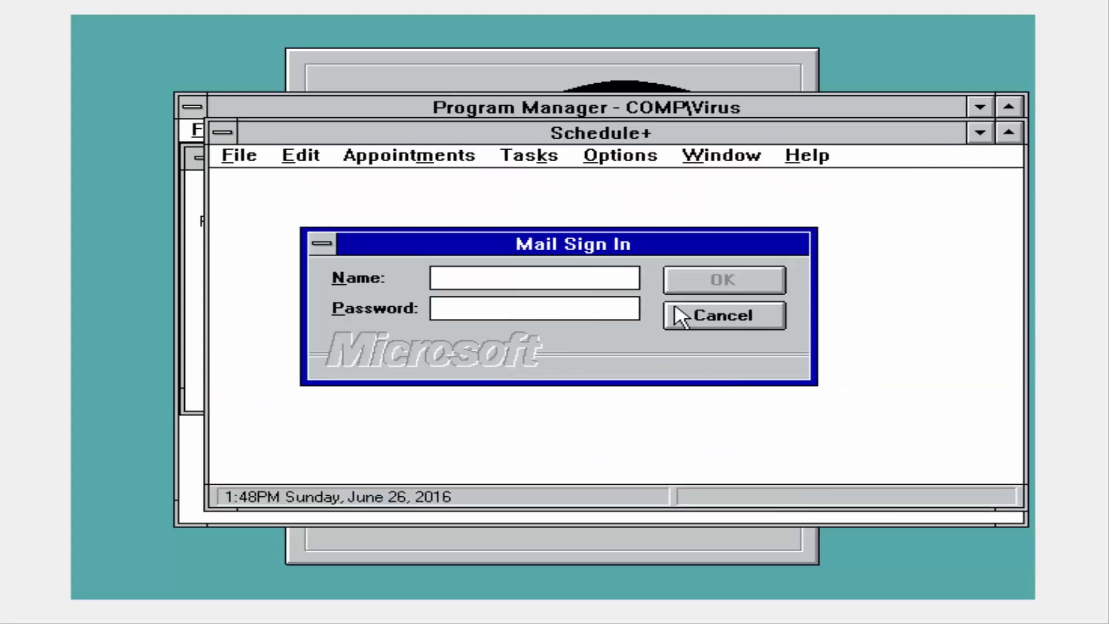
pyautogui.click(721, 315)
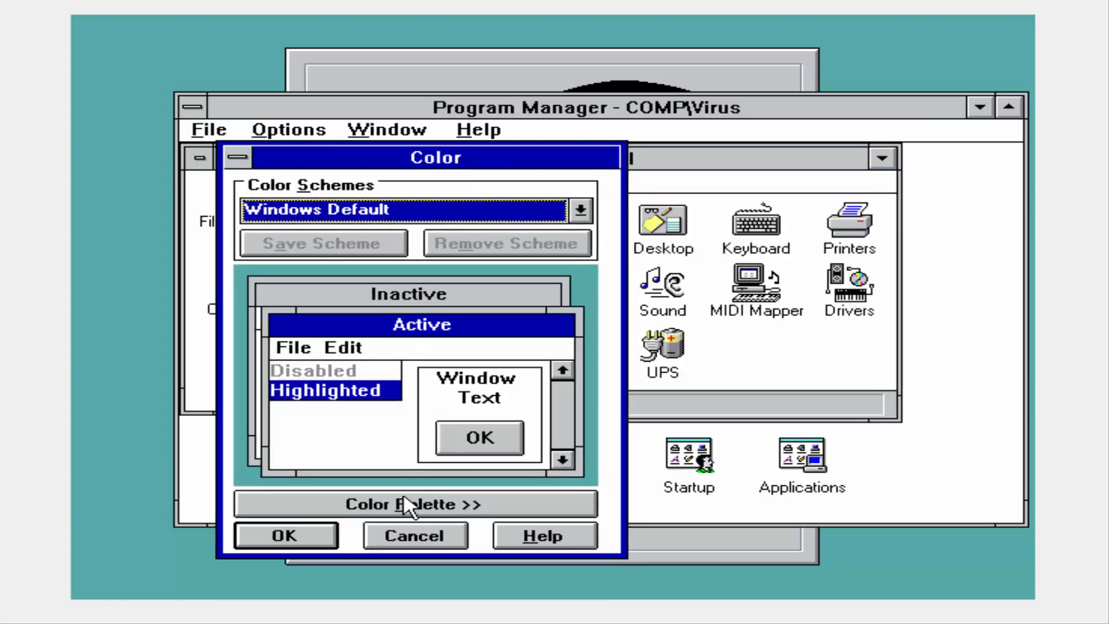
pyautogui.click(405, 503)
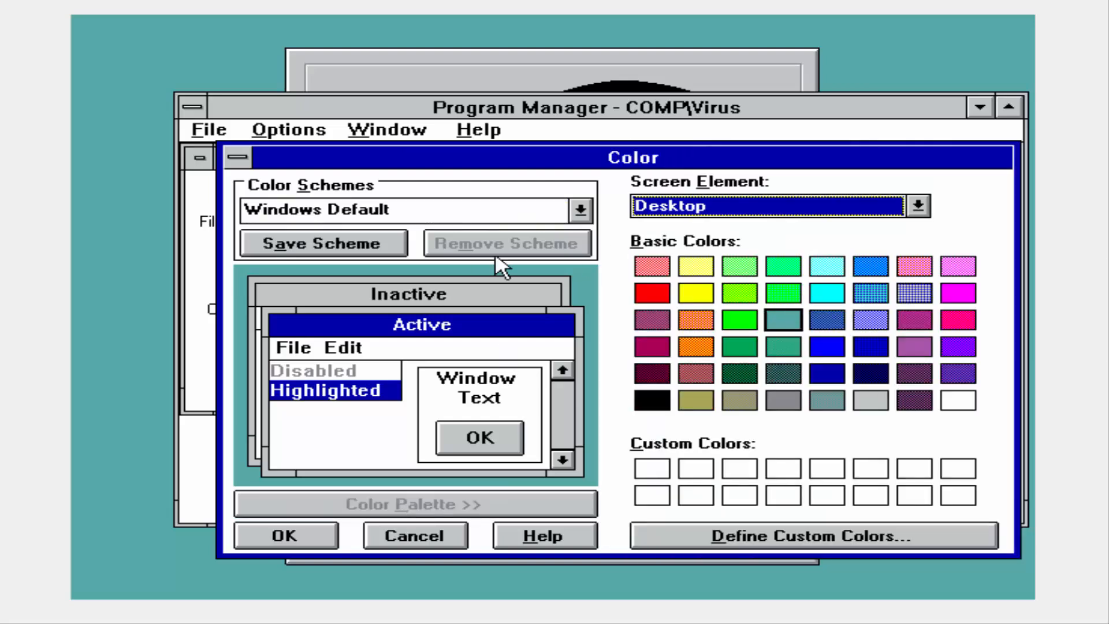
pyautogui.click(413, 535)
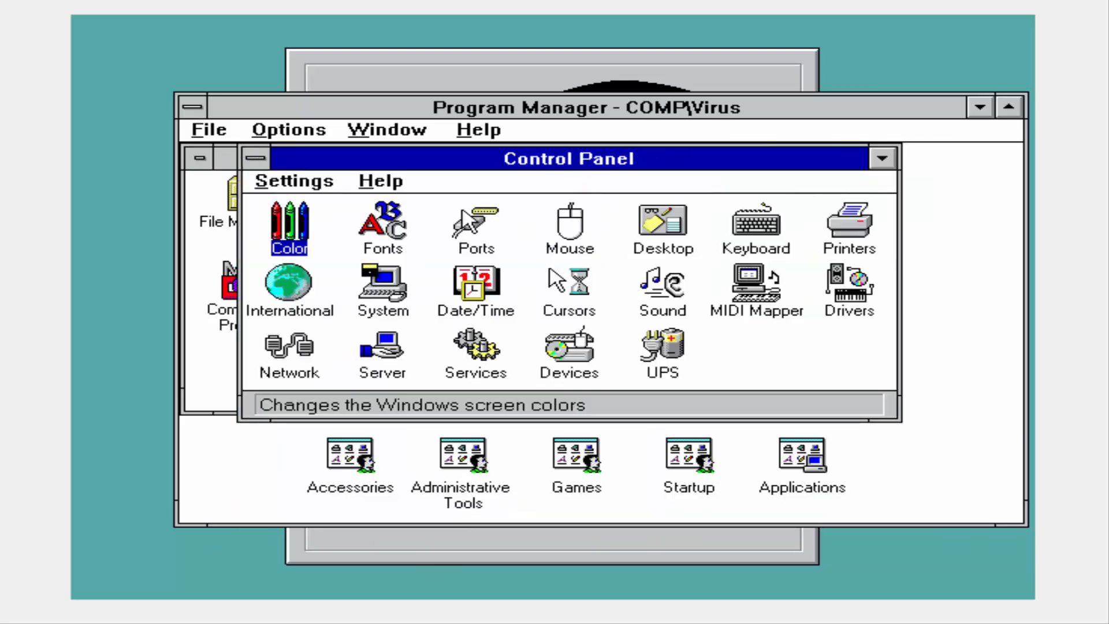
pyautogui.click(475, 226)
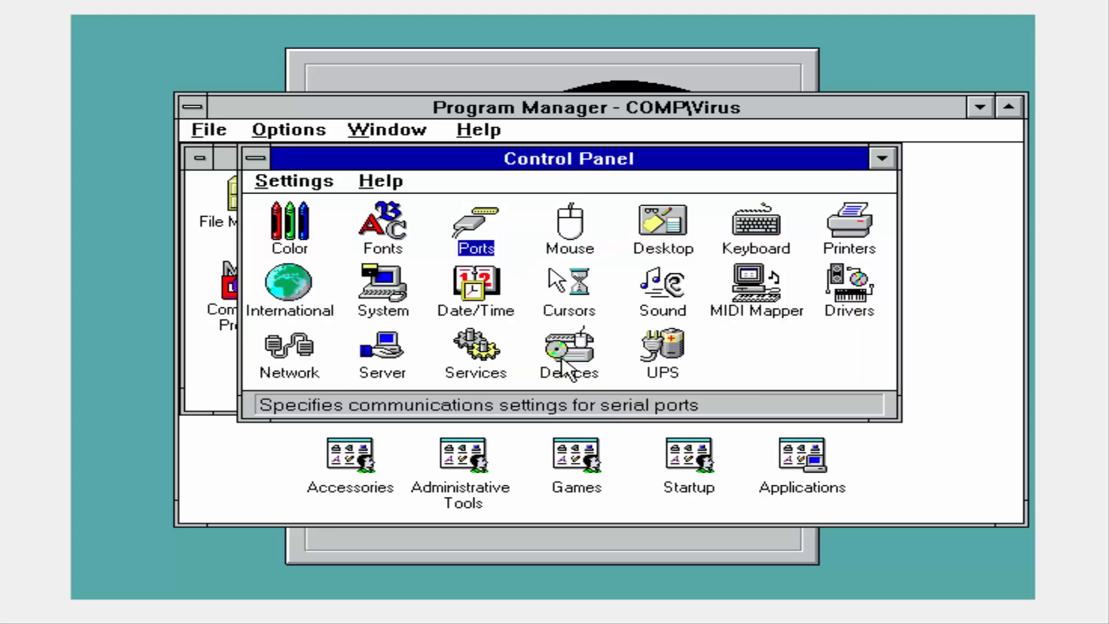
pyautogui.doubleClick(568, 222)
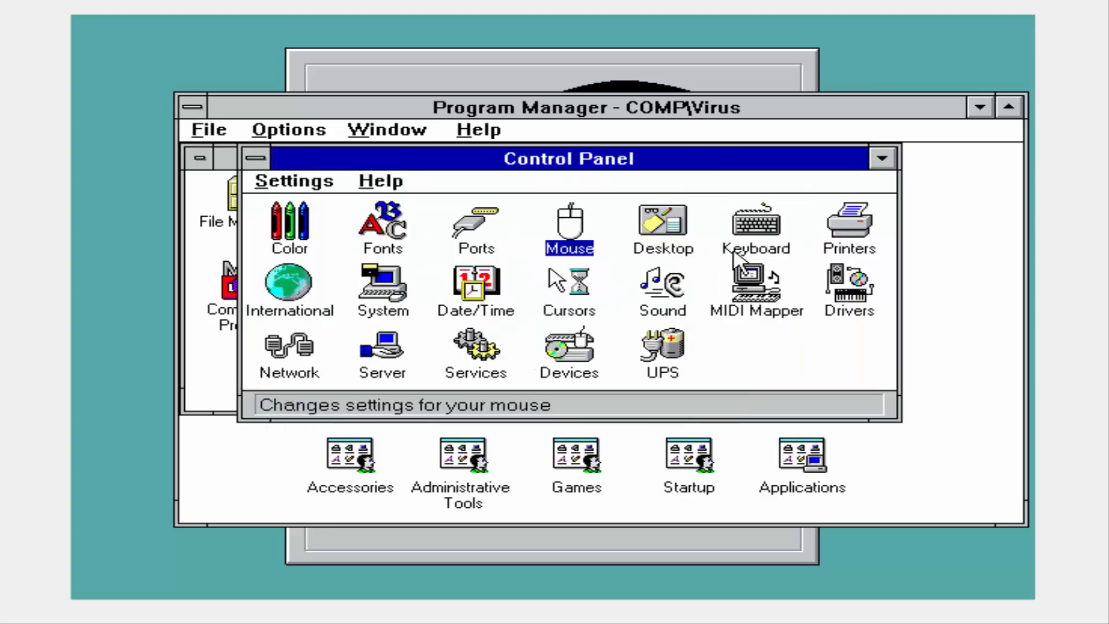
pyautogui.doubleClick(660, 223)
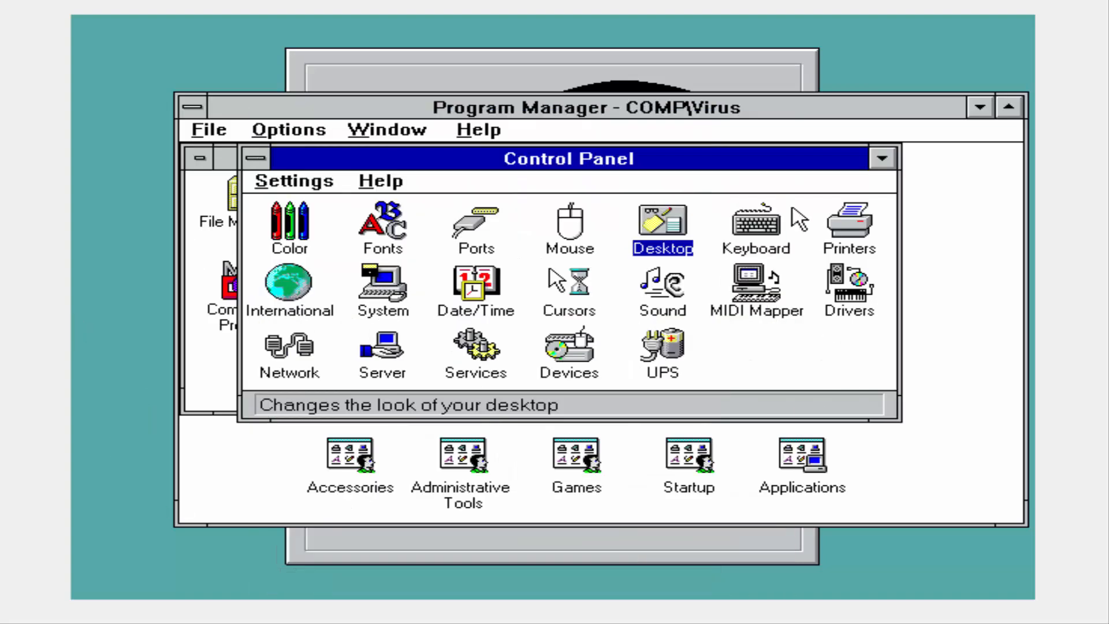
pyautogui.click(383, 290)
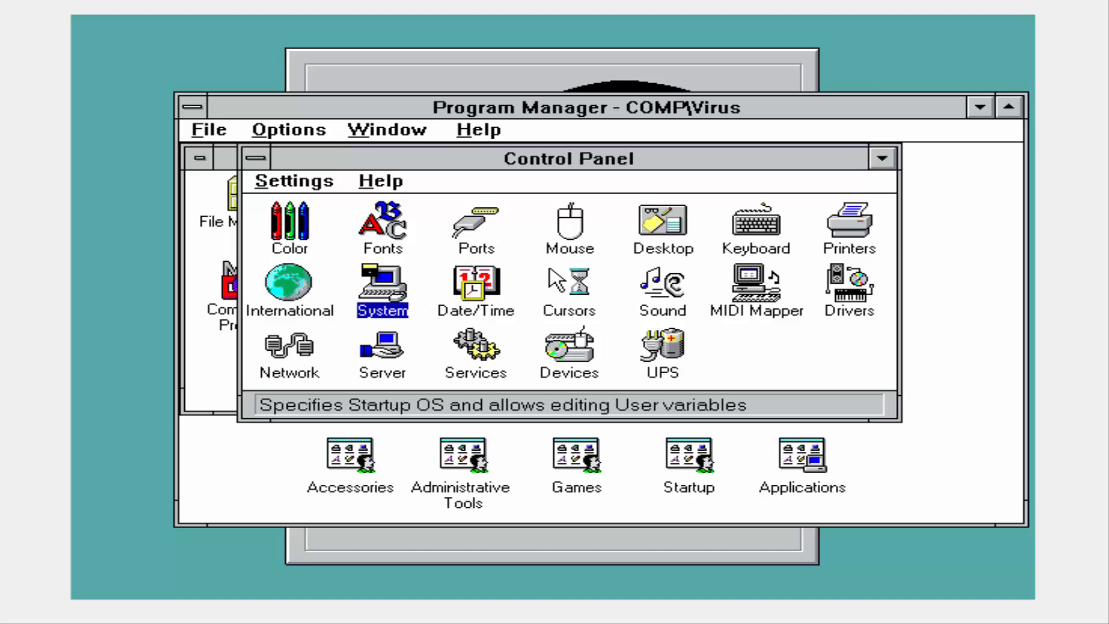
pyautogui.doubleClick(382, 283)
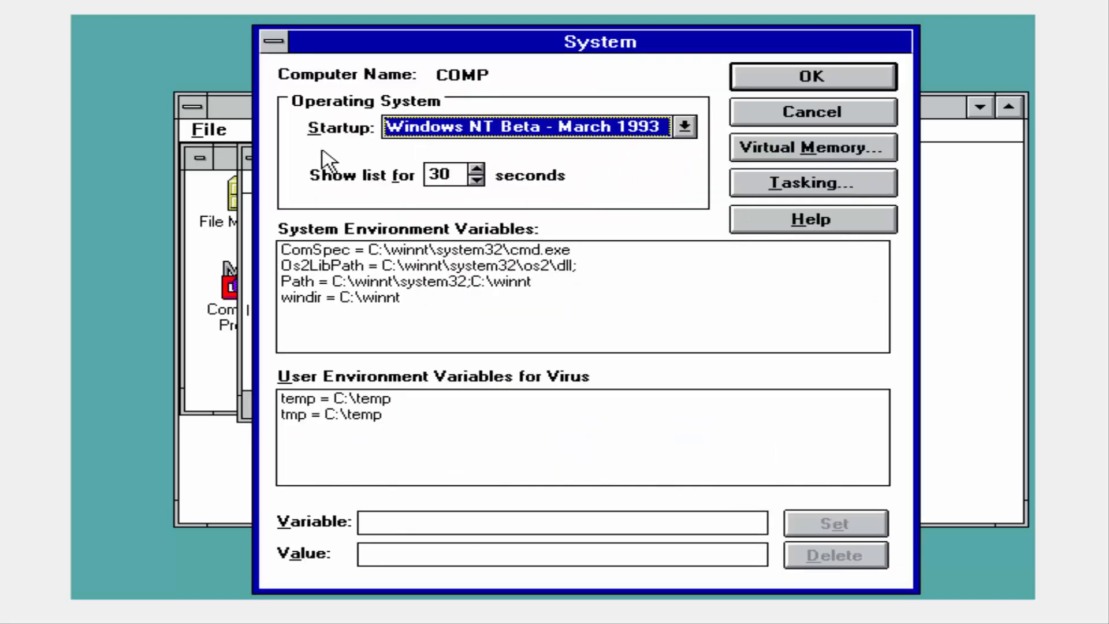
pyautogui.click(812, 77)
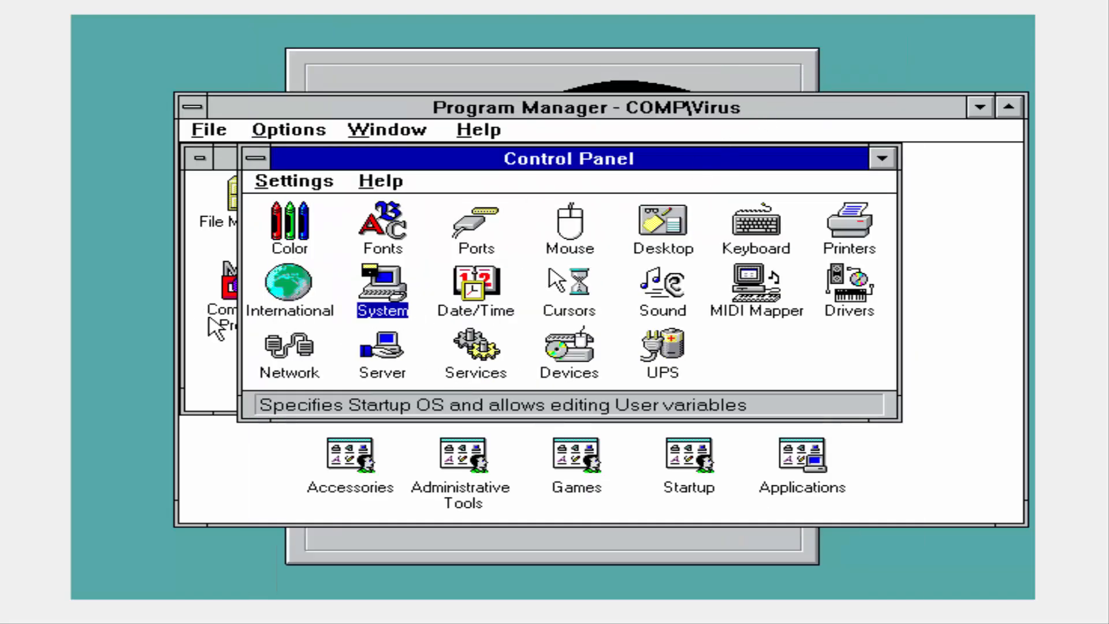
pyautogui.moveTo(548, 283)
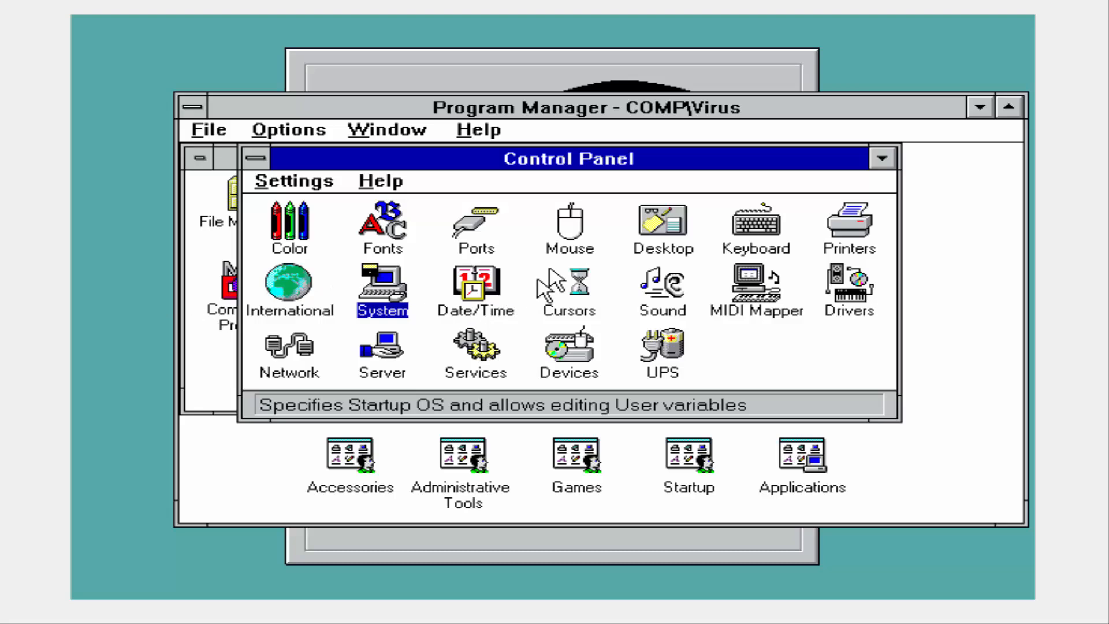
pyautogui.doubleClick(568, 283)
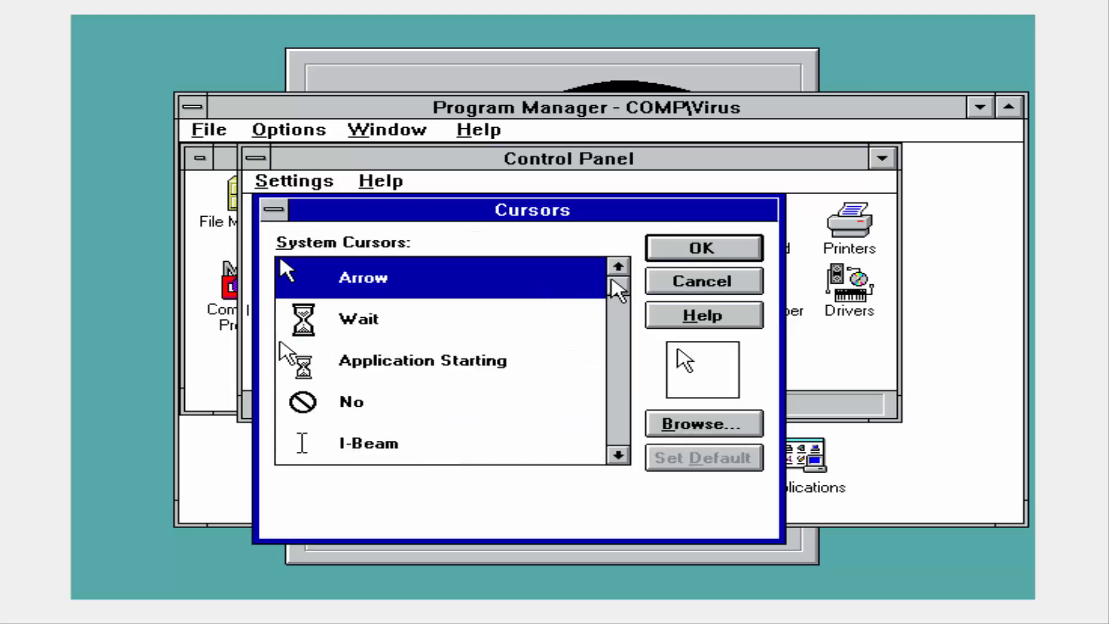
pyautogui.click(701, 281)
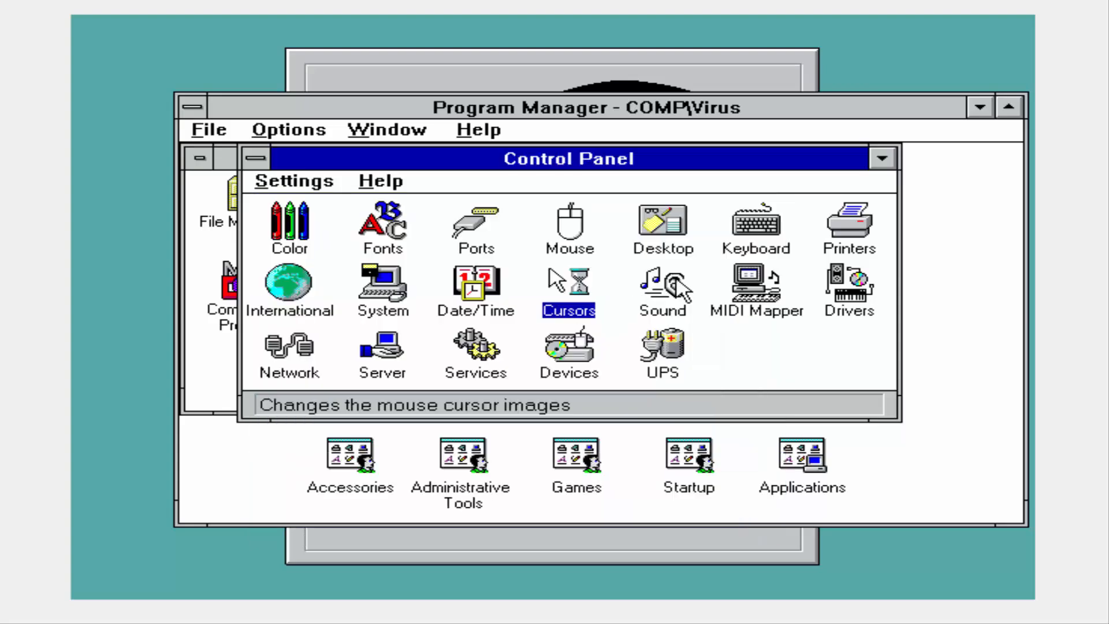
pyautogui.moveTo(430, 377)
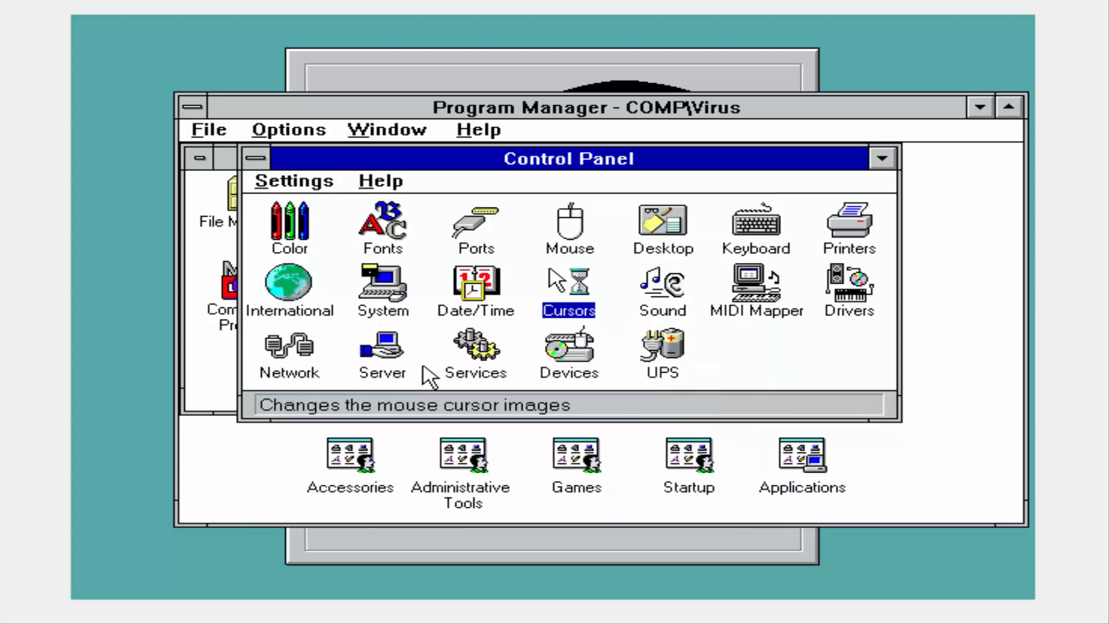
pyautogui.doubleClick(383, 354)
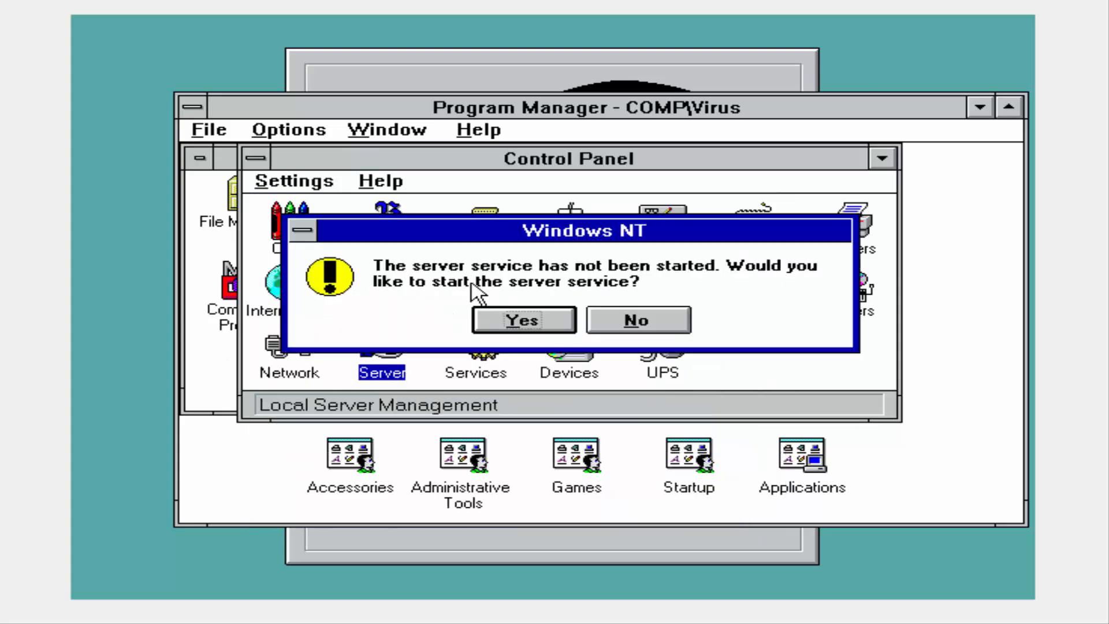
pyautogui.click(635, 320)
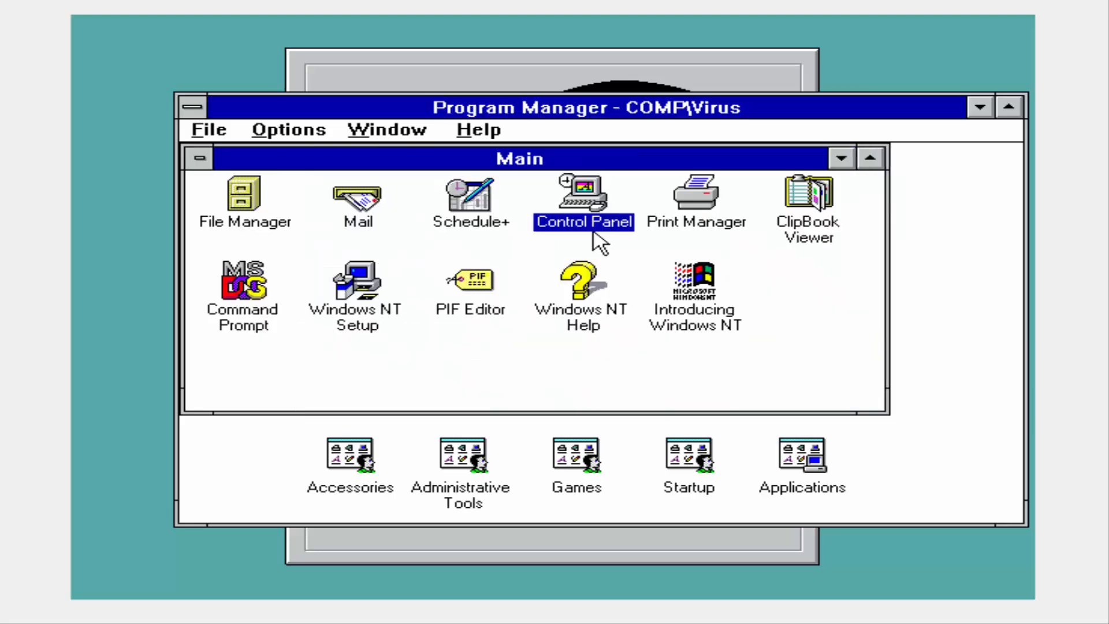
pyautogui.moveTo(767, 197)
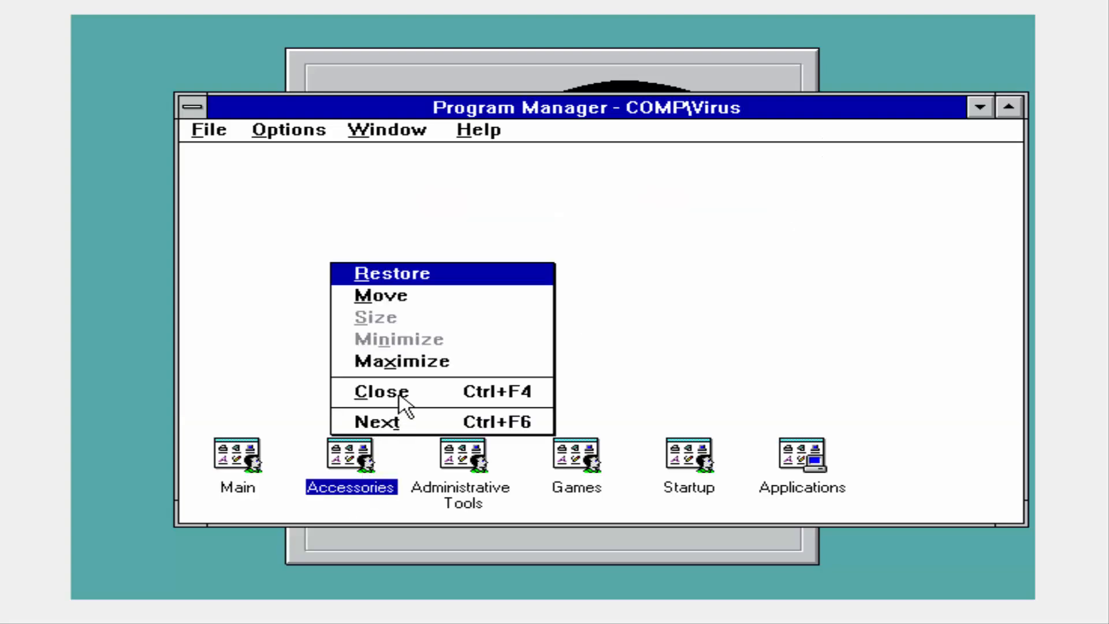
# Launch and close Calculator and Paintbrush from Accessories, then collapse the group to an icon.
pyautogui.click(391, 273)
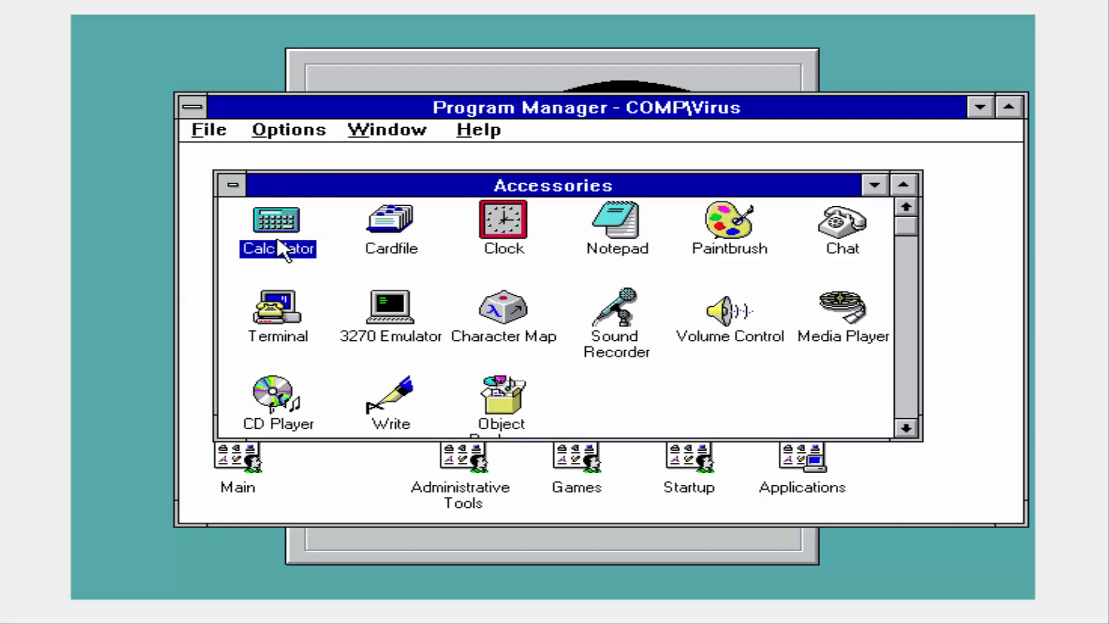
pyautogui.doubleClick(276, 220)
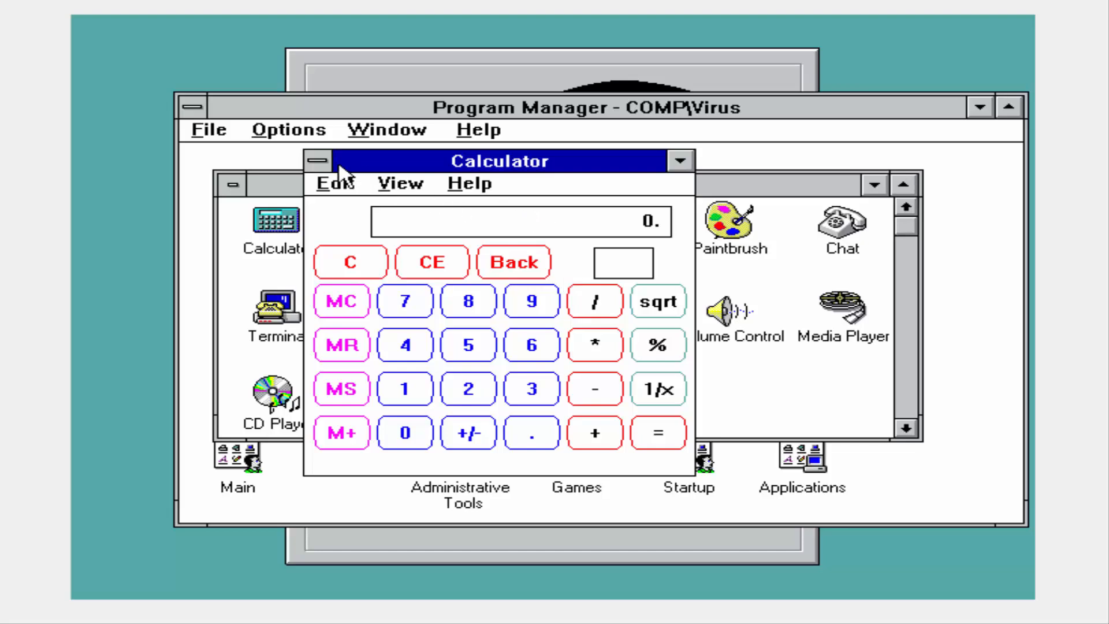
pyautogui.click(317, 161)
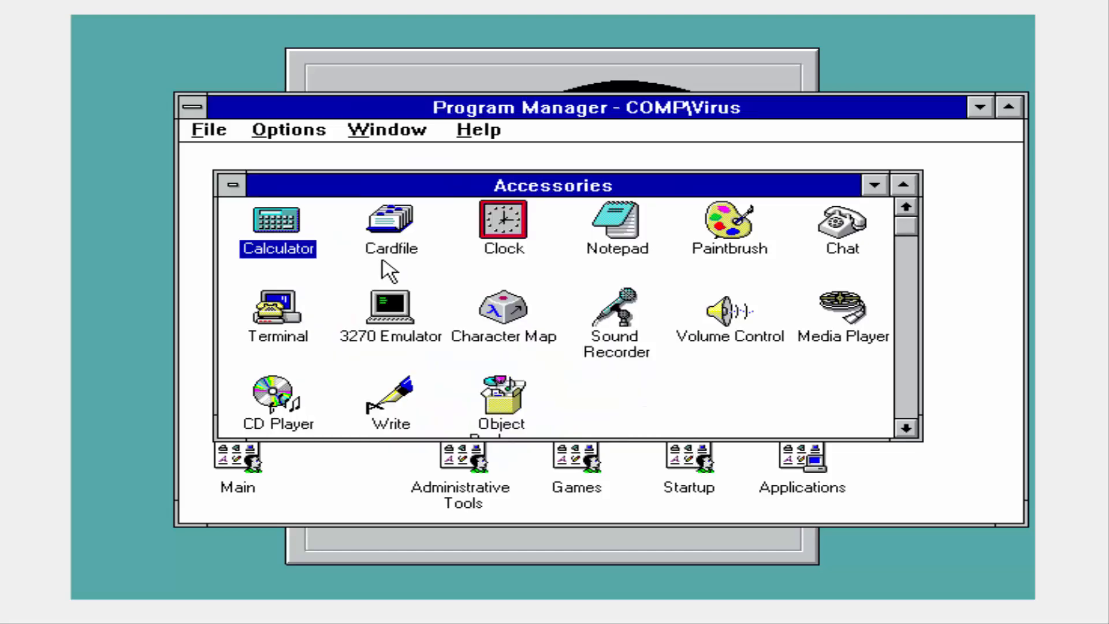
pyautogui.doubleClick(729, 219)
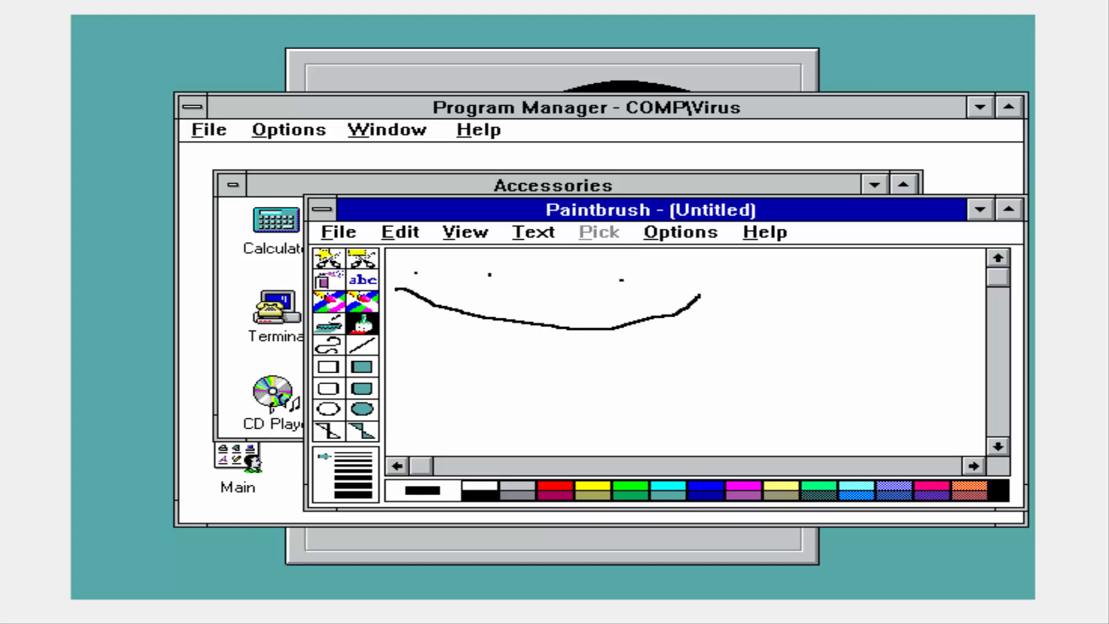
pyautogui.click(324, 209)
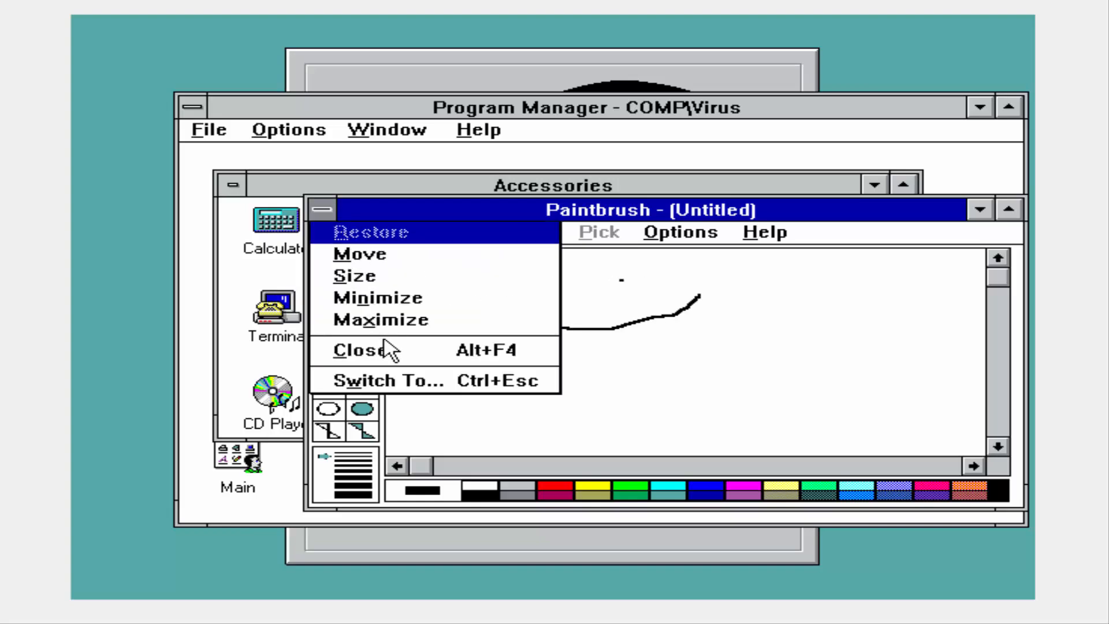
pyautogui.click(360, 350)
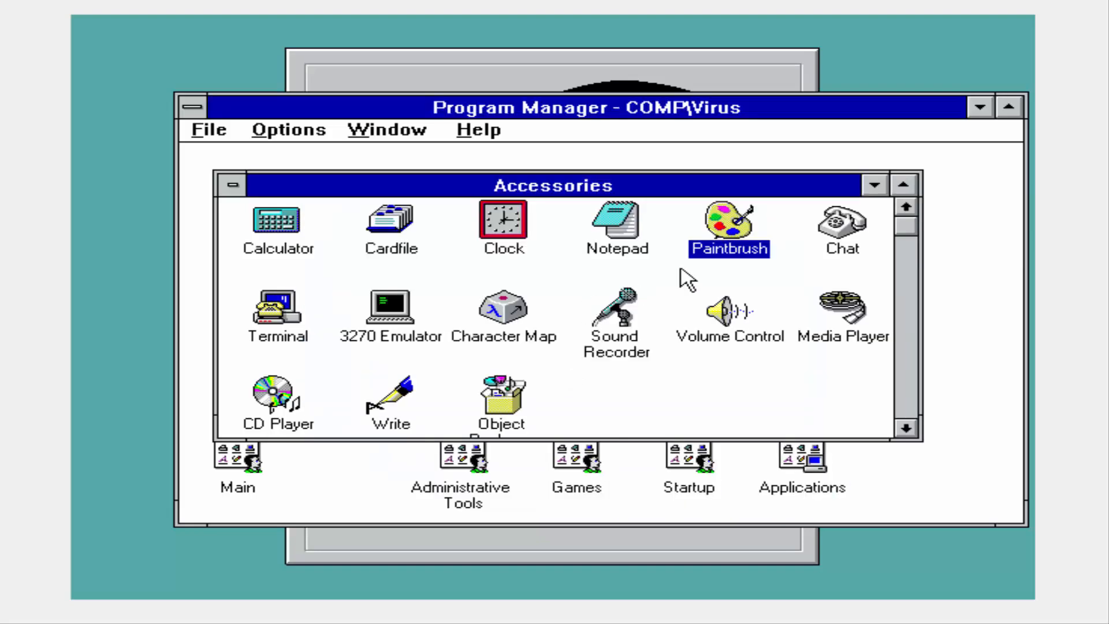
pyautogui.moveTo(374, 314)
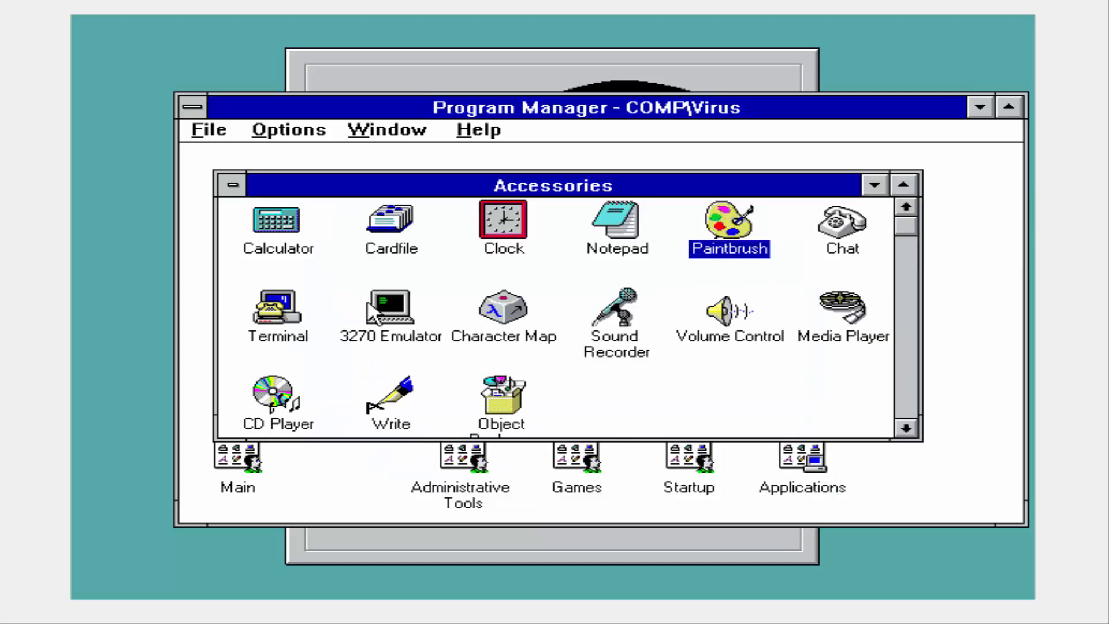
pyautogui.moveTo(657, 333)
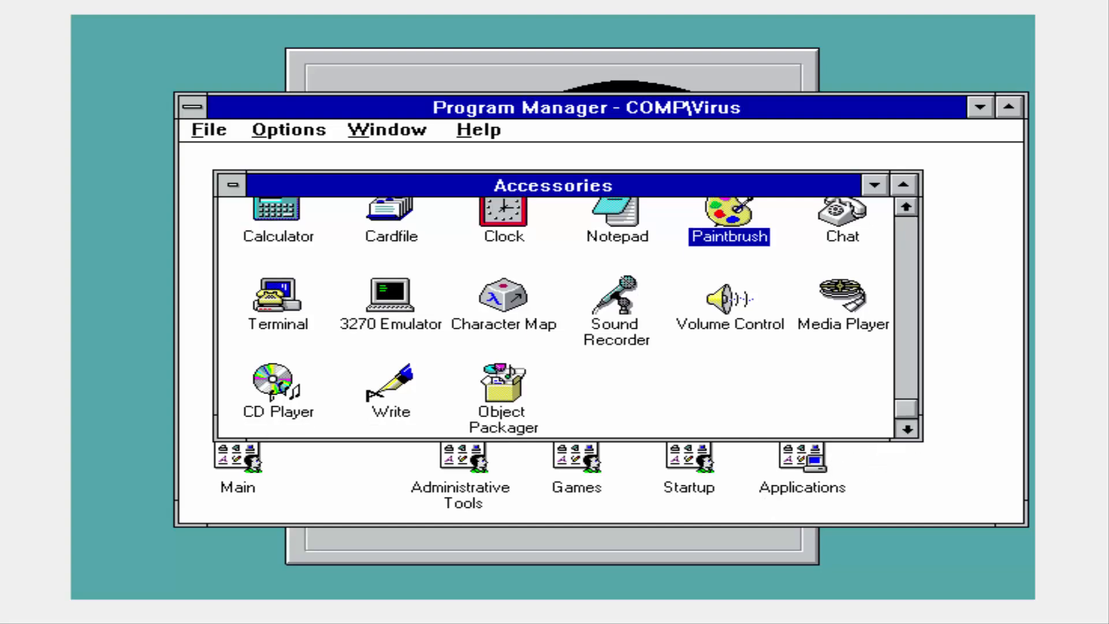
pyautogui.click(232, 185)
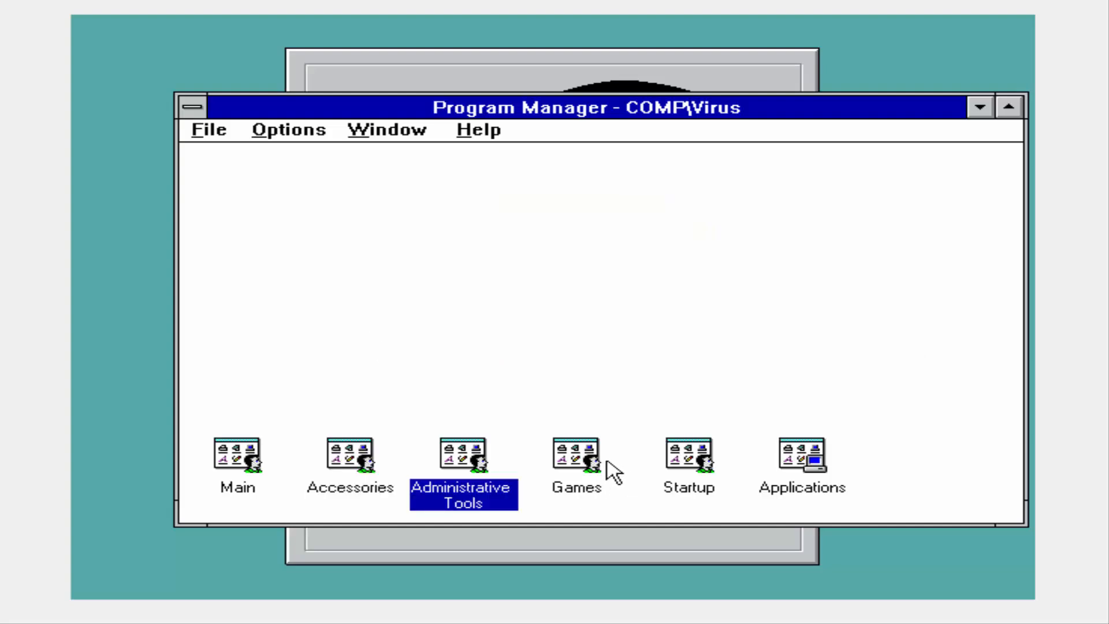
pyautogui.doubleClick(464, 456)
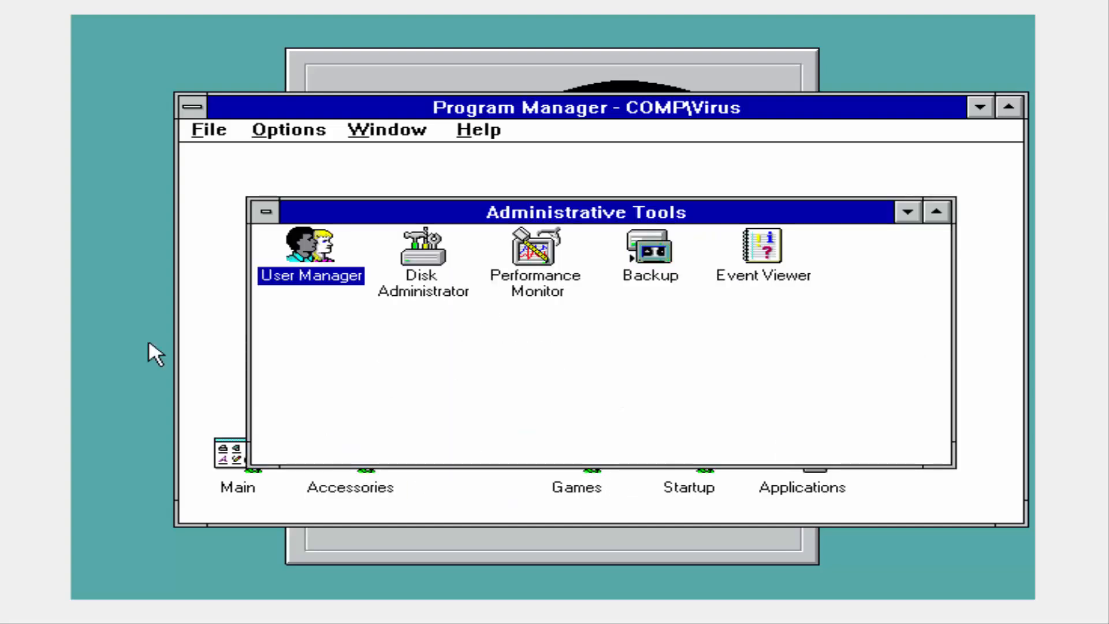
pyautogui.doubleClick(647, 250)
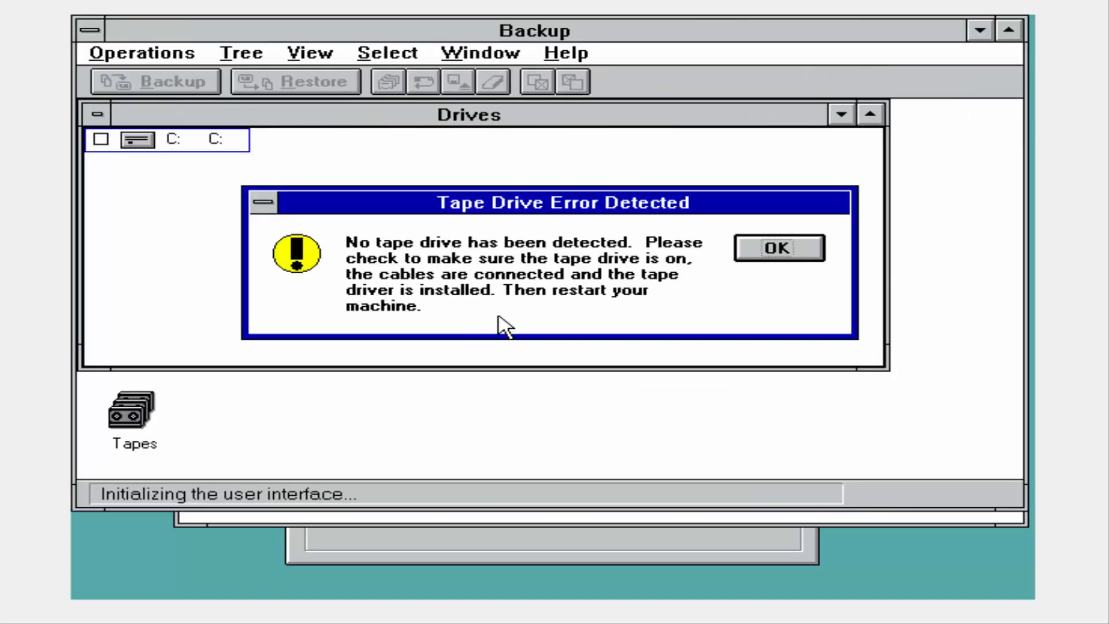
pyautogui.click(777, 247)
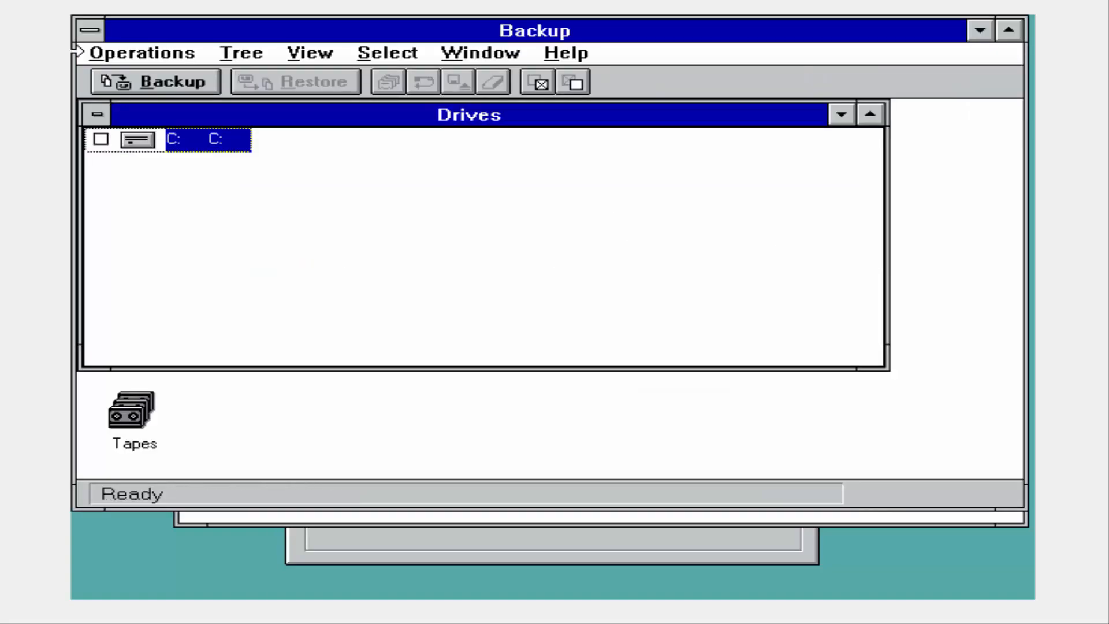
pyautogui.moveTo(84, 64)
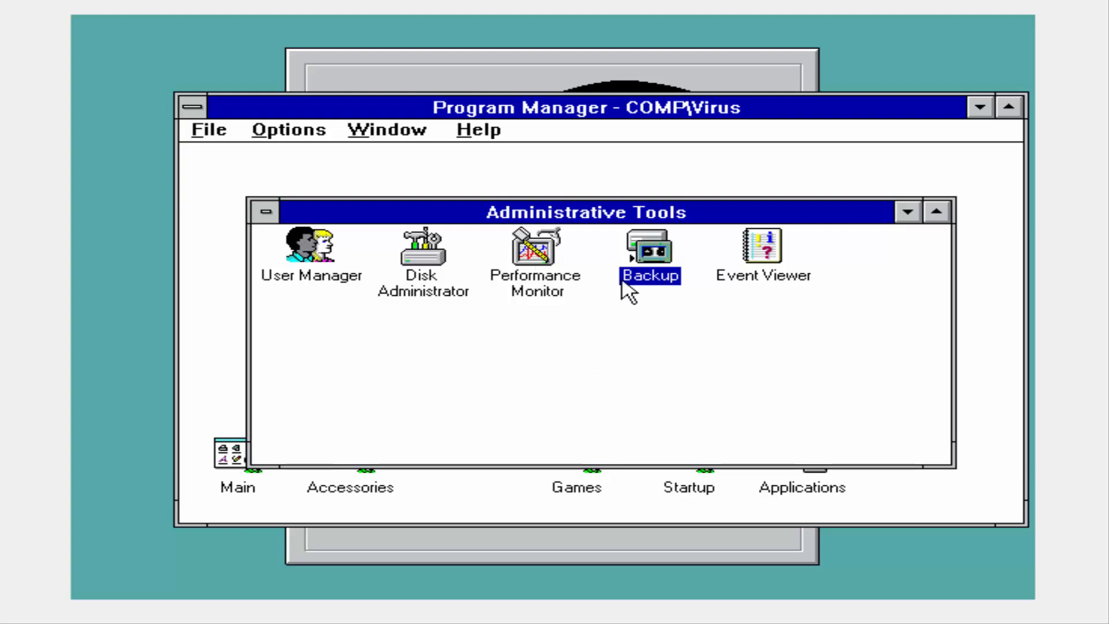
pyautogui.doubleClick(535, 248)
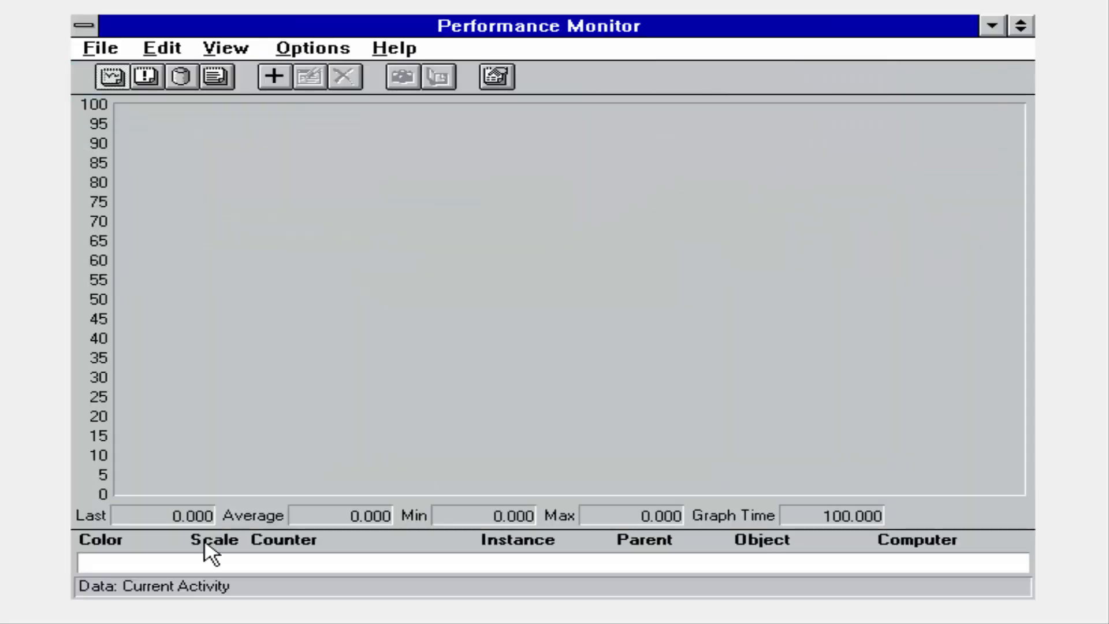
pyautogui.click(83, 27)
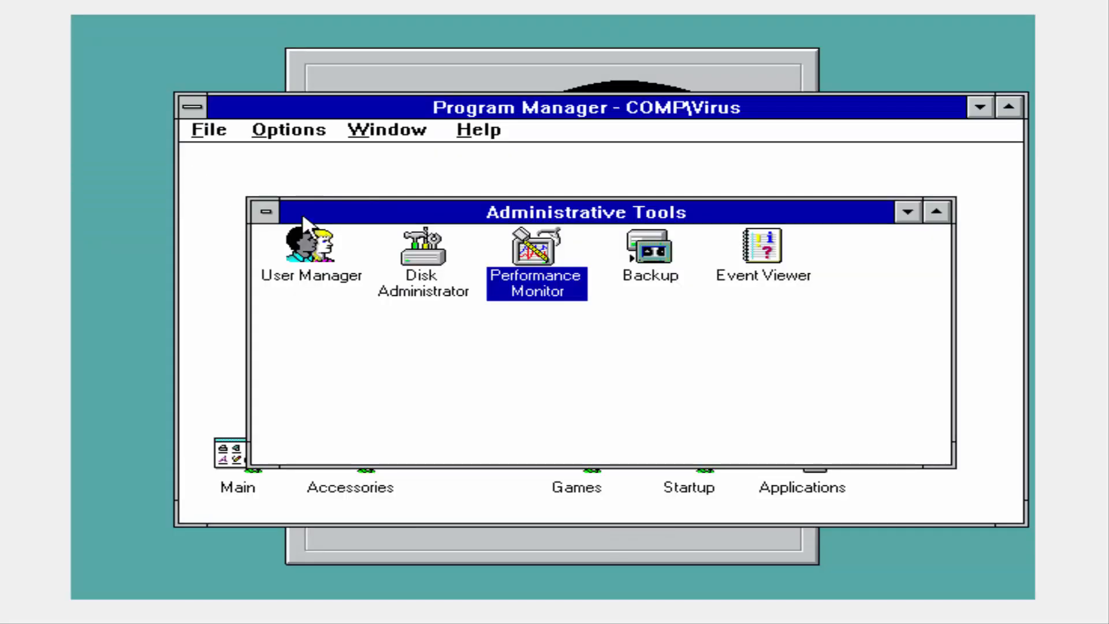
pyautogui.moveTo(200, 262)
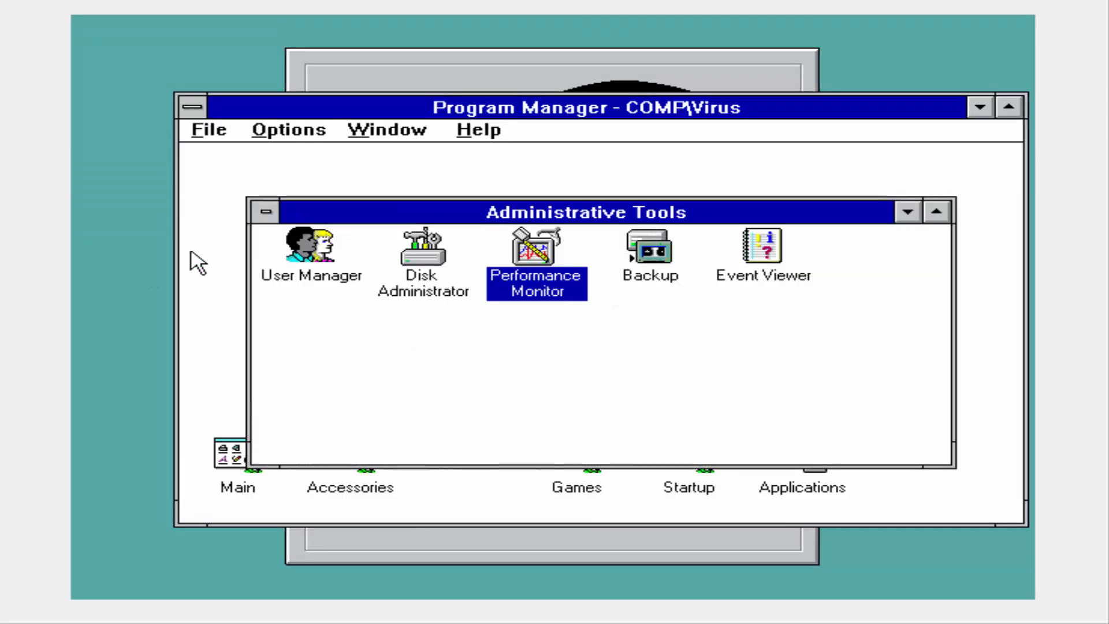
pyautogui.doubleClick(310, 250)
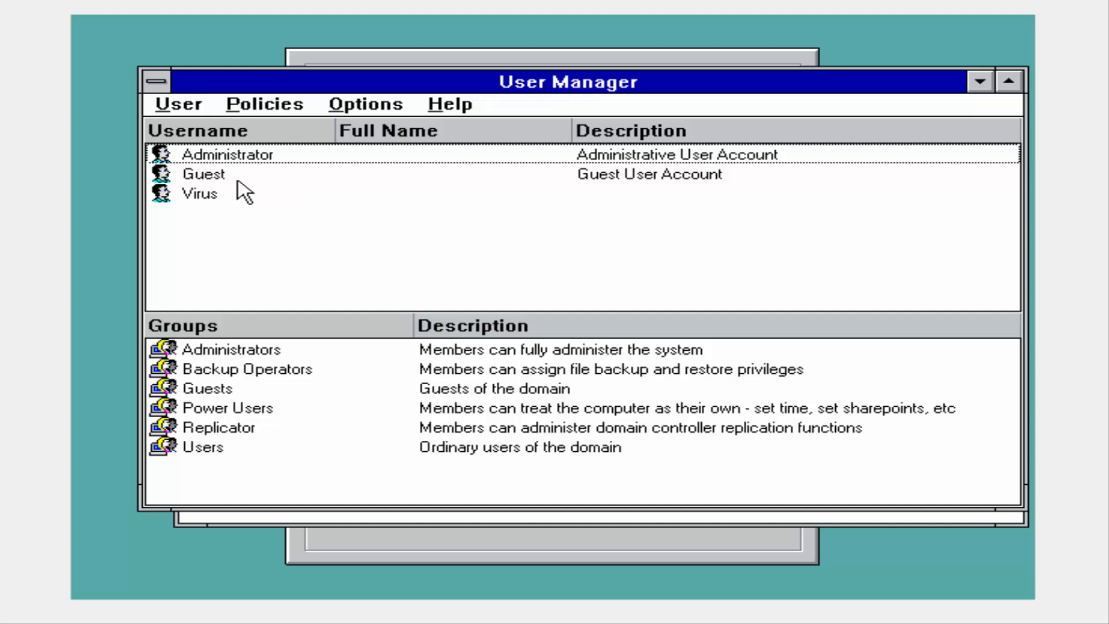
pyautogui.click(223, 154)
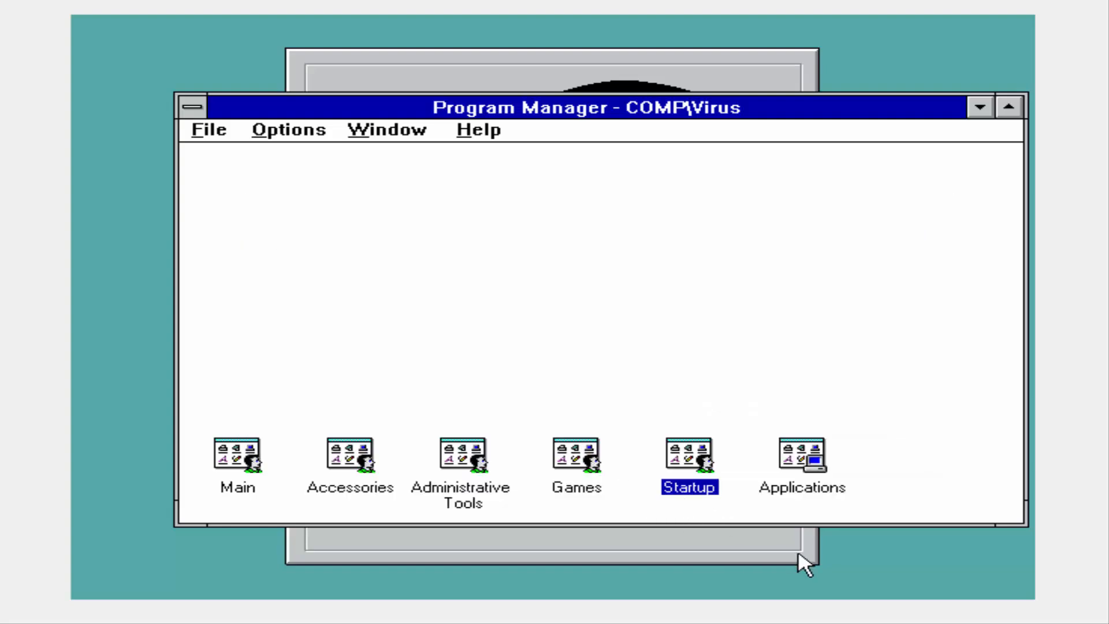
# Open and maximize the empty Startup group, cancel the logoff prompt, and open Applications (Common).
pyautogui.doubleClick(688, 453)
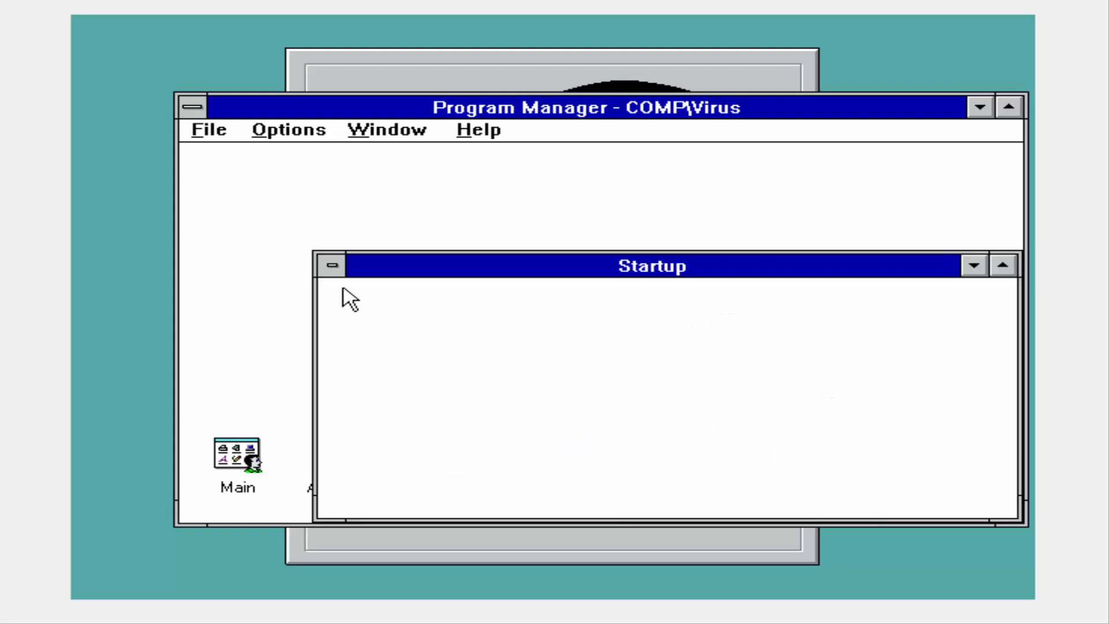
pyautogui.click(1004, 265)
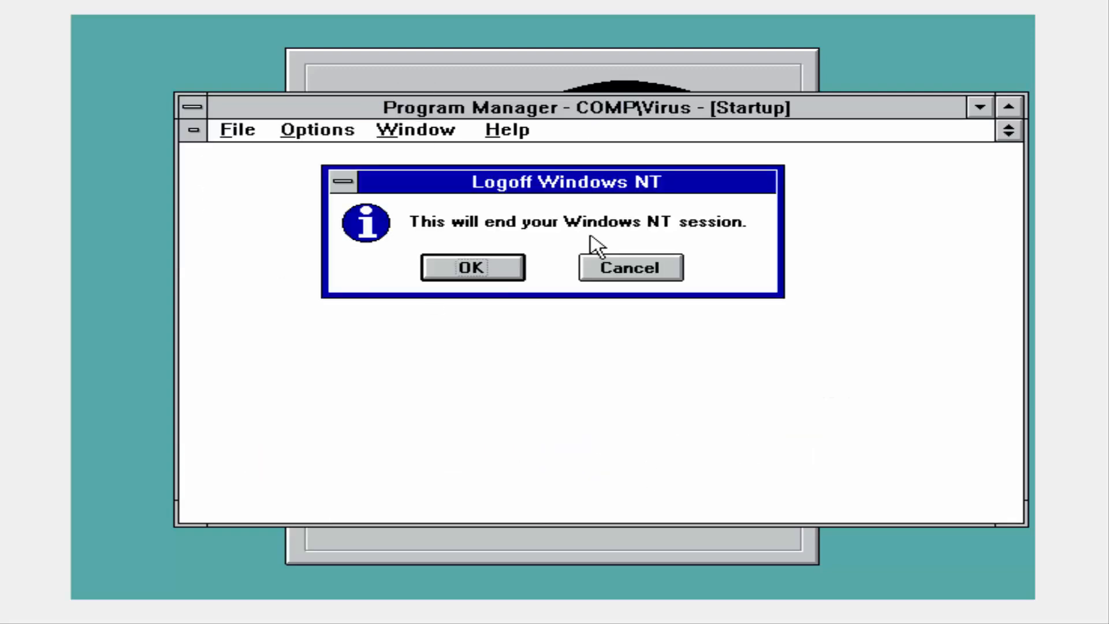
pyautogui.click(628, 267)
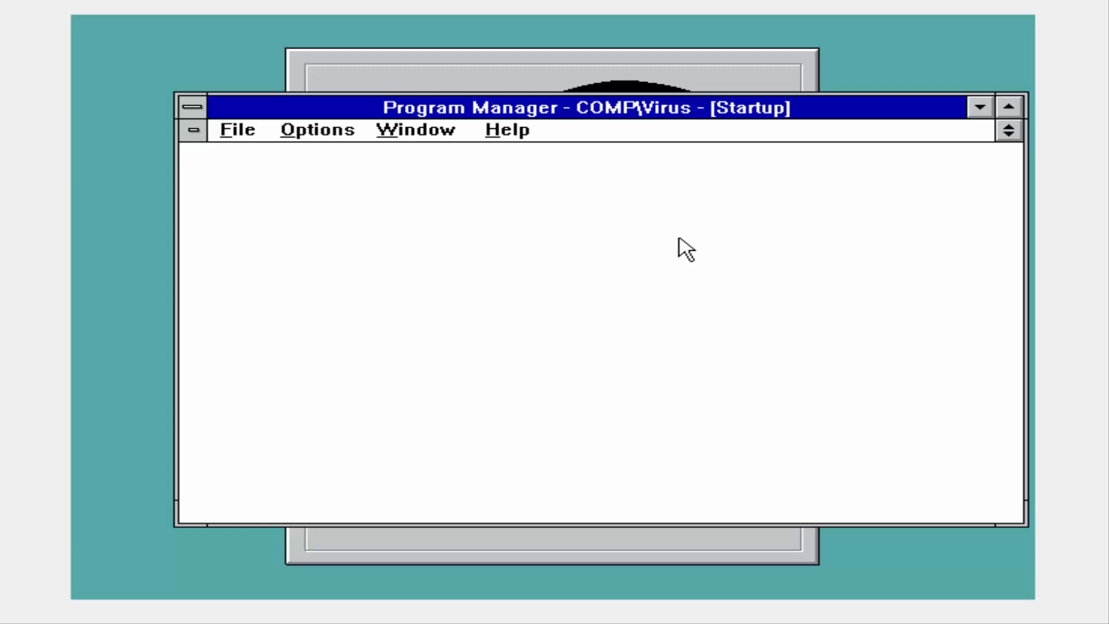
pyautogui.moveTo(927, 120)
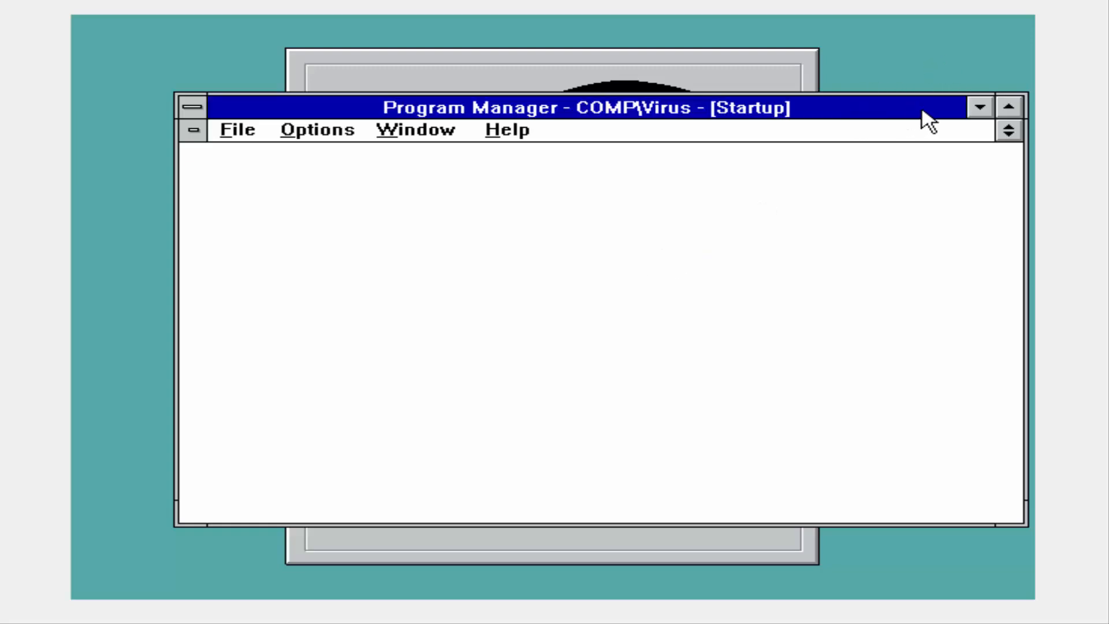
pyautogui.moveTo(959, 113)
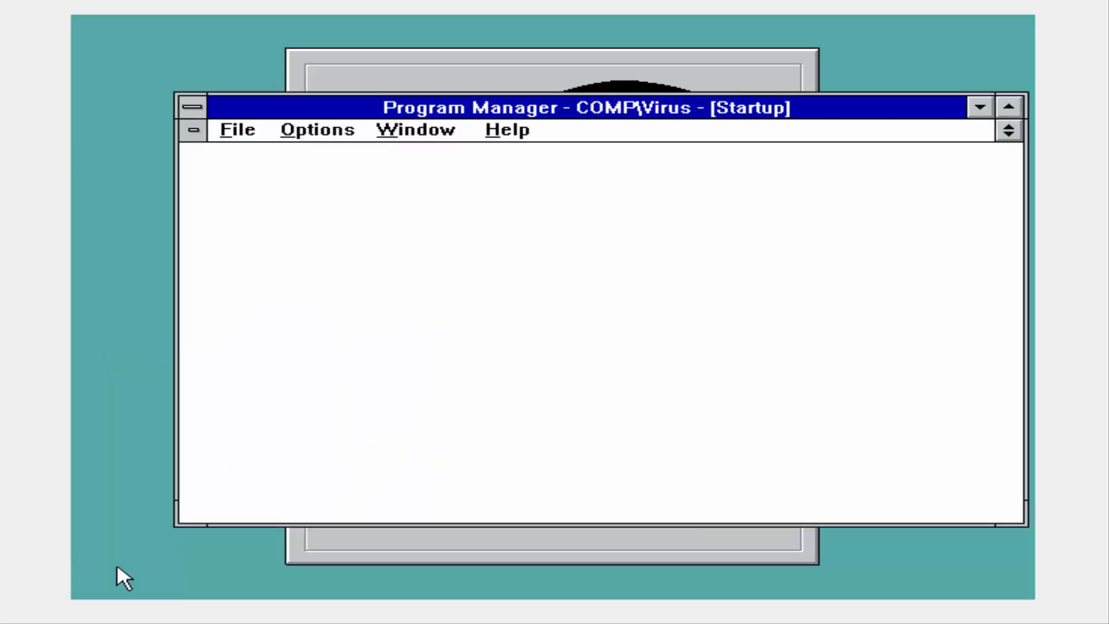
pyautogui.click(193, 129)
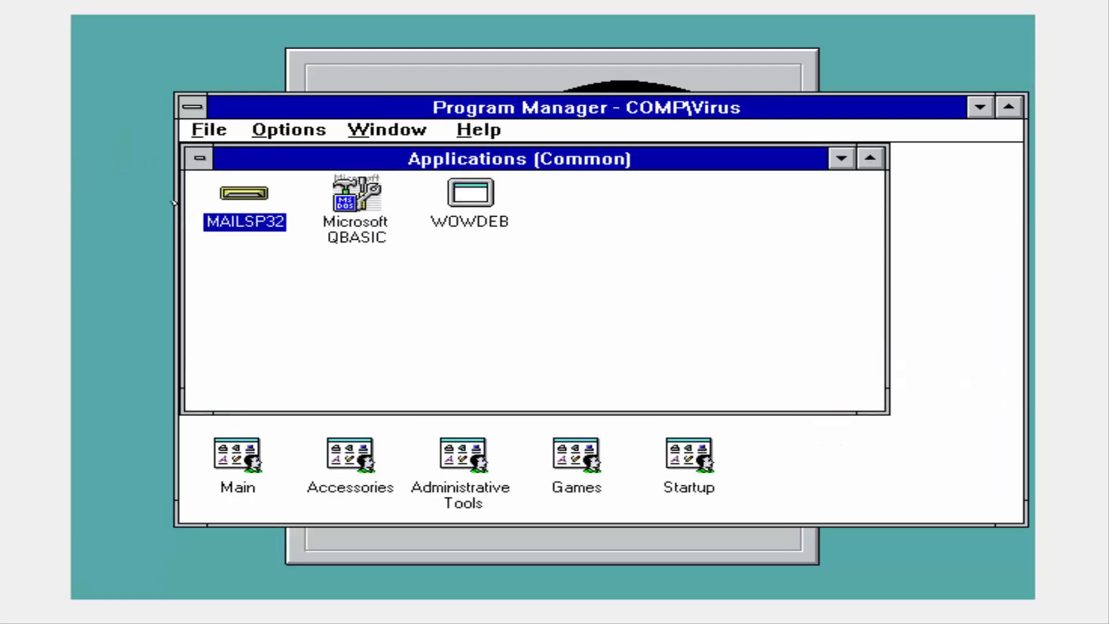
# Launch MAILSP32, dismiss the mail server error and cancel the Mail sign-in.
pyautogui.doubleClick(244, 193)
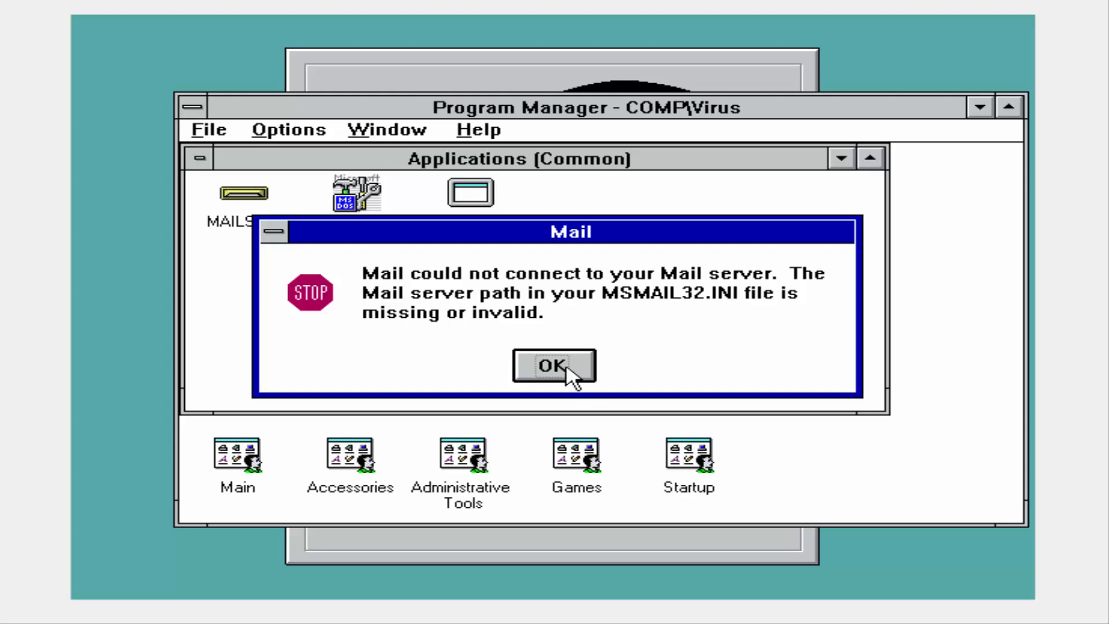
pyautogui.click(554, 366)
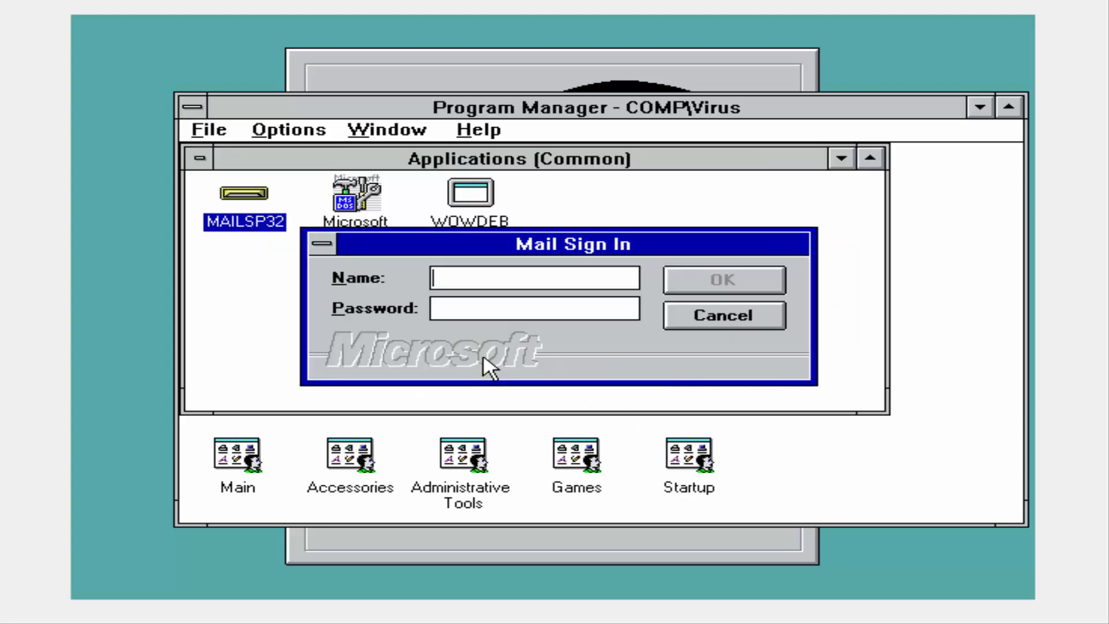
pyautogui.click(723, 315)
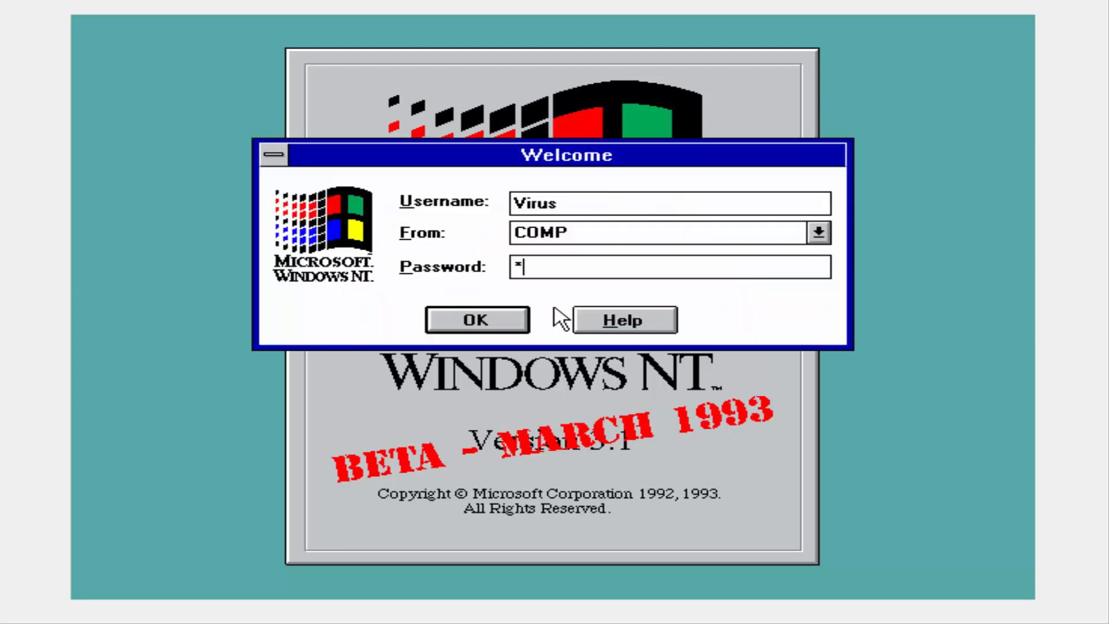
# Log back on, minimize the Main group and request Shutdown from the File menu.
pyautogui.click(477, 319)
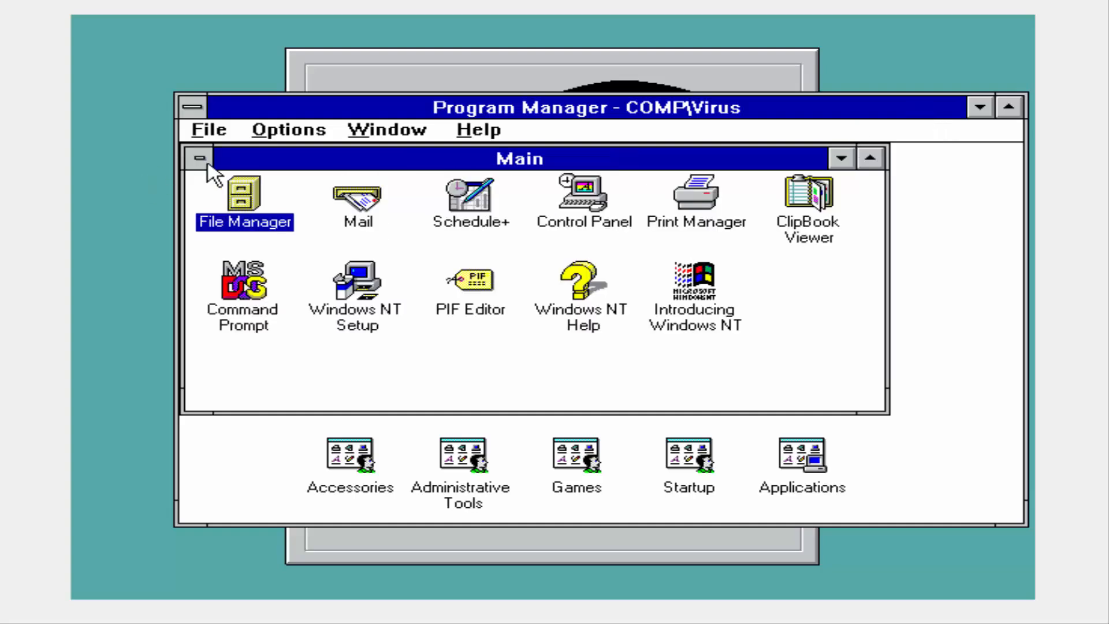
pyautogui.click(203, 157)
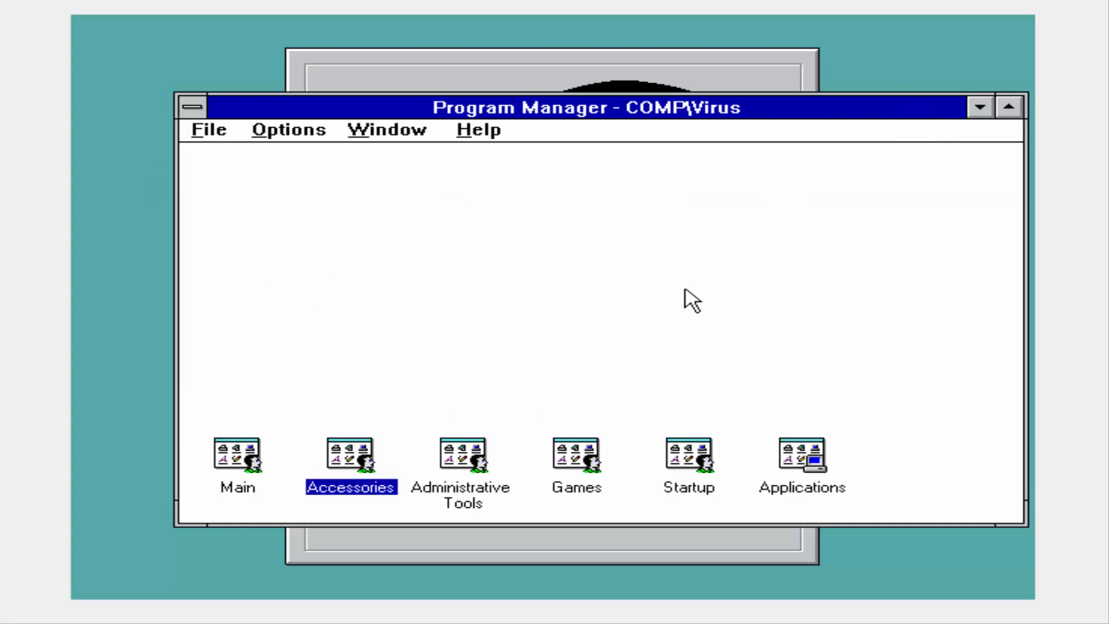
pyautogui.click(209, 130)
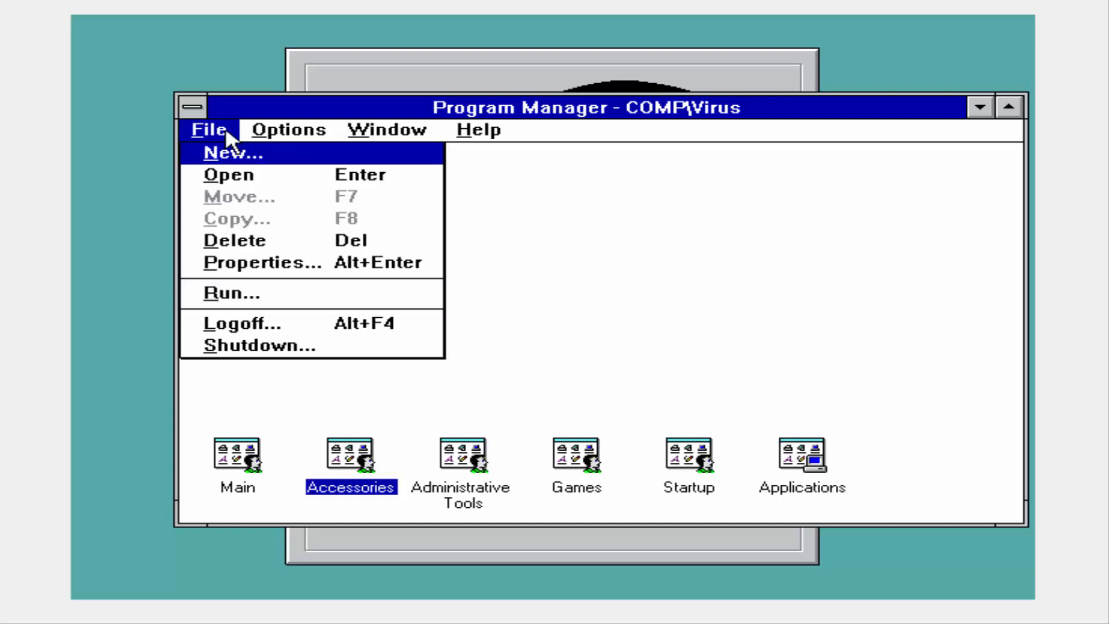
pyautogui.moveTo(307, 305)
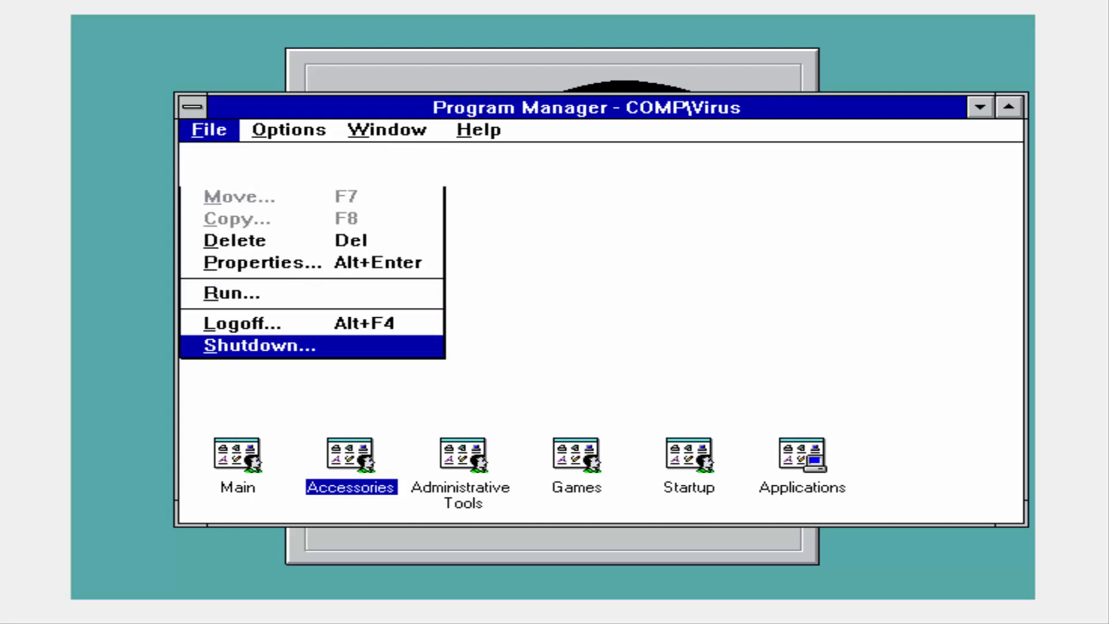
pyautogui.click(256, 347)
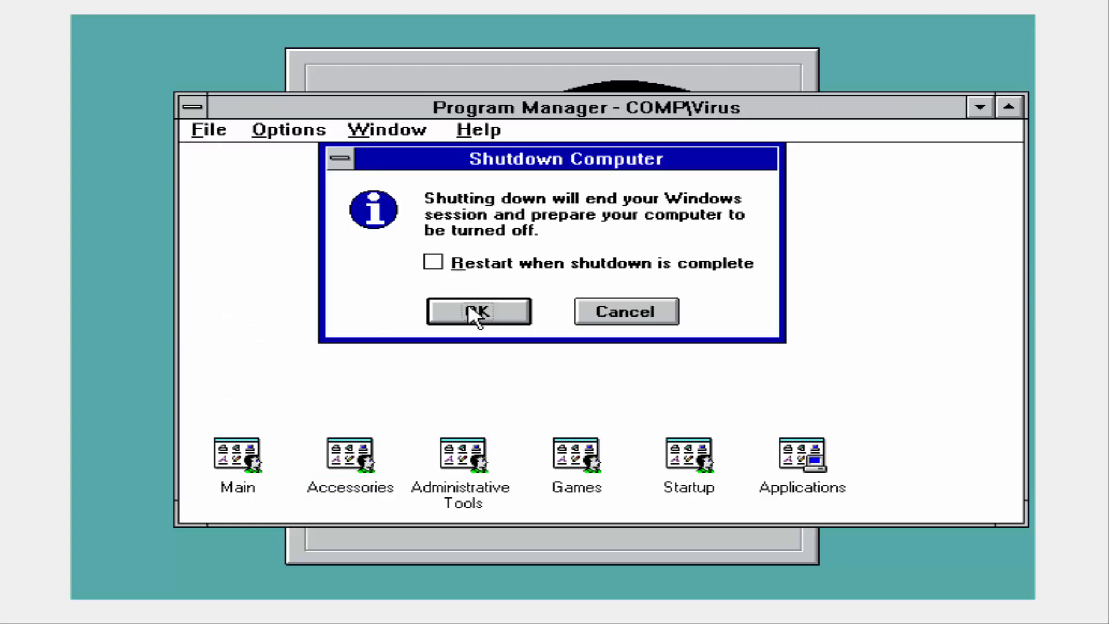